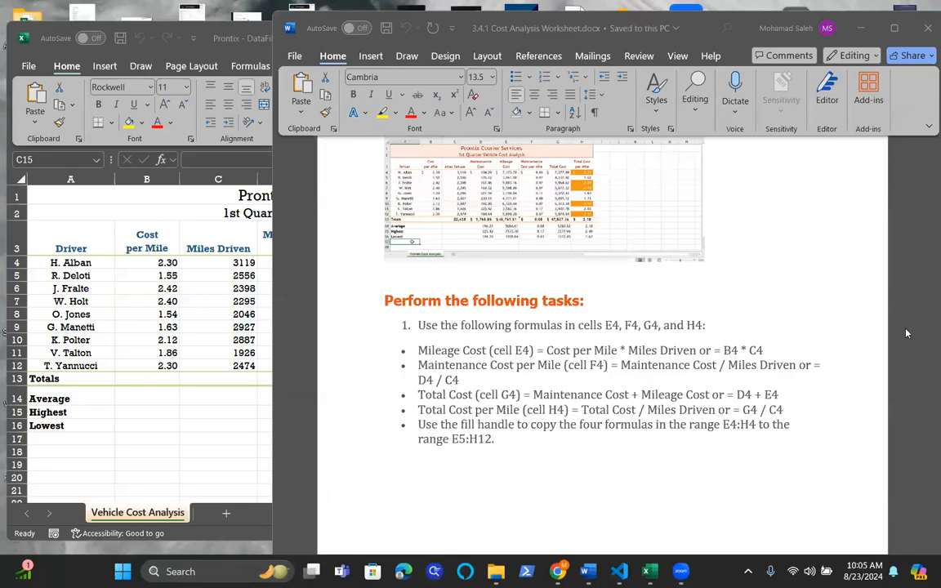
# Step: Scroll through the task material and select the worksheet's subtitle row
pyautogui.scroll(-3)
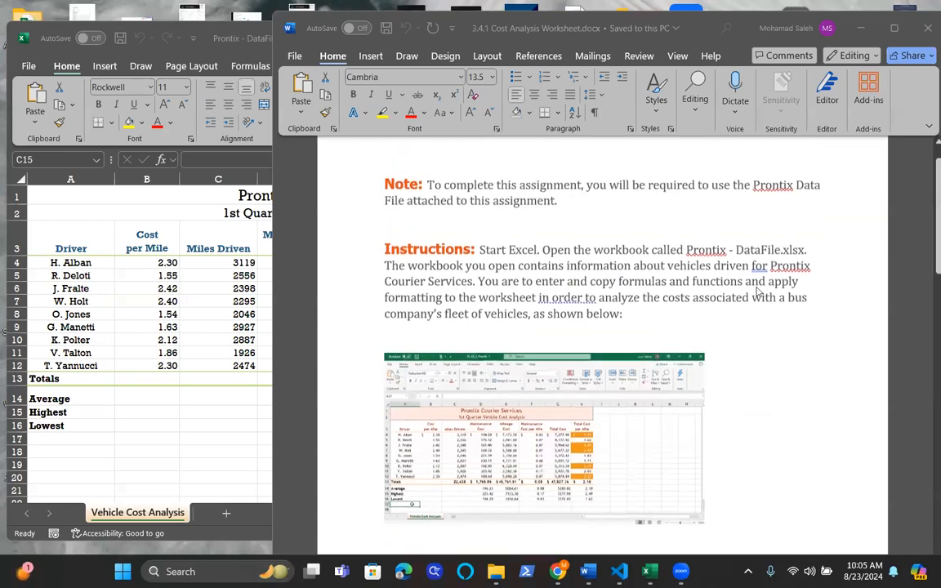
pyautogui.scroll(-3)
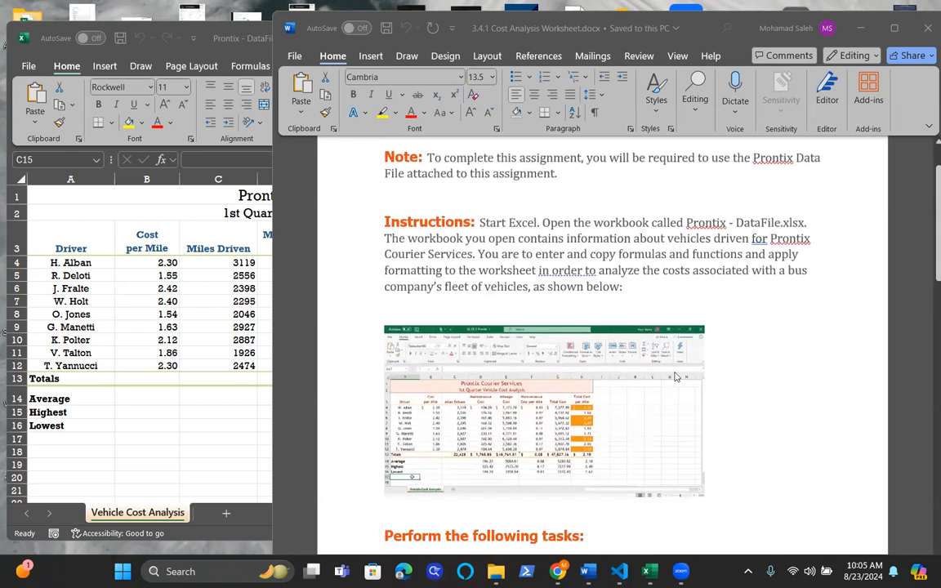
pyautogui.scroll(-3)
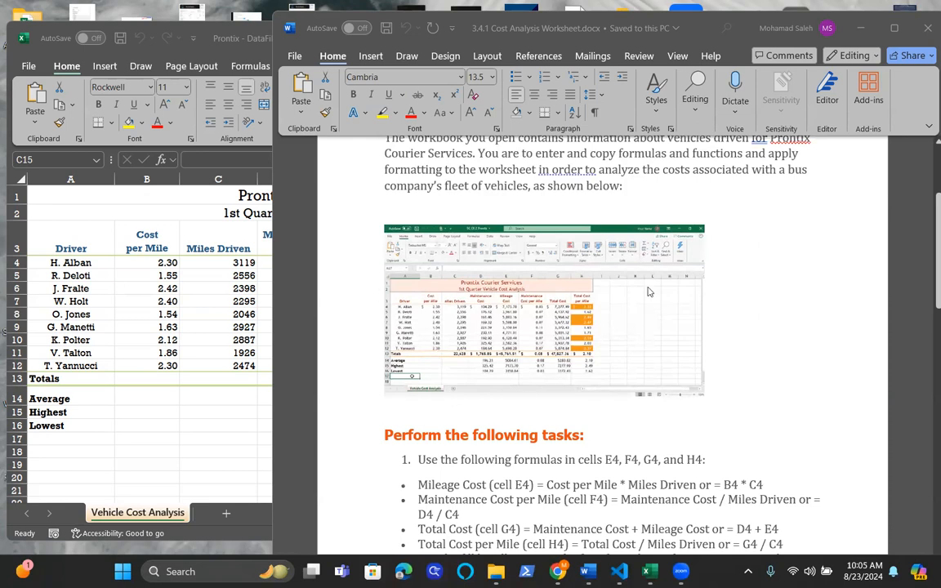
pyautogui.moveTo(315, 362)
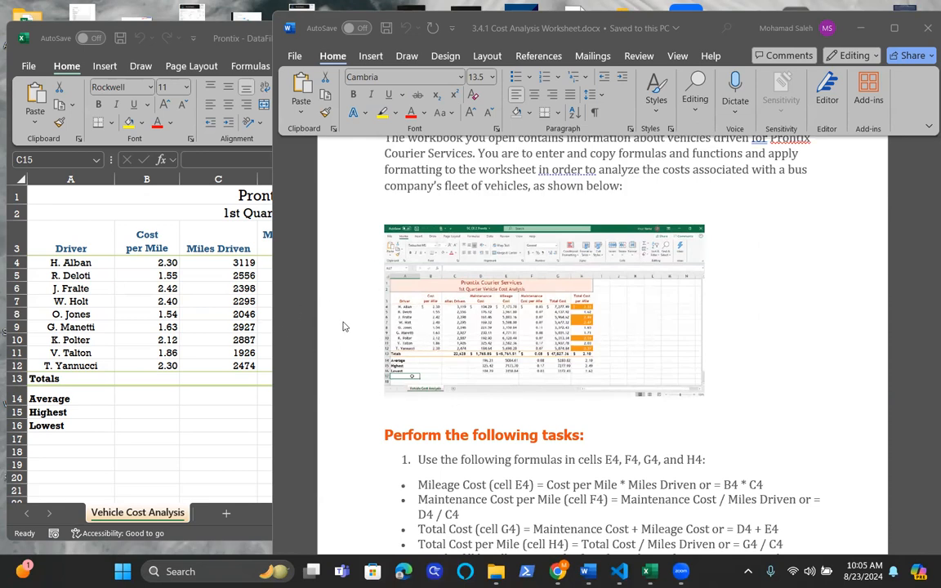
pyautogui.moveTo(331, 318)
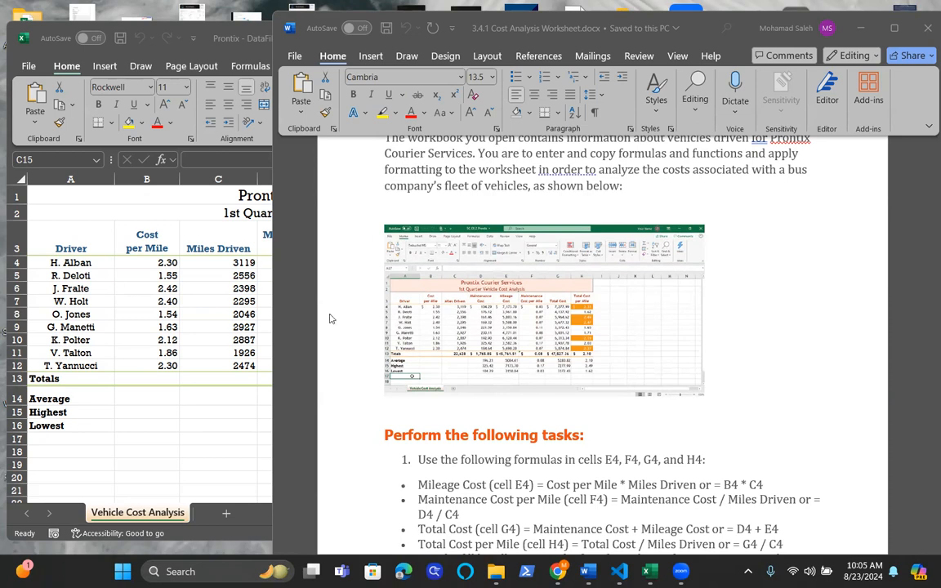
pyautogui.moveTo(586, 286)
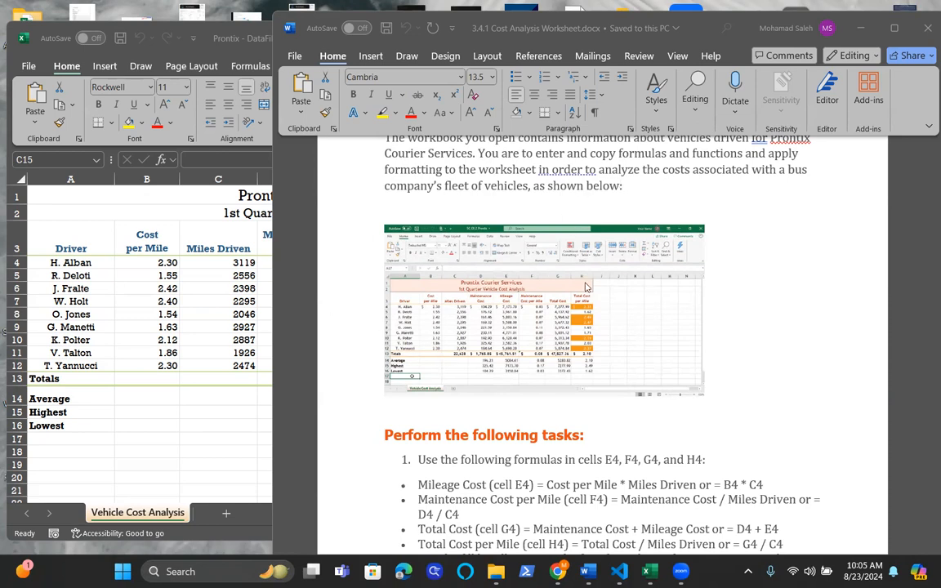
pyautogui.moveTo(743, 261)
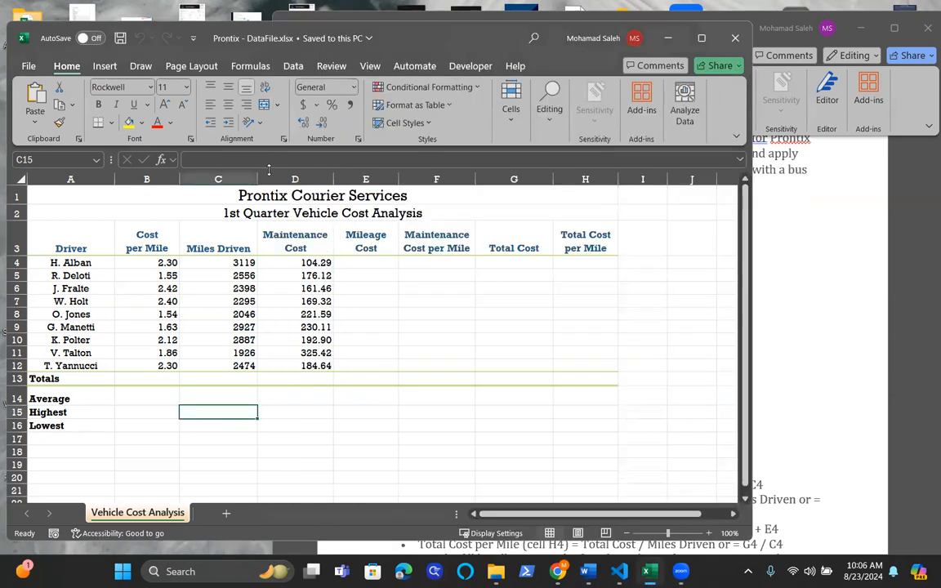
pyautogui.moveTo(571, 401)
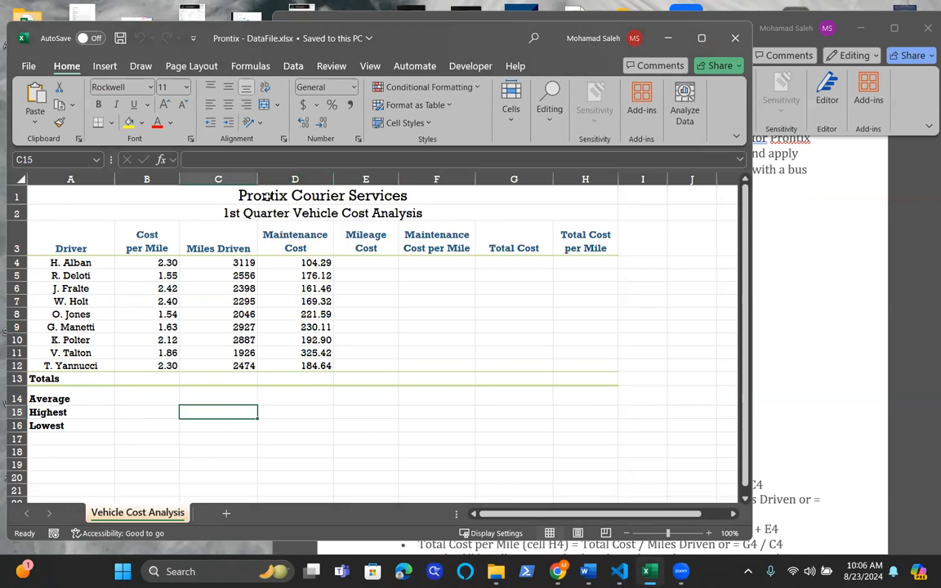
pyautogui.click(70, 195)
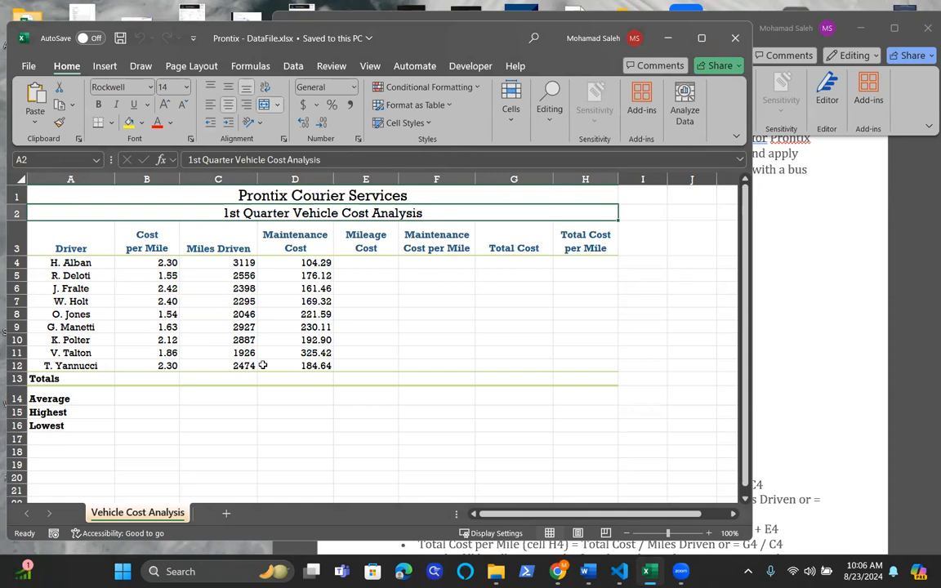
pyautogui.moveTo(351, 332)
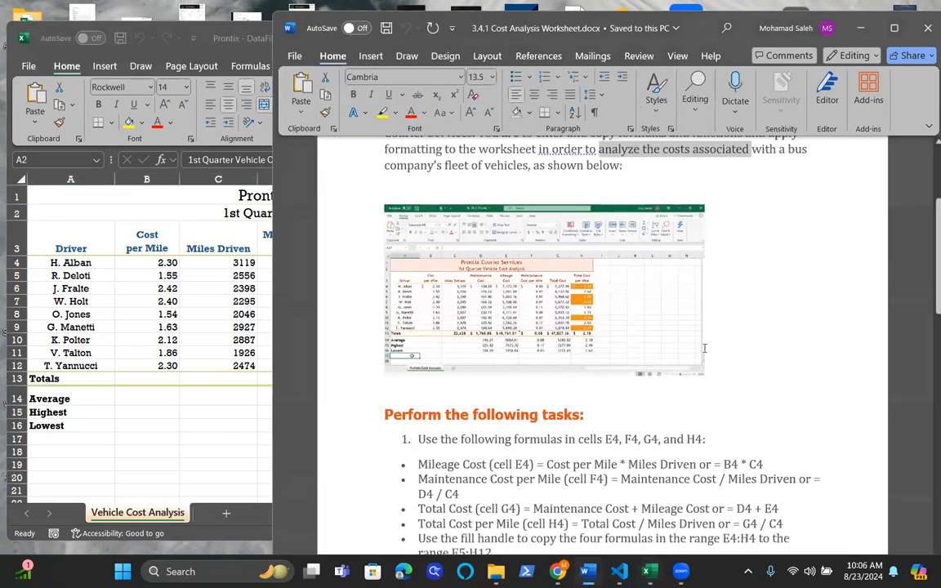
pyautogui.scroll(-3)
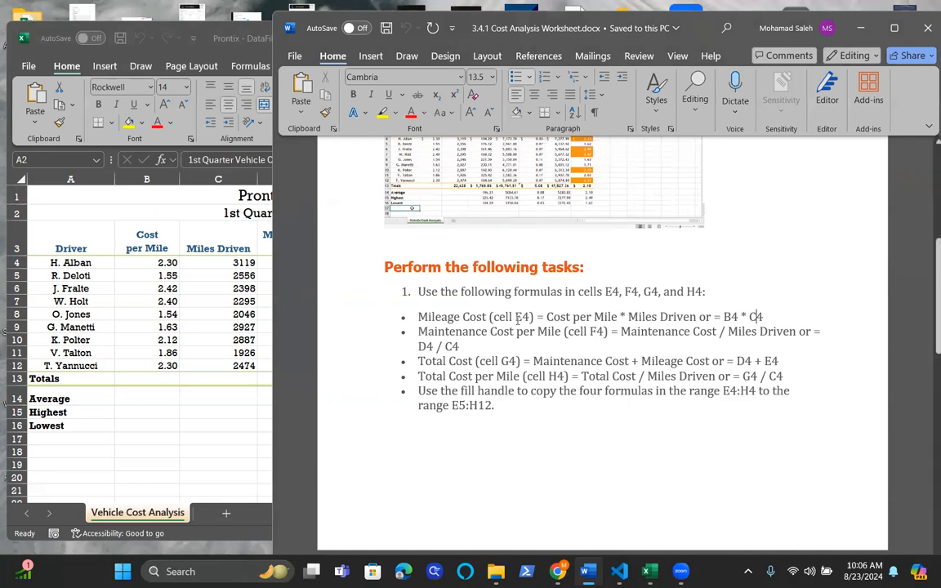
pyautogui.click(650, 572)
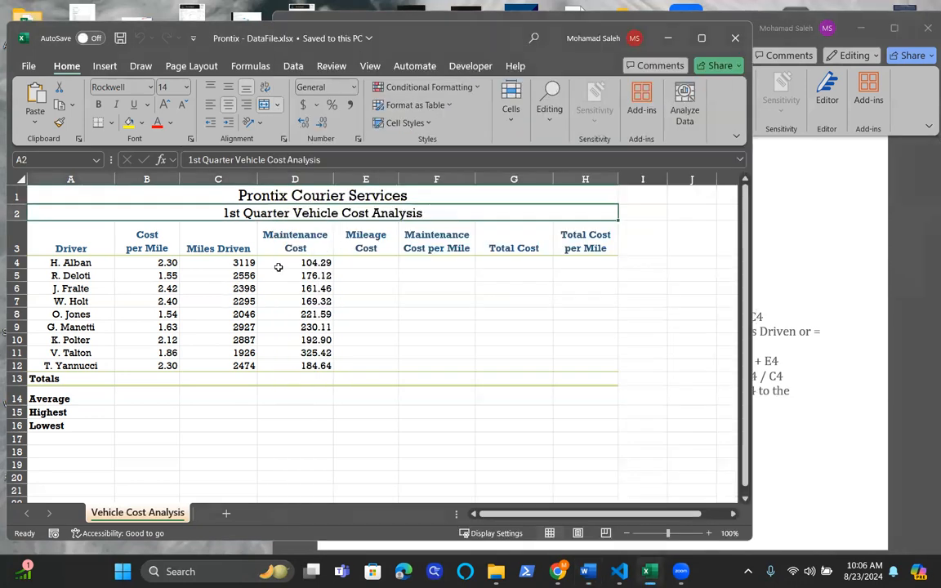
pyautogui.click(366, 262)
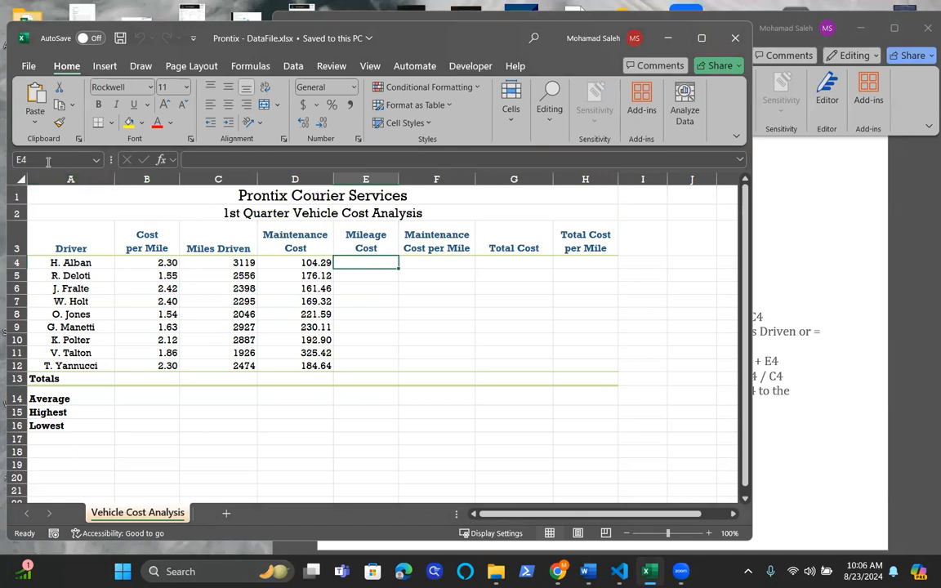
pyautogui.moveTo(385, 273)
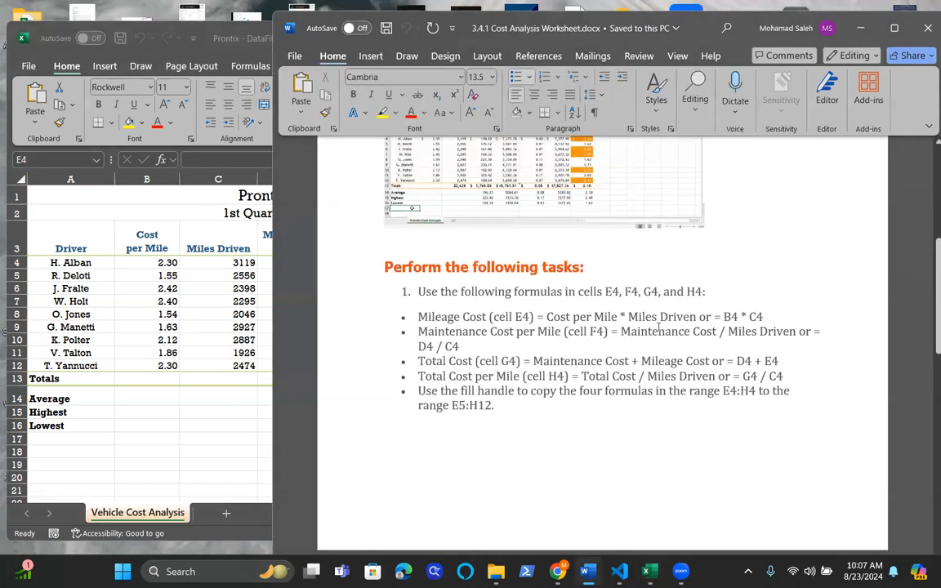
pyautogui.click(760, 318)
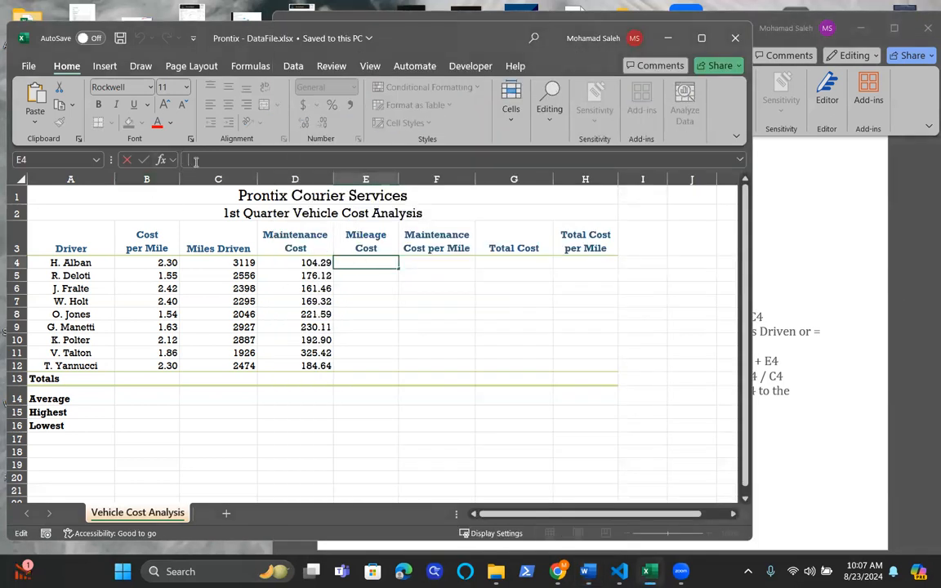
pyautogui.write('=')
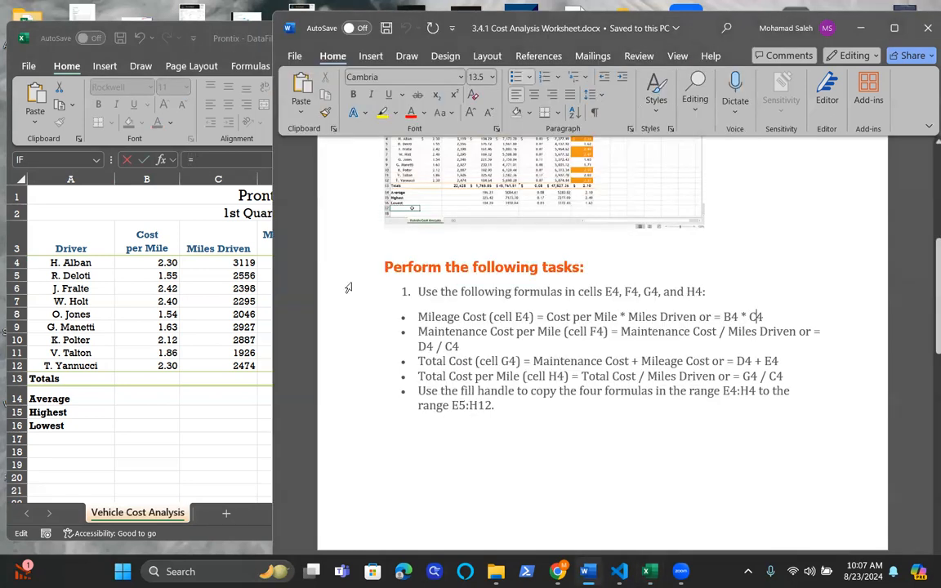
pyautogui.click(648, 571)
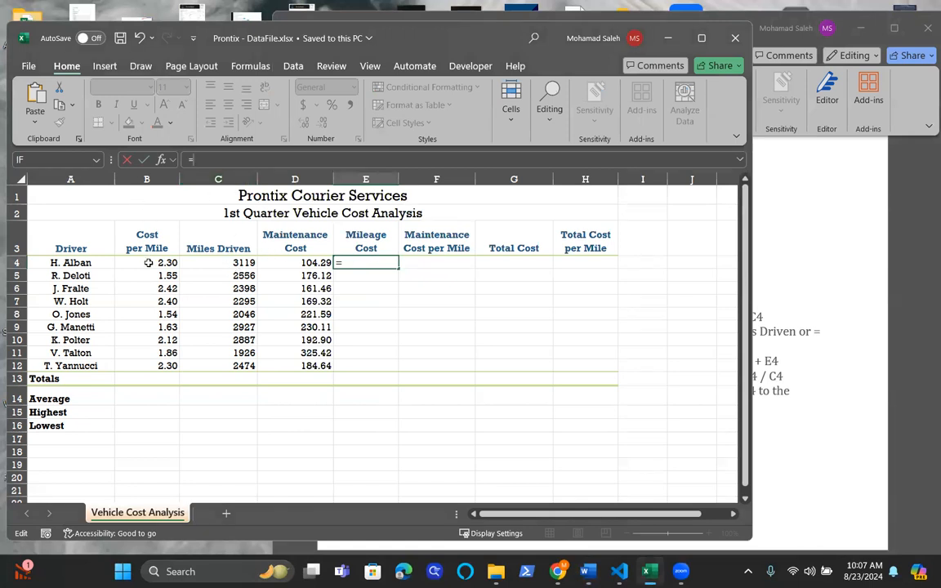
pyautogui.click(147, 263)
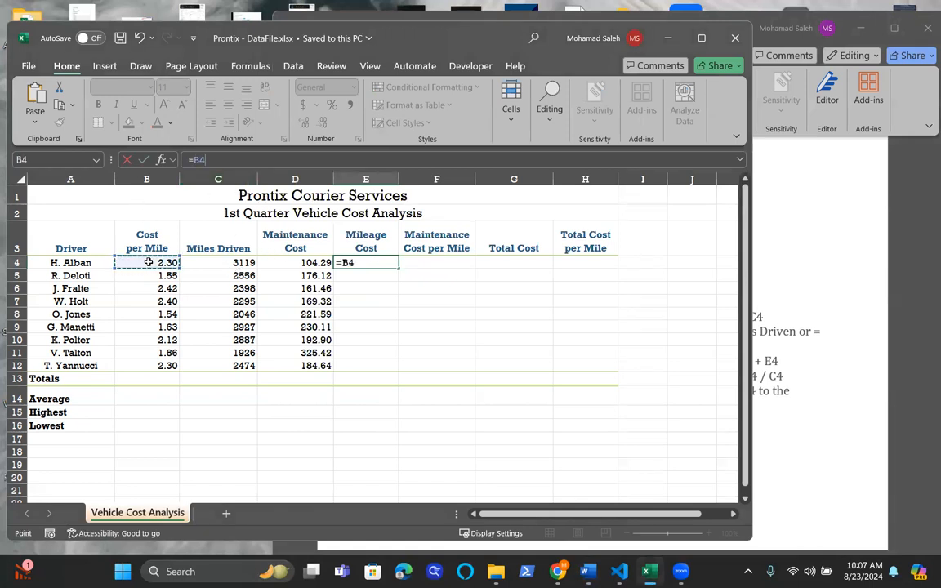
pyautogui.write('*')
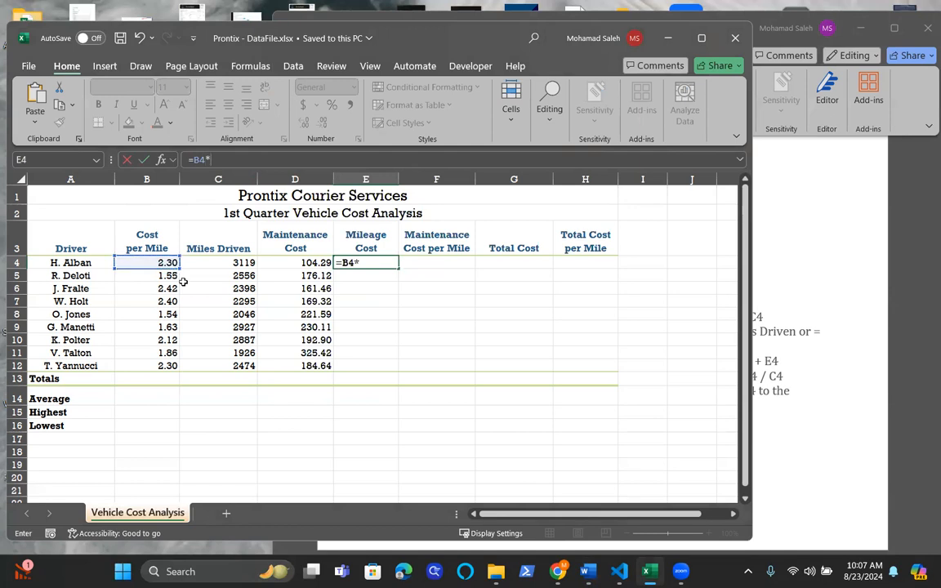
pyautogui.click(218, 262)
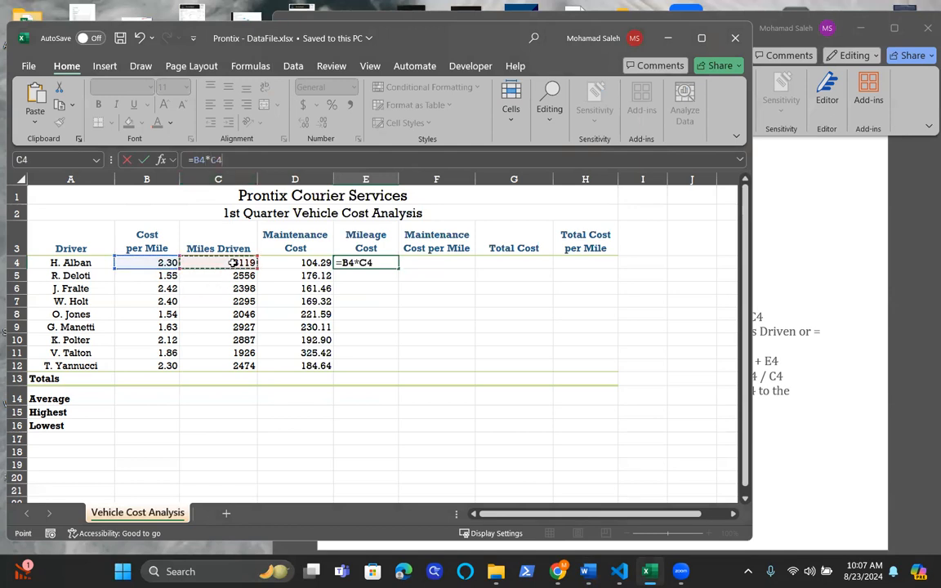
pyautogui.press('enter')
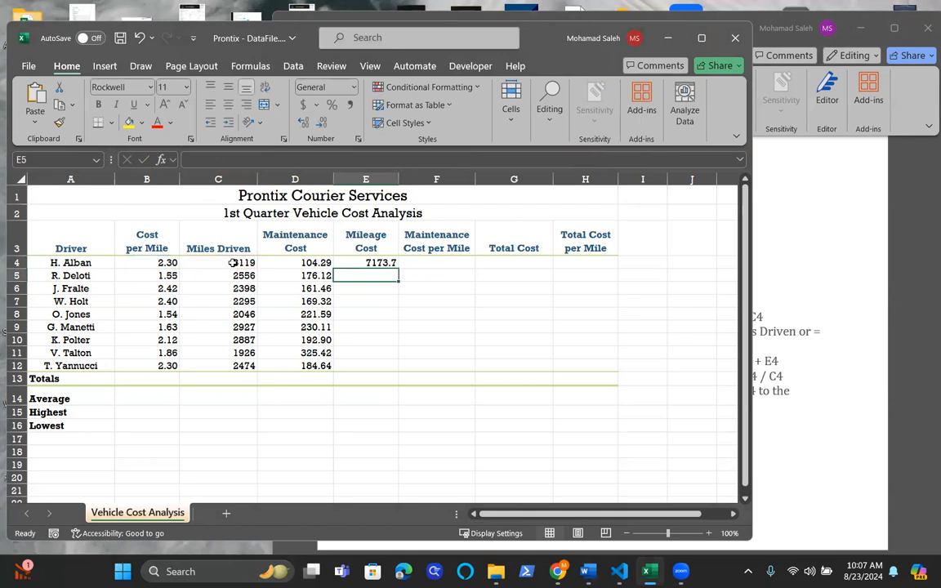
pyautogui.click(365, 262)
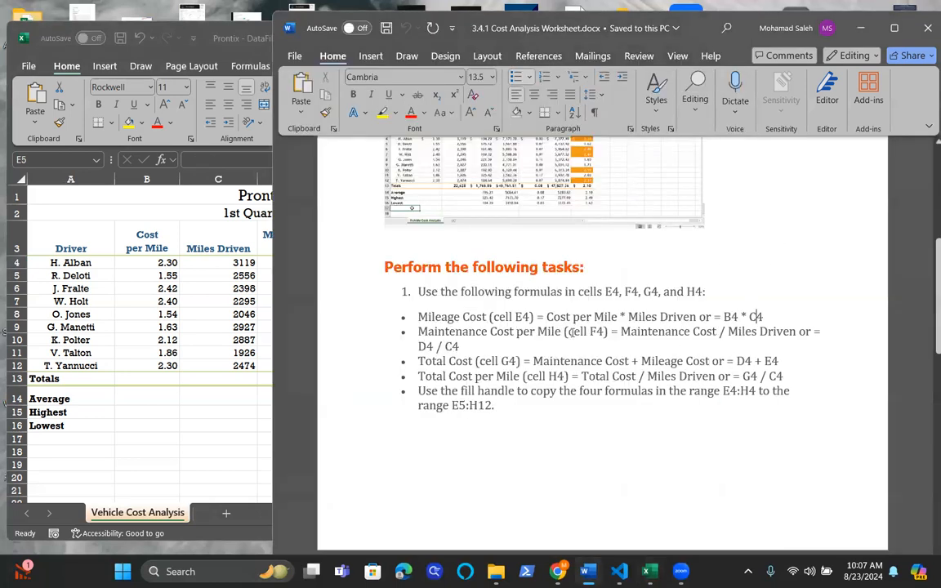
# Step: Enter =D4/C4 in F4, giving maintenance cost per mile 0.033436999
pyautogui.click(584, 331)
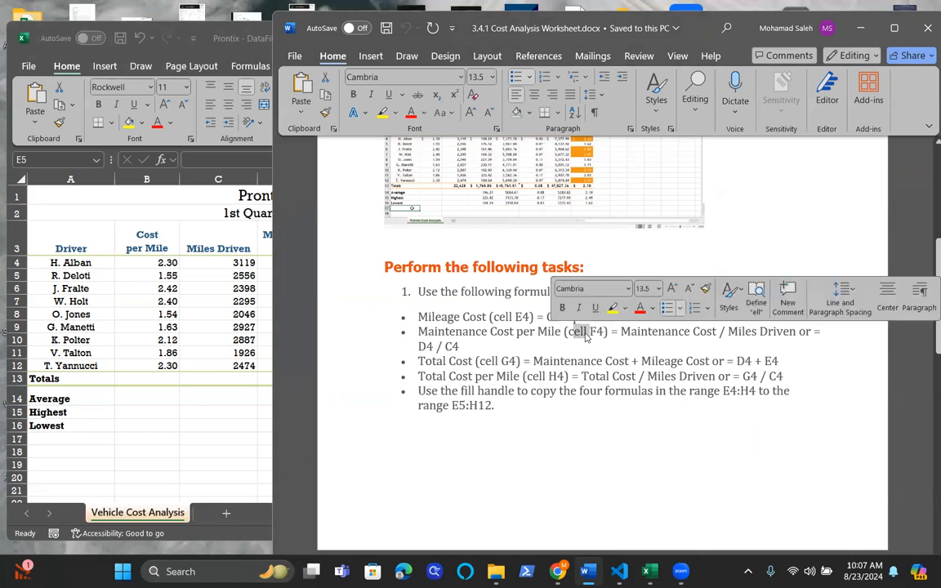
pyautogui.click(649, 571)
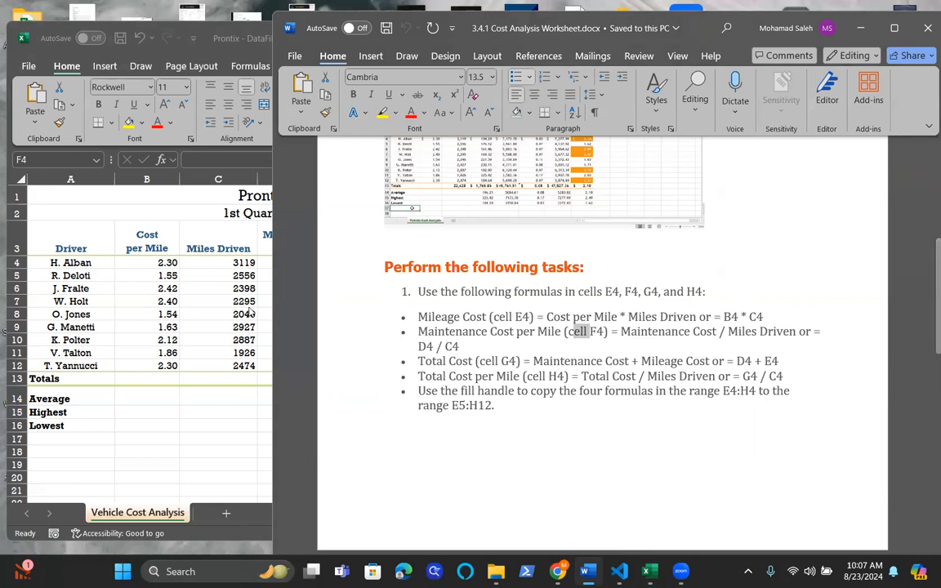
pyautogui.click(648, 571)
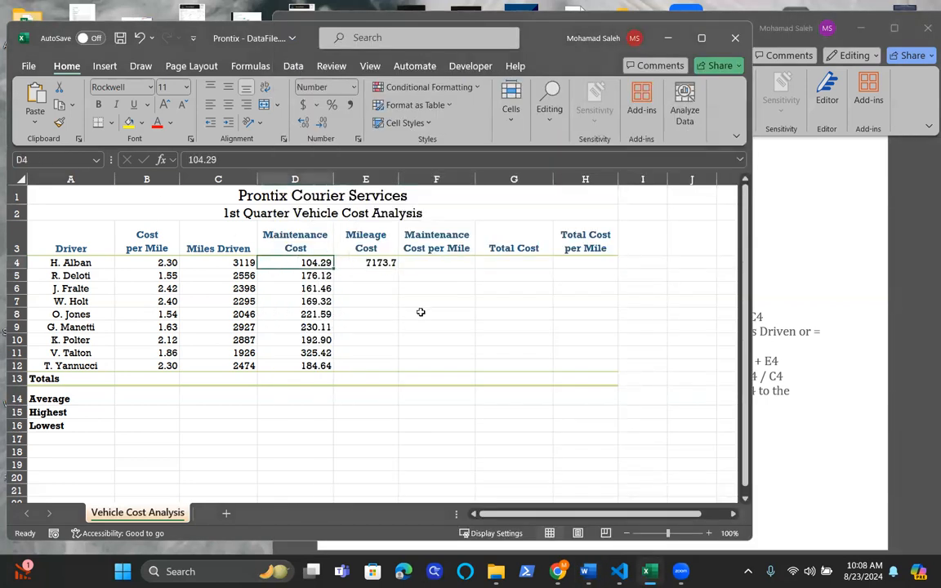
pyautogui.press('alt')
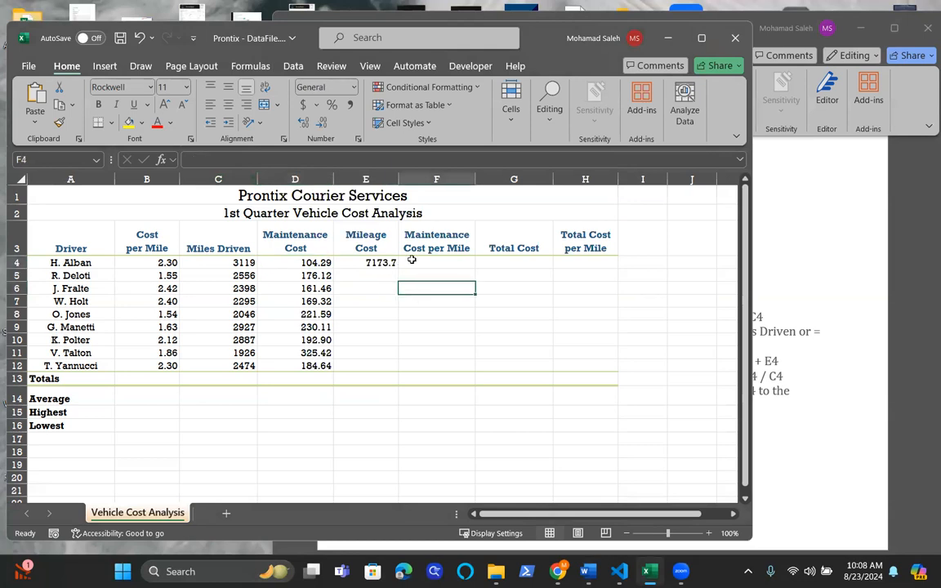
pyautogui.write('=')
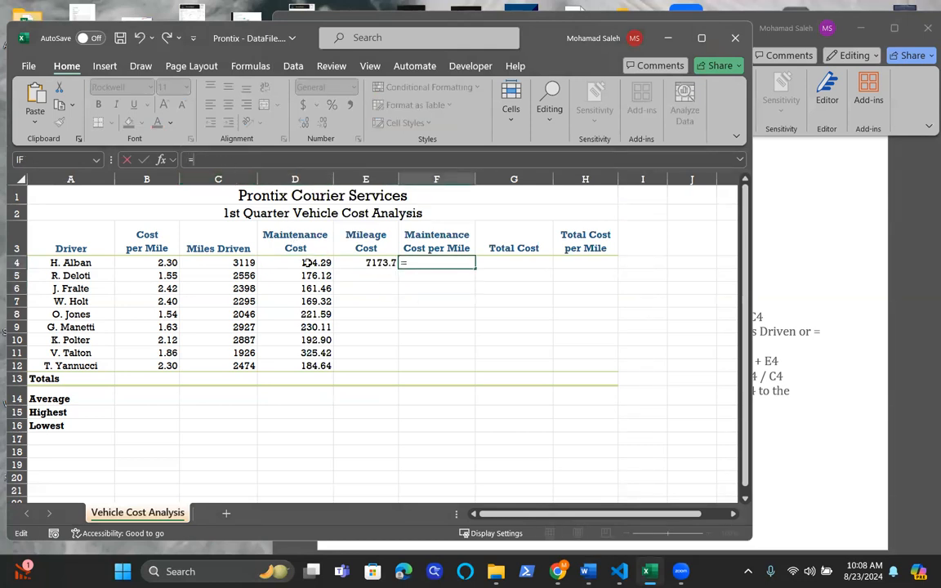
pyautogui.click(295, 262)
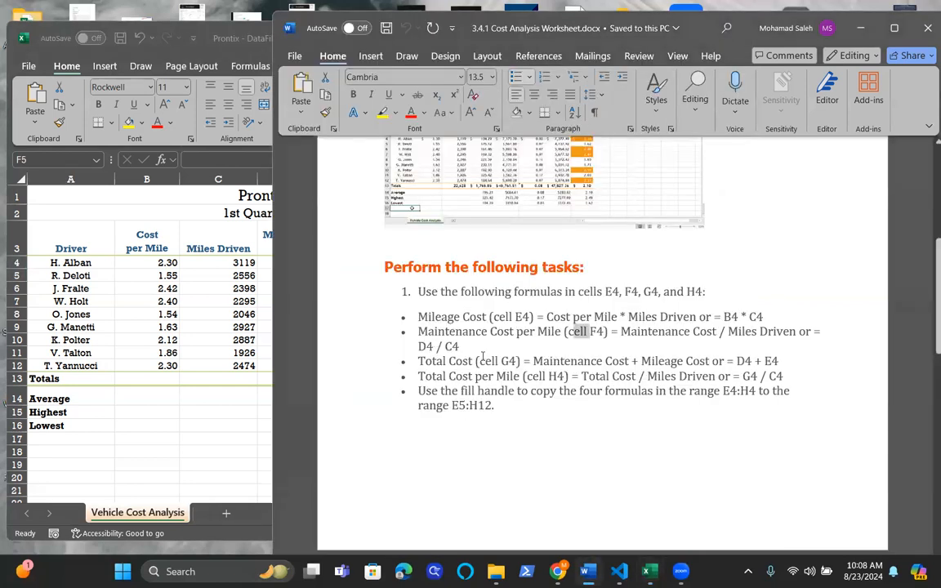
pyautogui.click(649, 572)
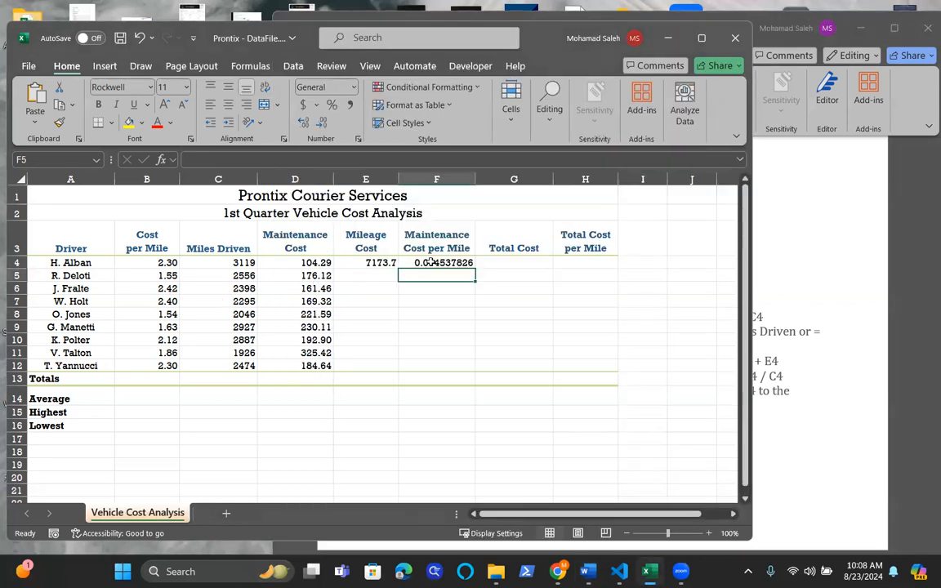
pyautogui.write('=D4/E')
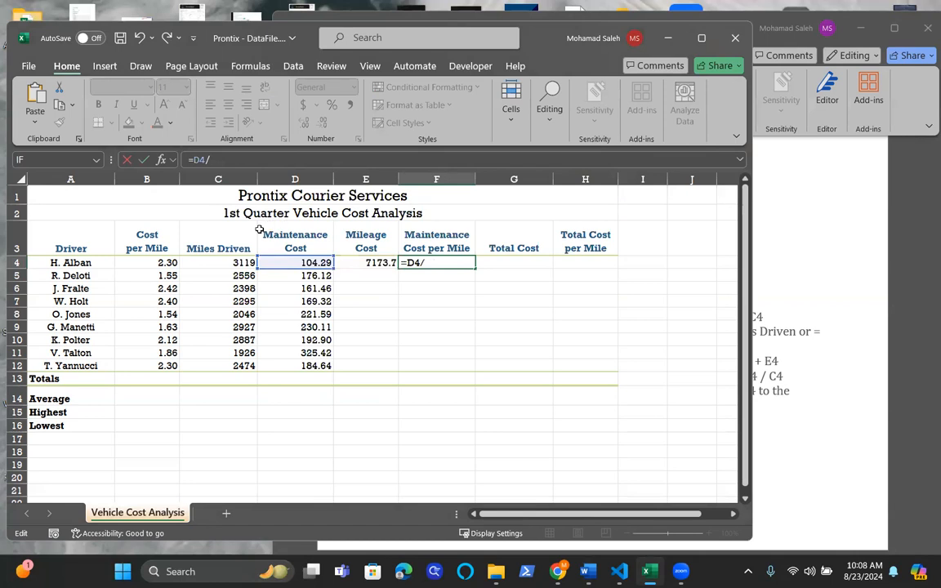
pyautogui.press('enter')
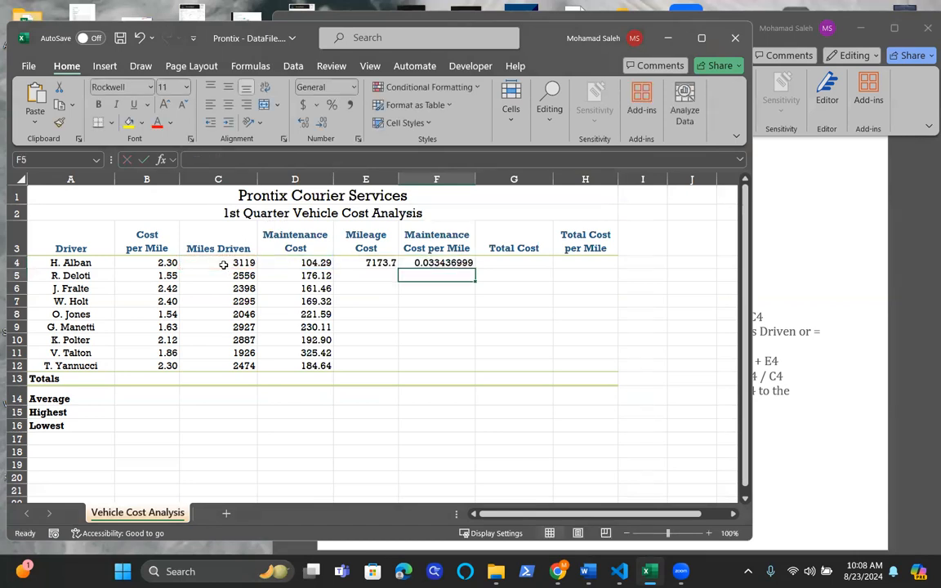
pyautogui.click(437, 262)
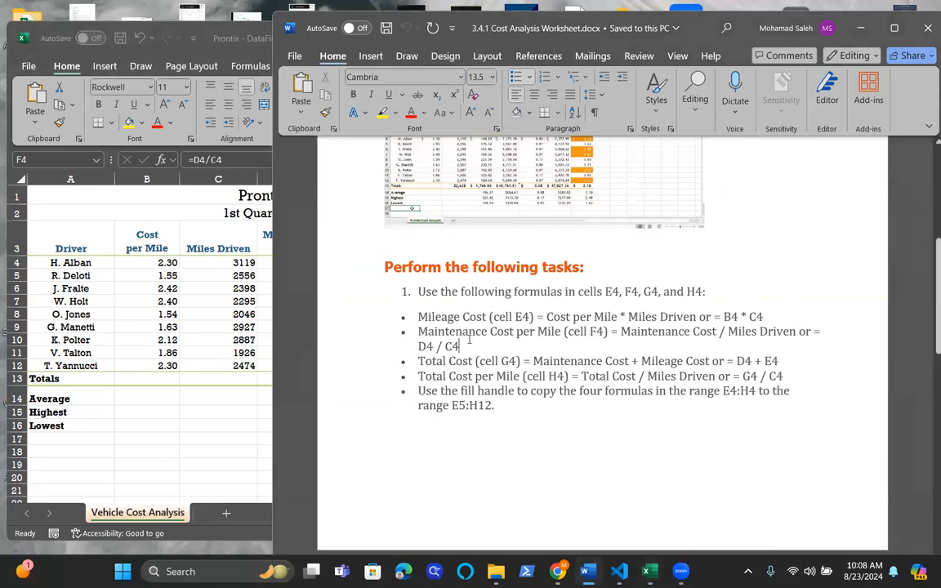
pyautogui.moveTo(418, 316); pyautogui.dragTo(461, 346)
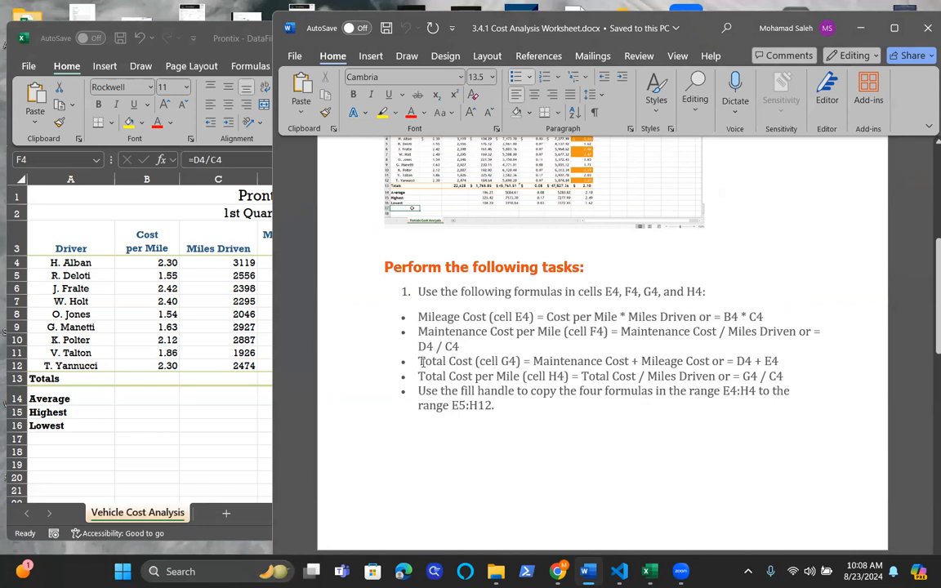
pyautogui.moveTo(418, 361); pyautogui.dragTo(725, 361)
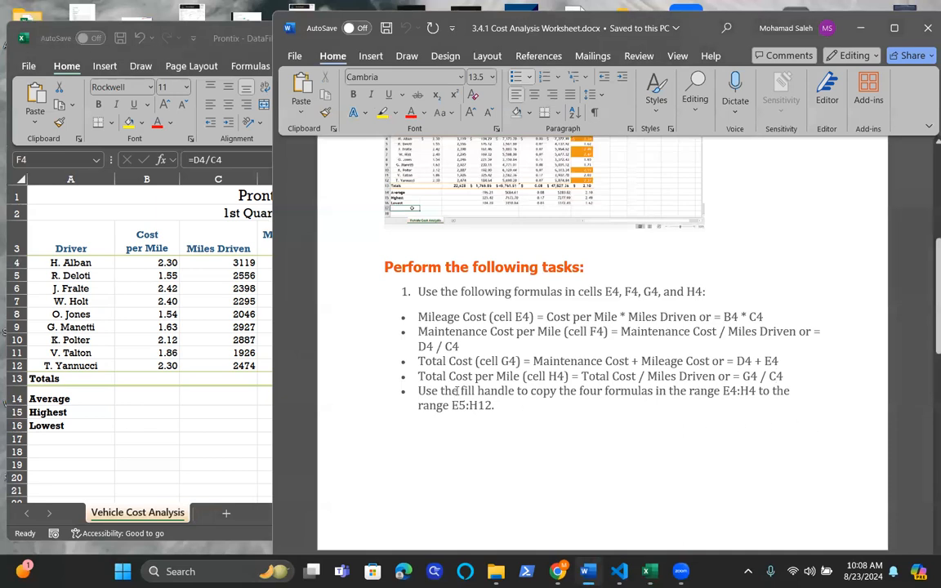
pyautogui.doubleClick(452, 391)
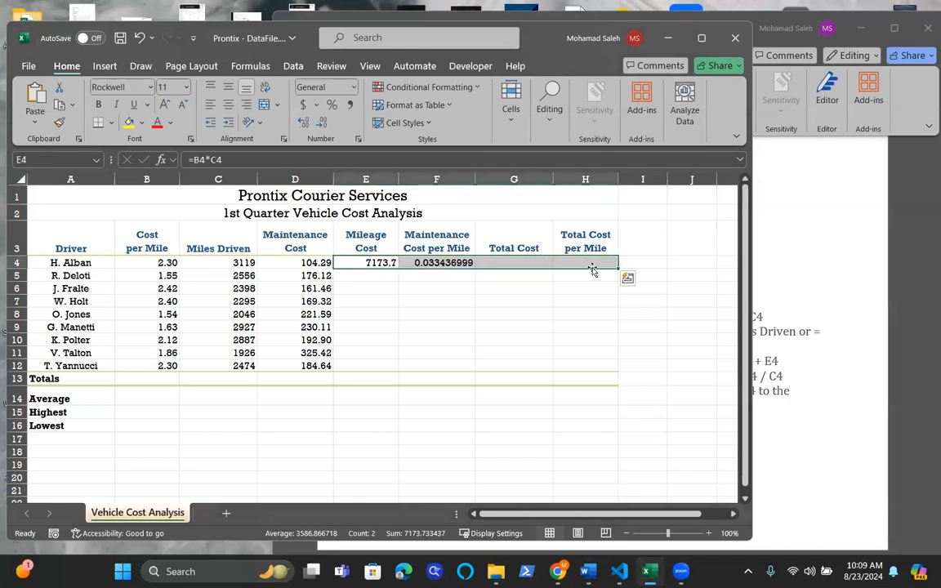
pyautogui.moveTo(619, 269)
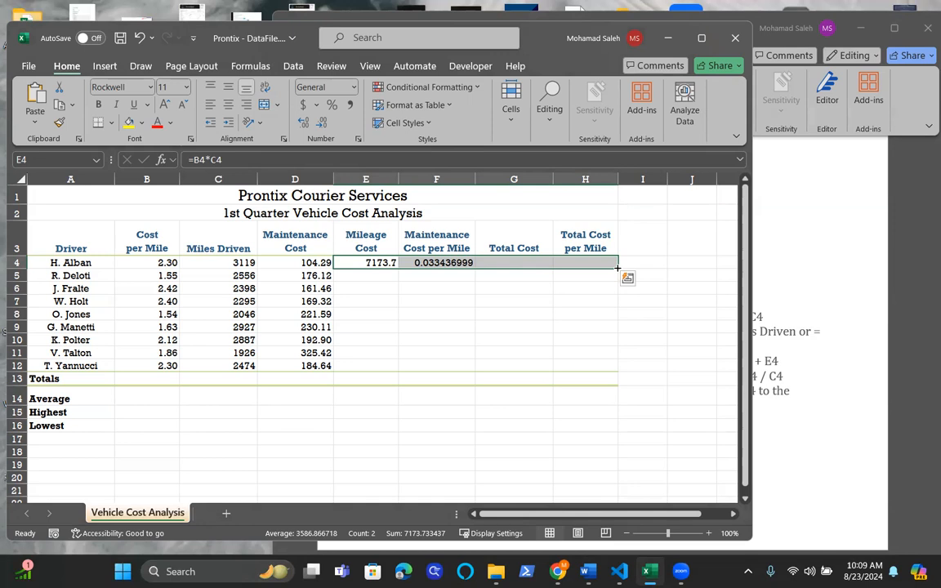
# Step: Fill the row 4 formulas down through row 12, then select G4
pyautogui.moveTo(618, 262); pyautogui.dragTo(618, 308)
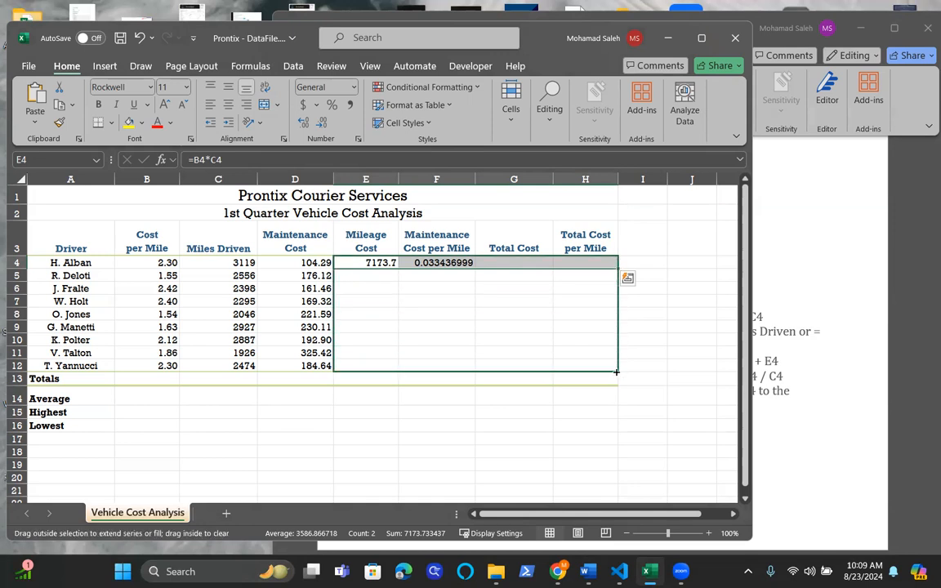
pyautogui.moveTo(616, 264); pyautogui.dragTo(616, 371)
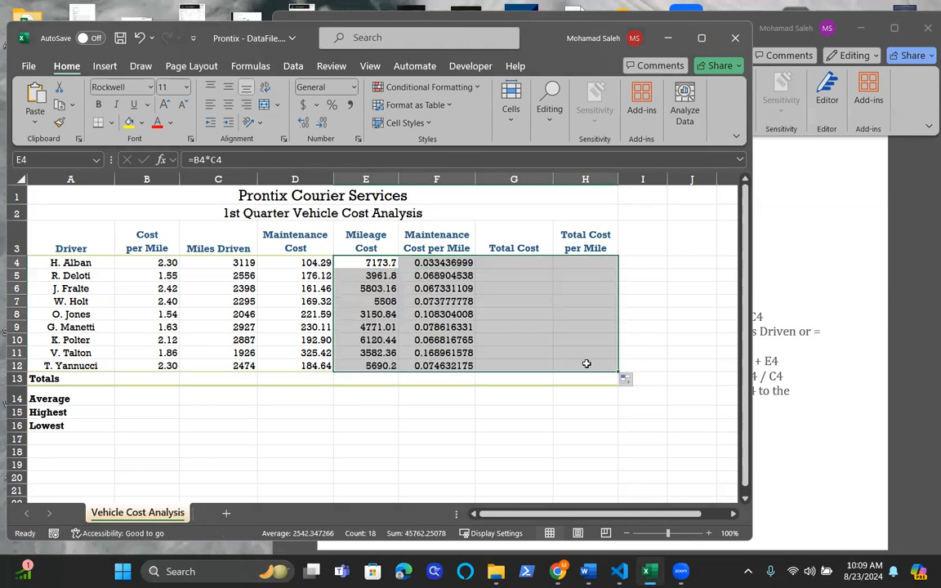
pyautogui.moveTo(542, 297)
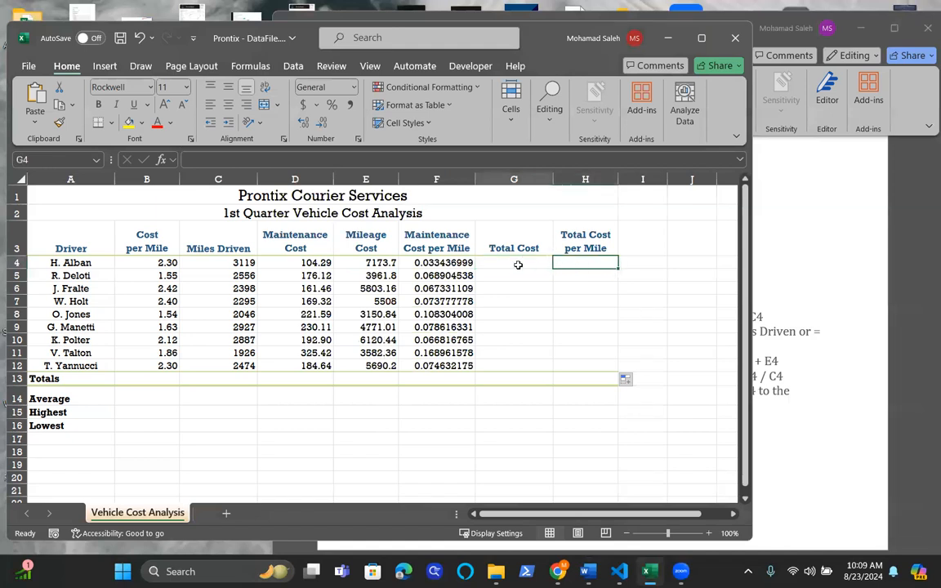
pyautogui.click(514, 262)
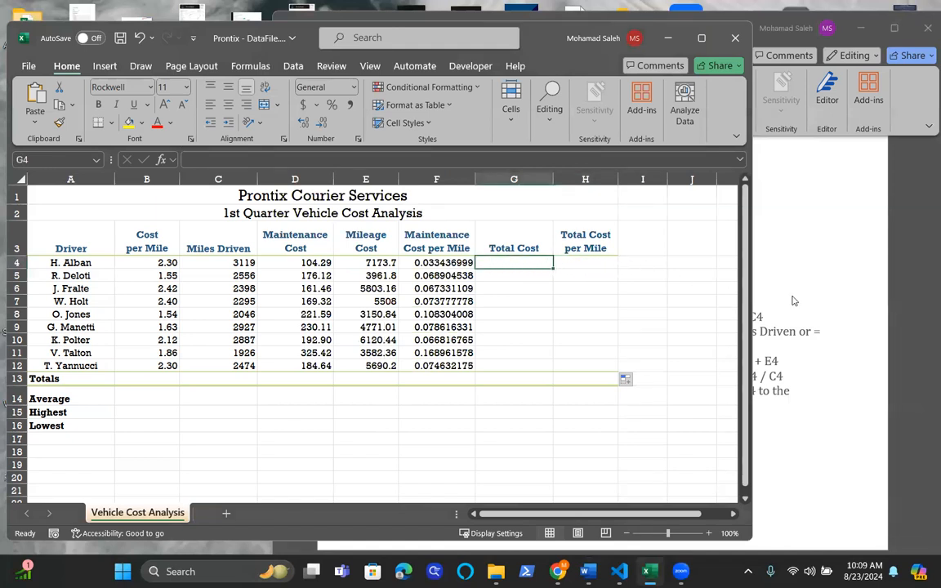
pyautogui.moveTo(783, 305)
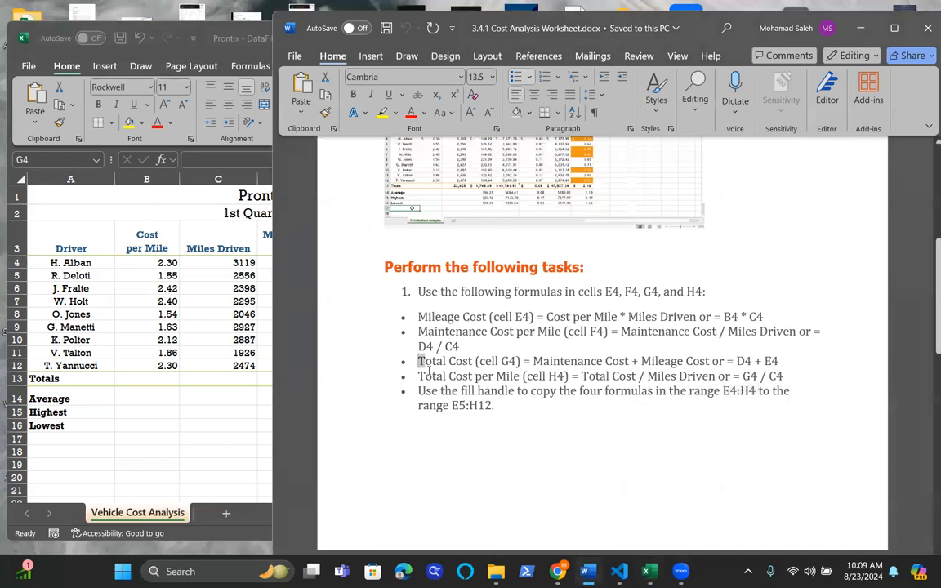
pyautogui.moveTo(418, 361); pyautogui.dragTo(789, 376)
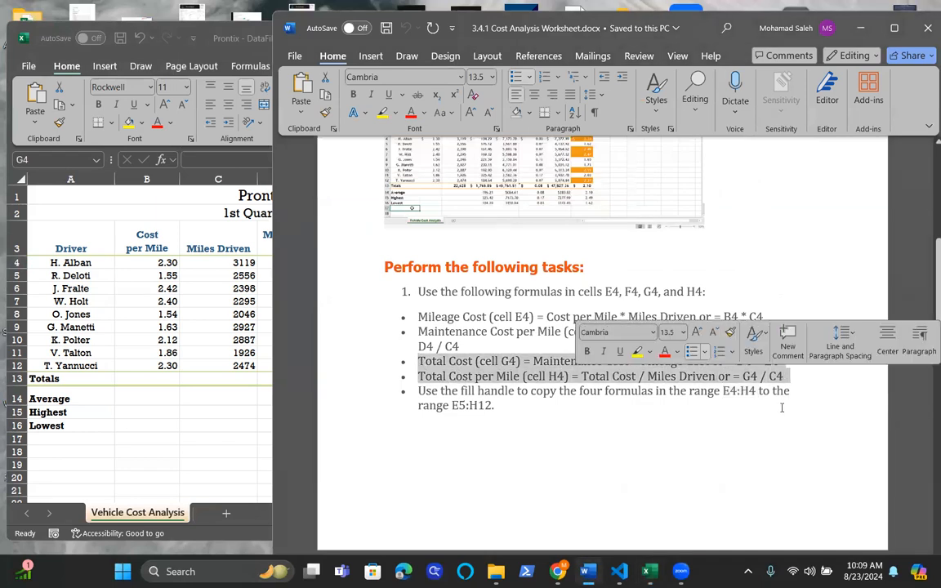
pyautogui.scroll(-3)
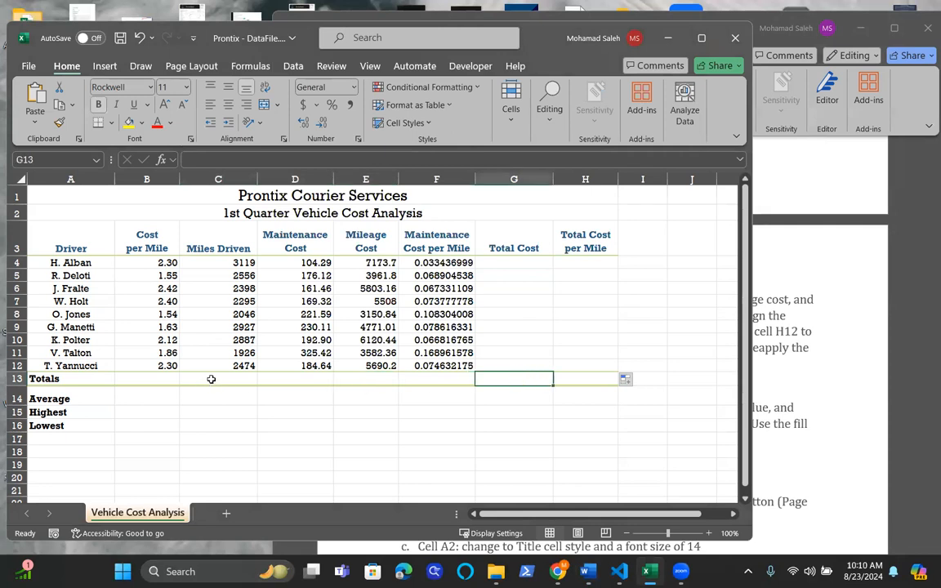
# Step: Total Miles Driven in C13 with =SUM(C4:C12), giving 22628
pyautogui.click(218, 378)
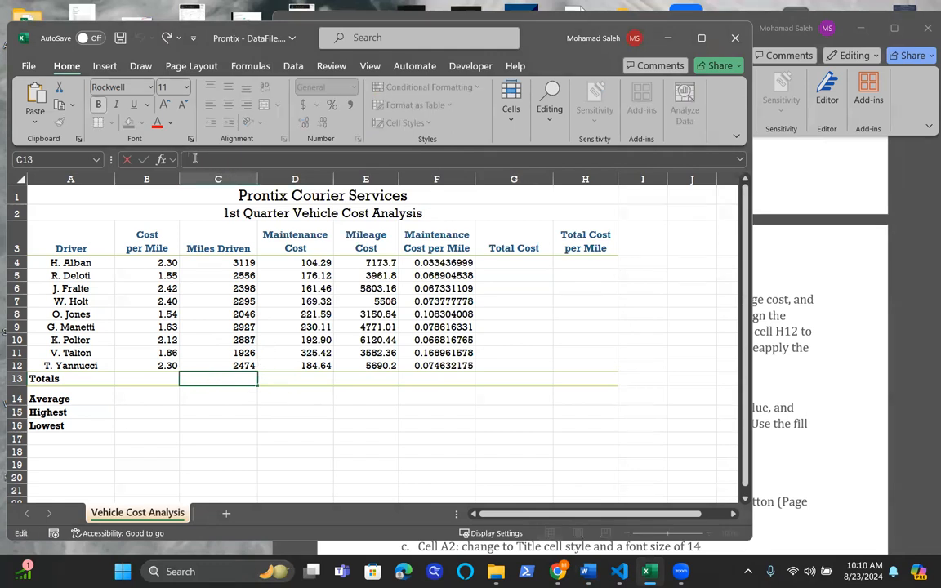
pyautogui.write('=S')
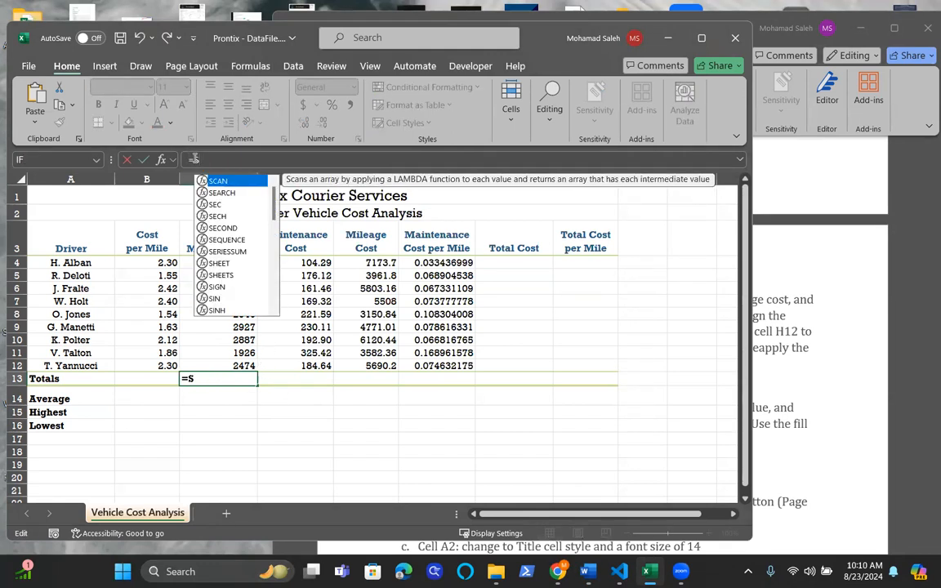
pyautogui.write('U')
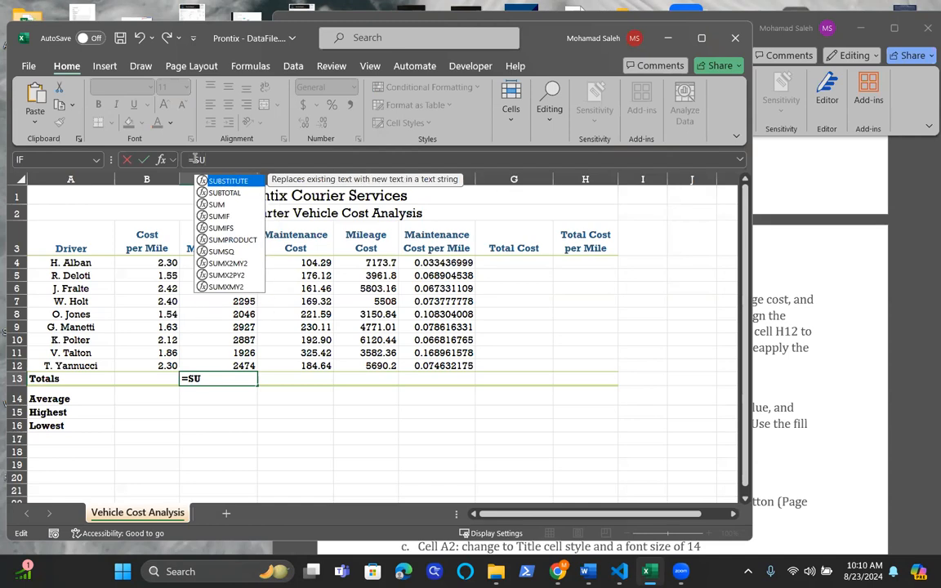
pyautogui.write('M')
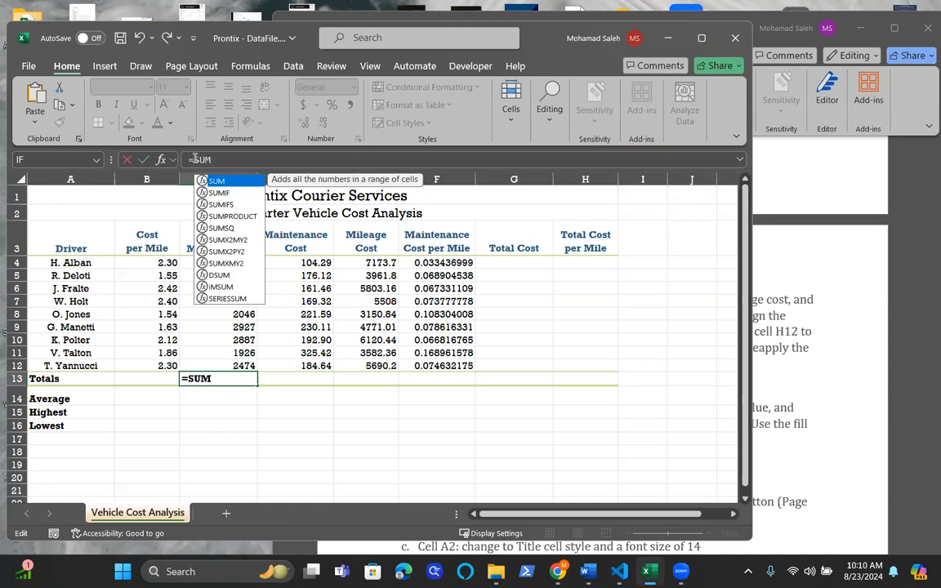
pyautogui.write('(')
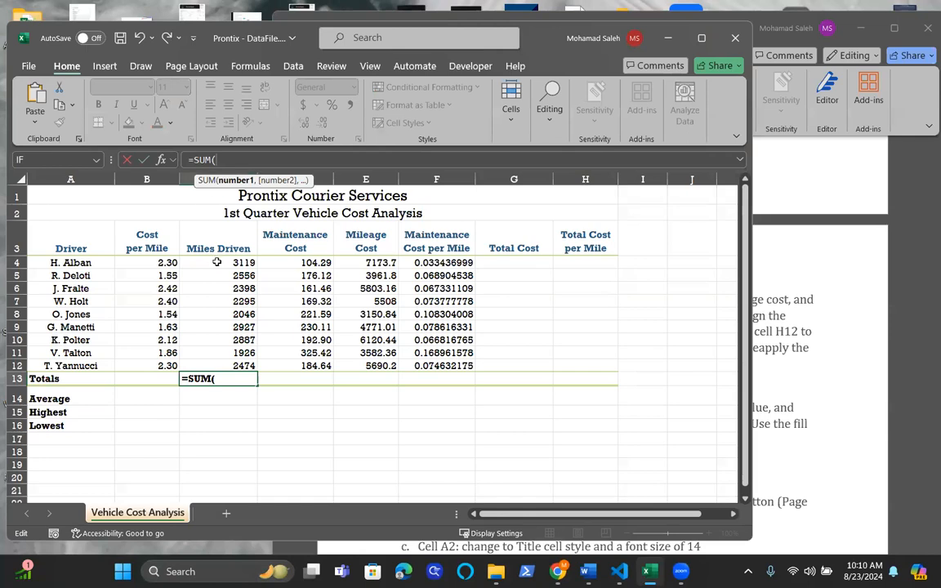
pyautogui.moveTo(243, 262); pyautogui.dragTo(244, 353)
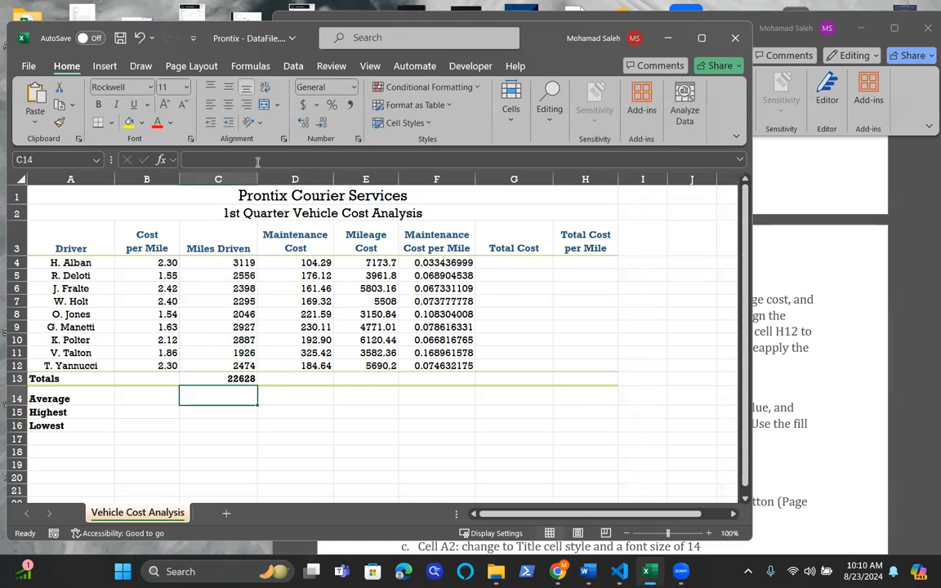
pyautogui.click(219, 378)
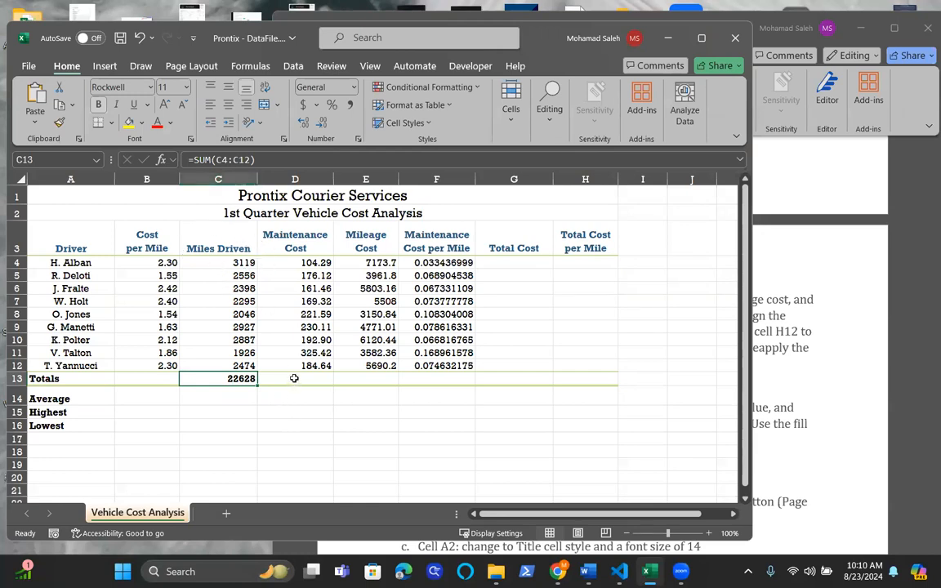
# Step: Sum the maintenance costs D4:D12 in cell D13
pyautogui.click(294, 379)
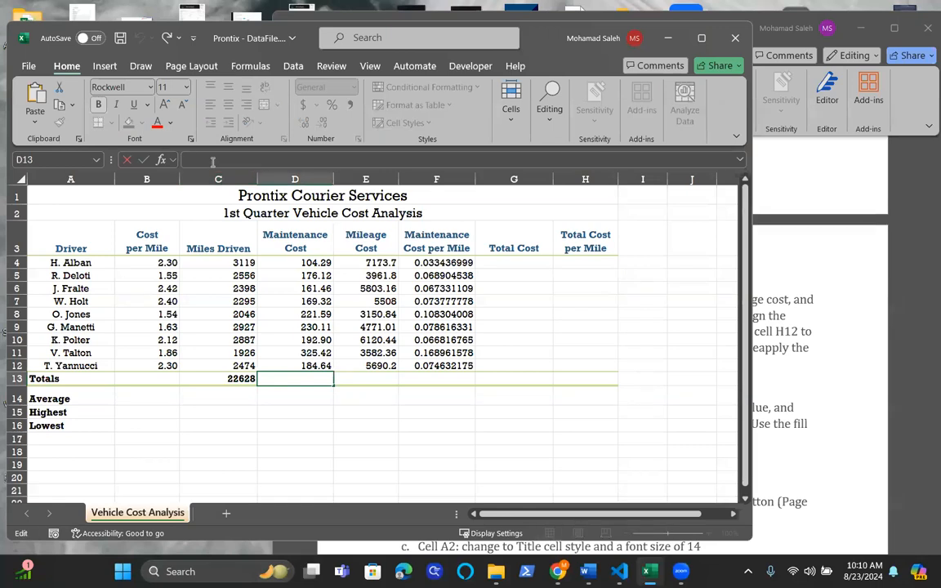
pyautogui.write('=')
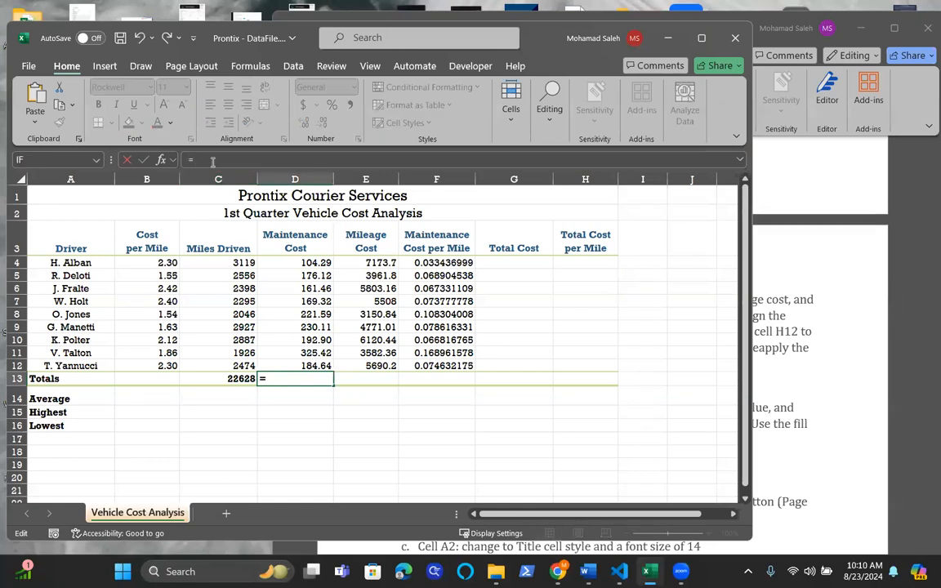
pyautogui.write('SUM(')
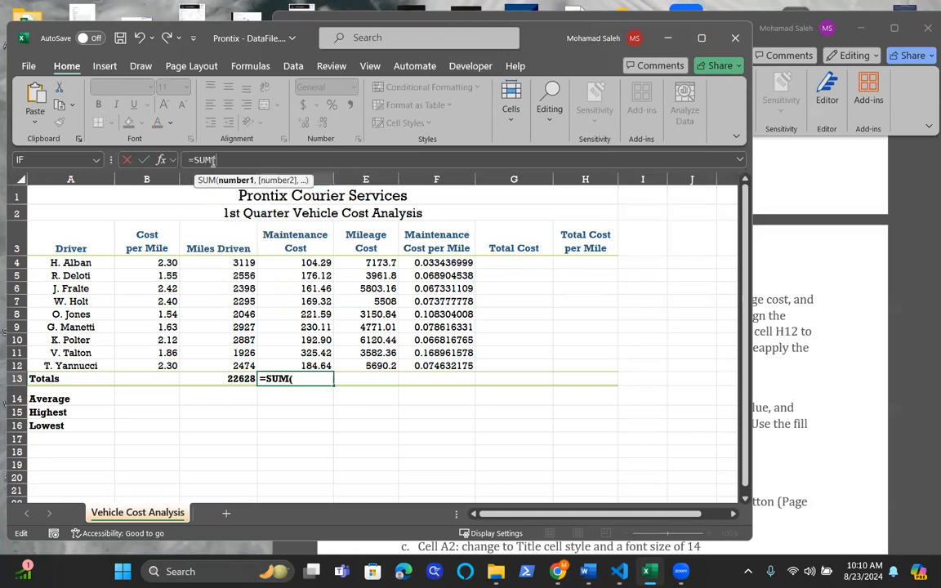
pyautogui.click(295, 263)
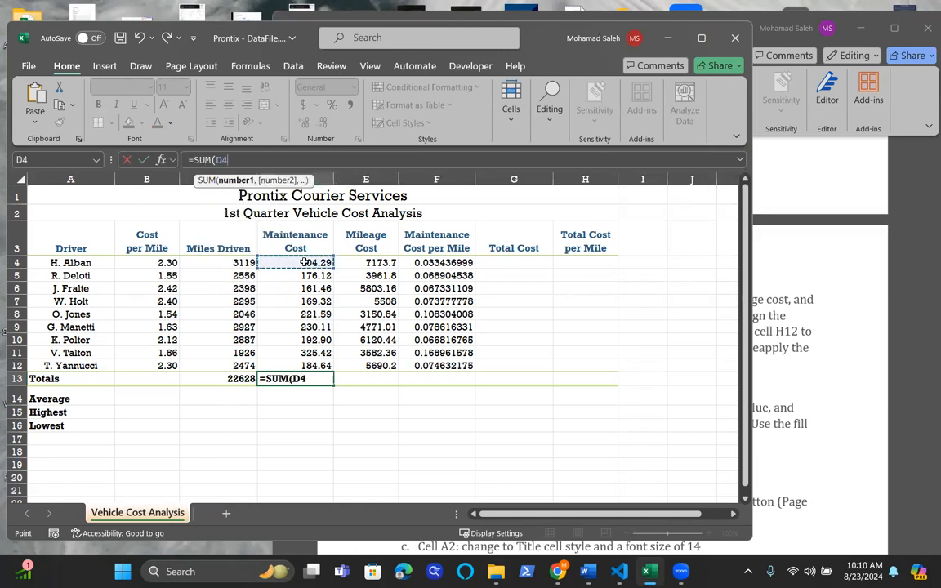
pyautogui.moveTo(316, 263); pyautogui.dragTo(317, 366)
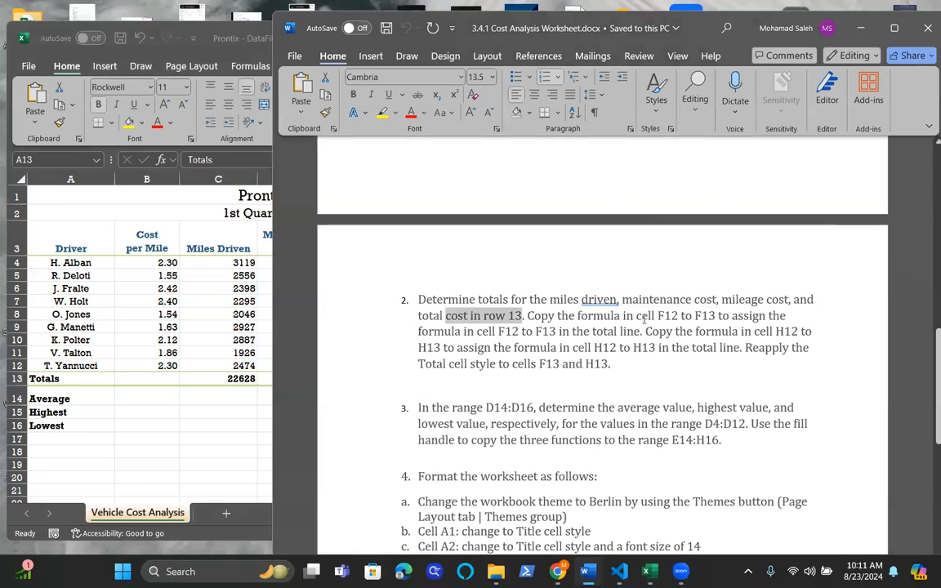
# Step: Fill the F12 formula down into F13 for maintenance cost per mile
pyautogui.click(649, 571)
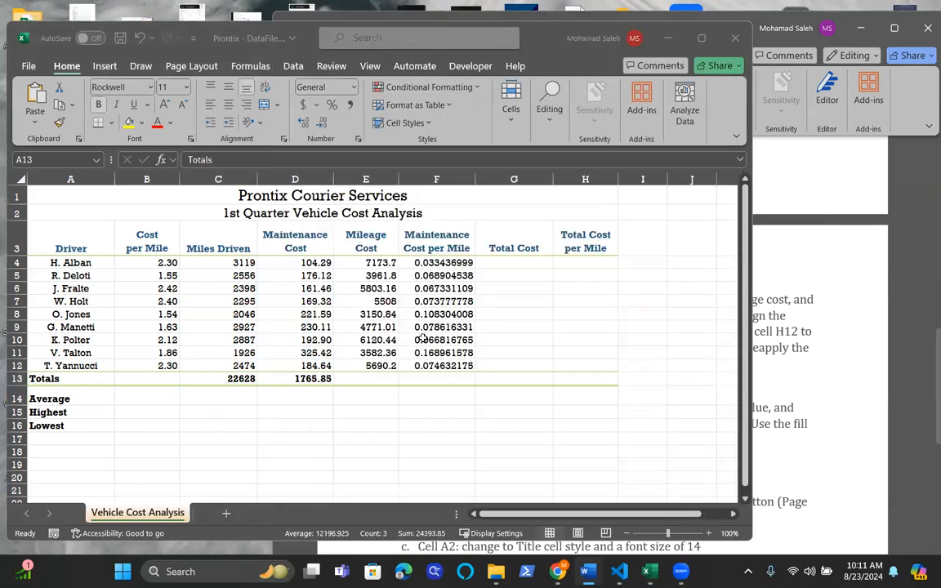
pyautogui.click(436, 366)
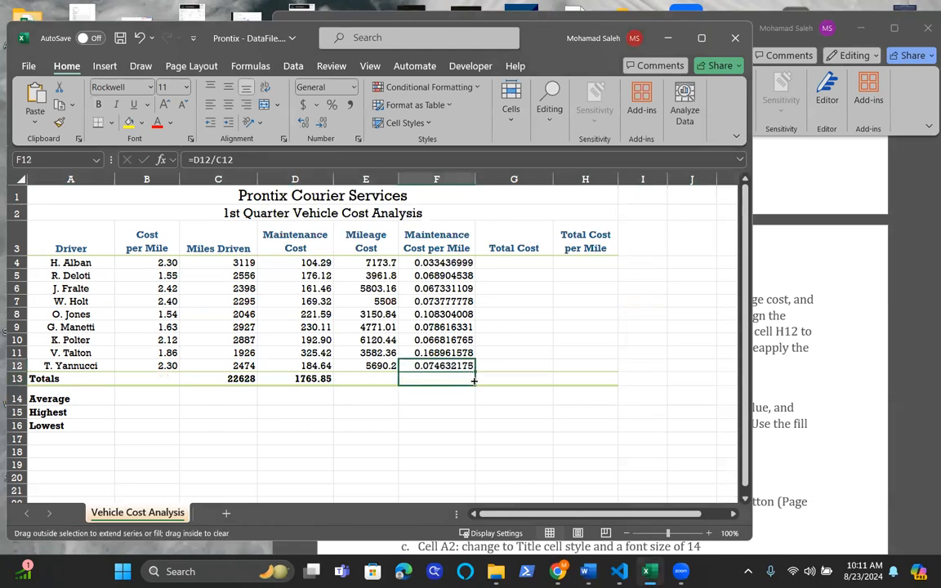
pyautogui.moveTo(474, 366); pyautogui.dragTo(474, 378)
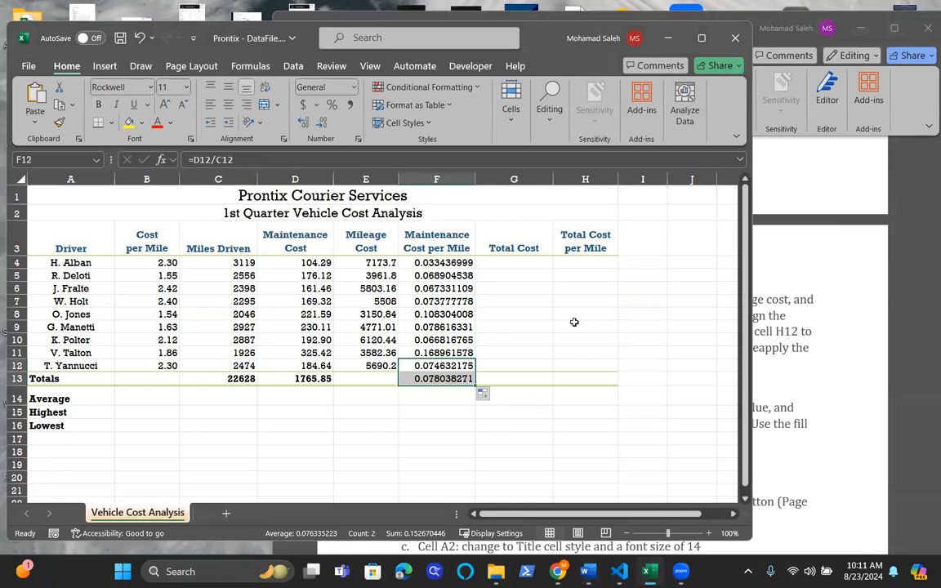
pyautogui.click(585, 365)
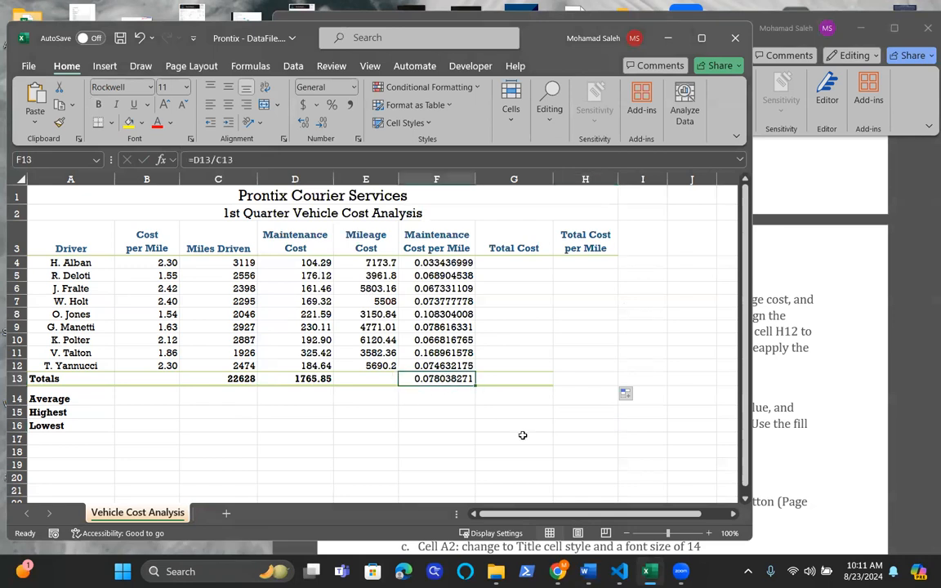
pyautogui.moveTo(491, 403)
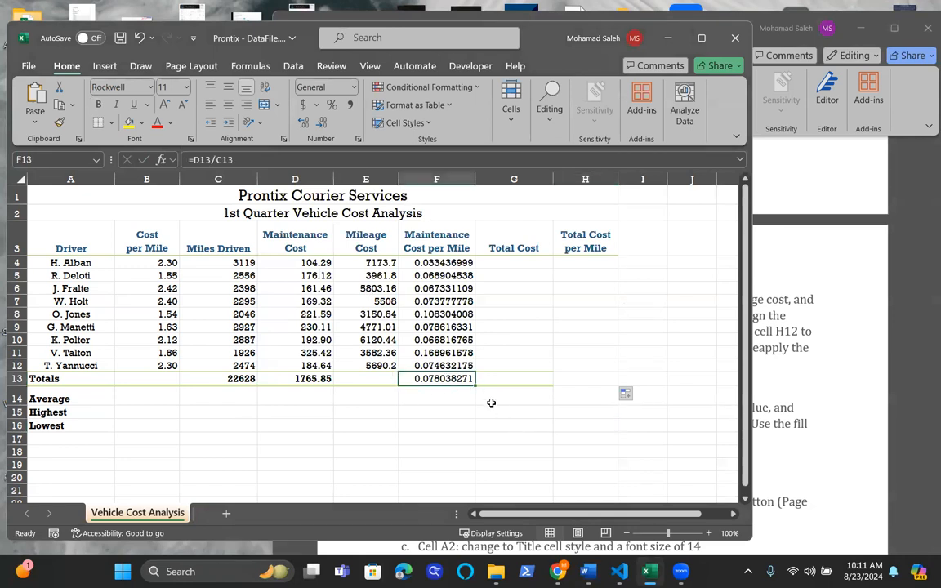
# Step: Apply the Total cell style to F13 and H13
pyautogui.click(585, 378)
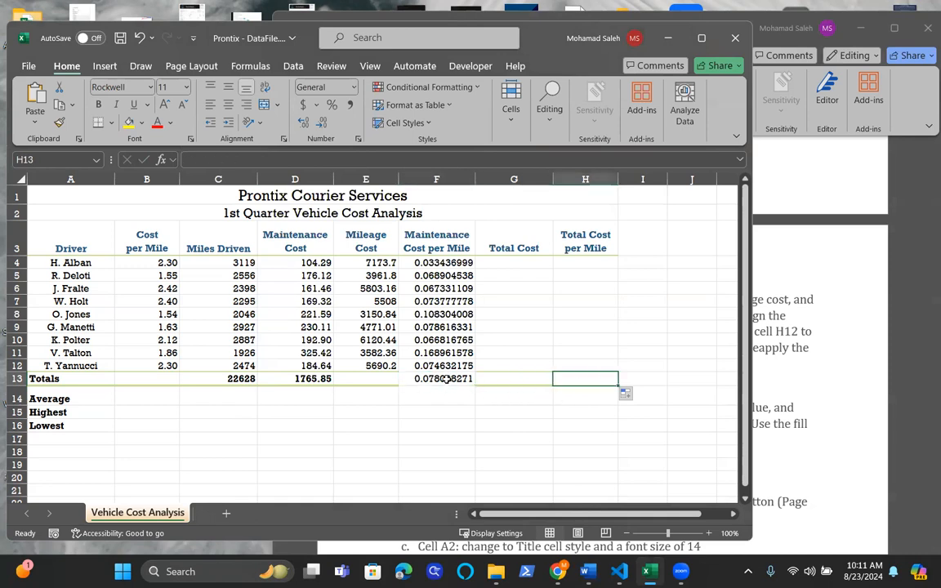
pyautogui.click(437, 379)
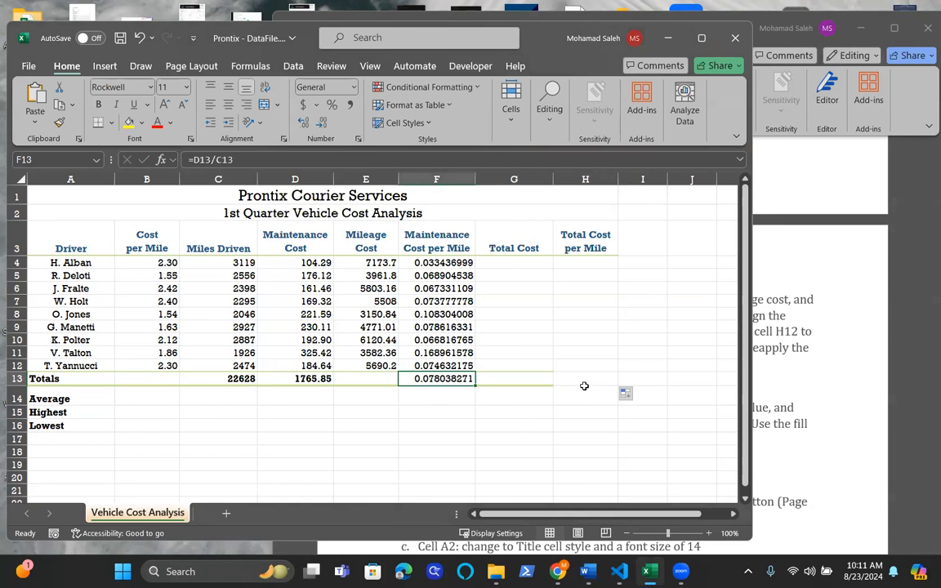
pyautogui.moveTo(600, 397)
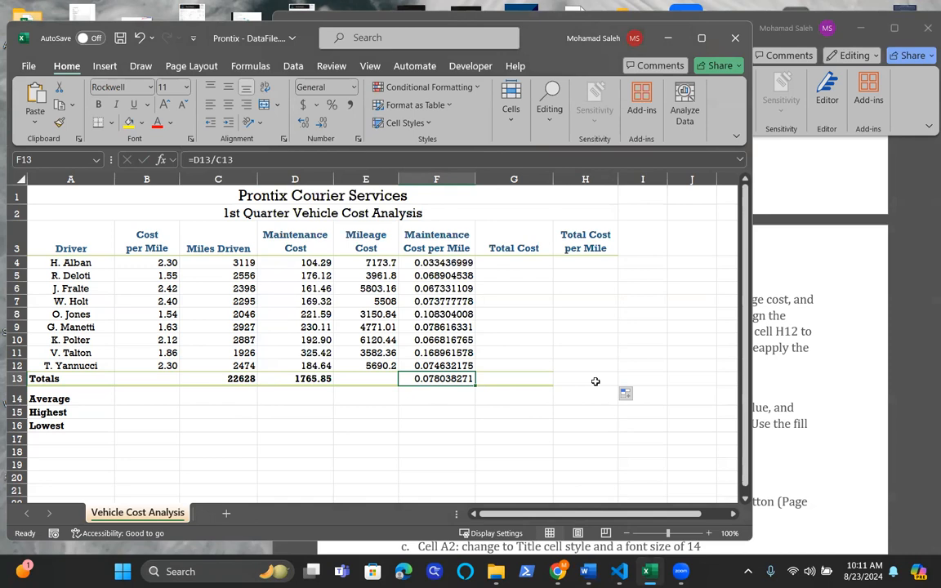
pyautogui.moveTo(597, 381)
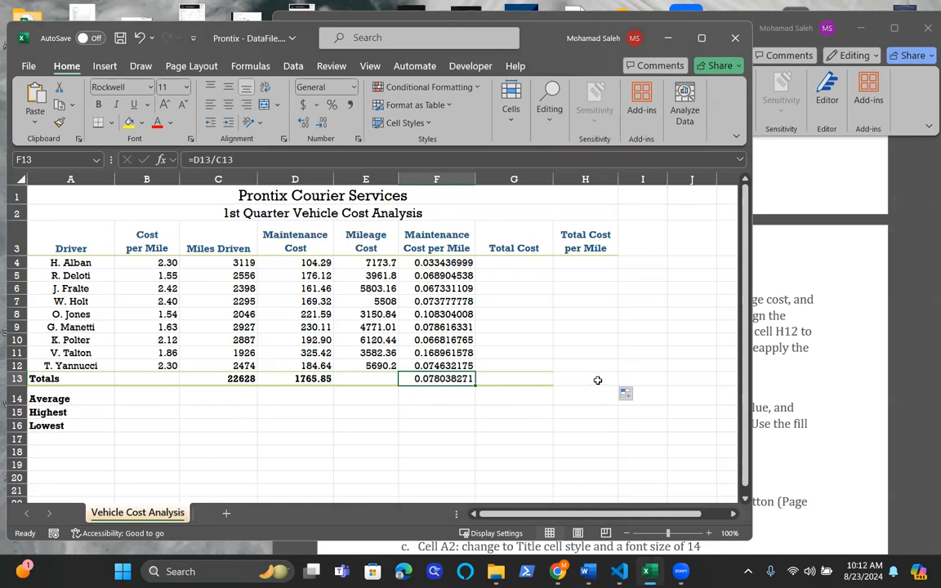
pyautogui.click(586, 378)
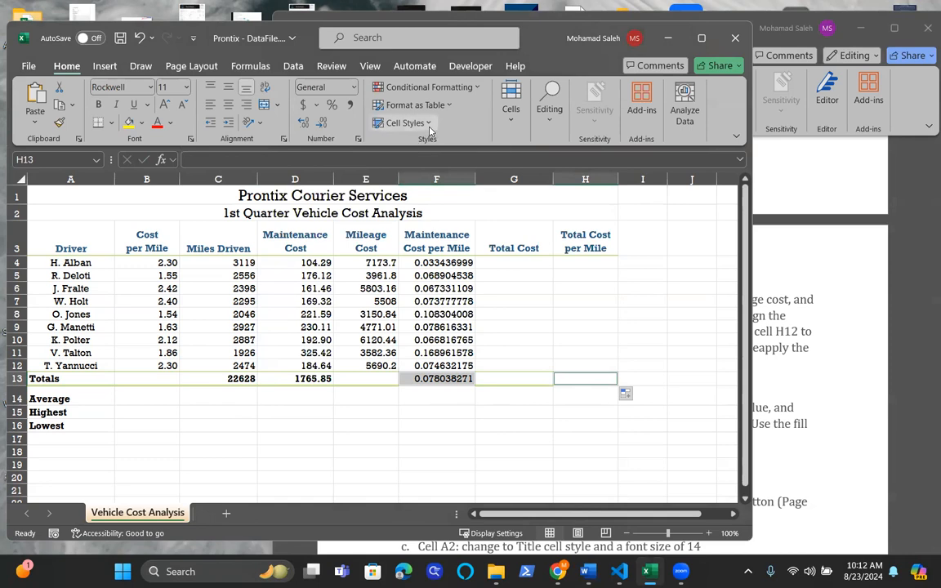
pyautogui.click(405, 123)
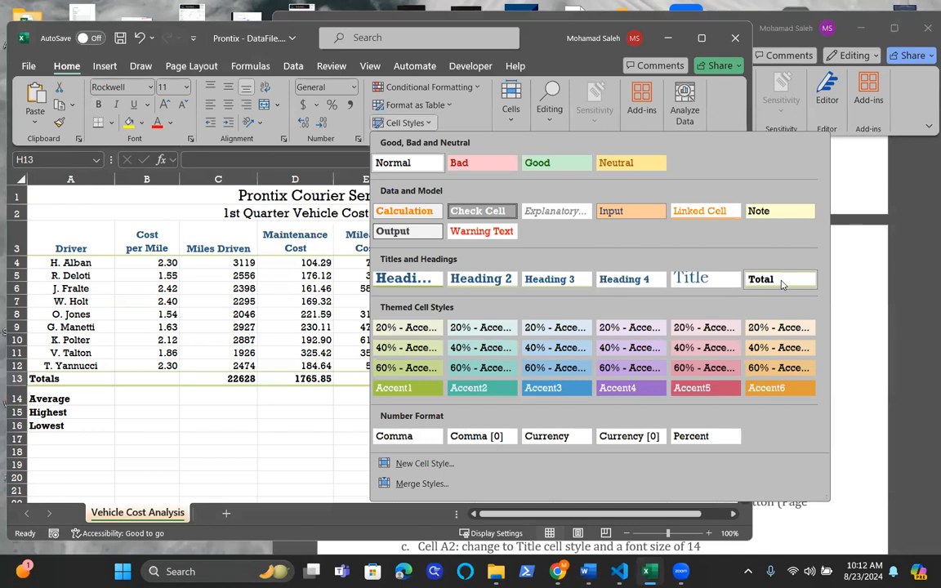
pyautogui.click(760, 279)
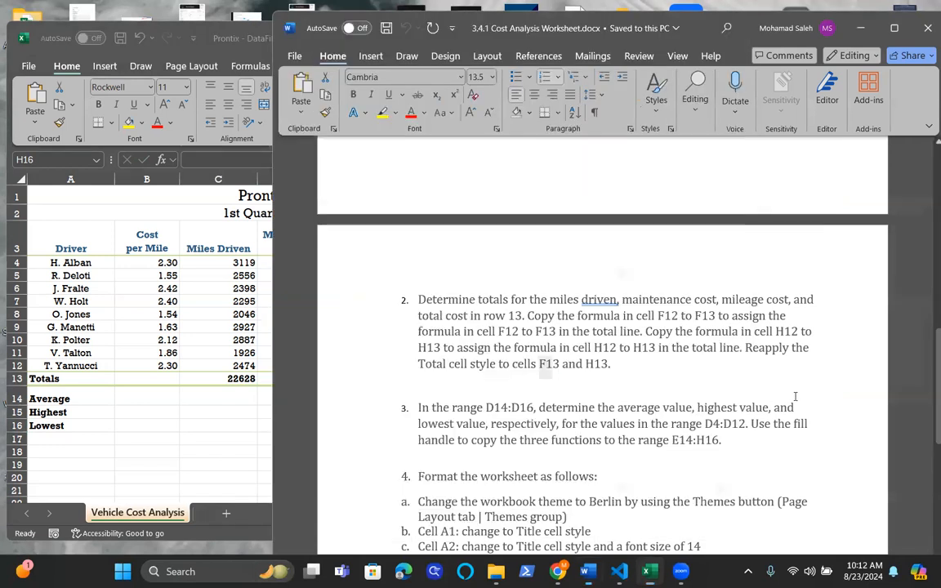
# Step: Scroll Word to step 3 and select the D14:D16 range text
pyautogui.scroll(-3)
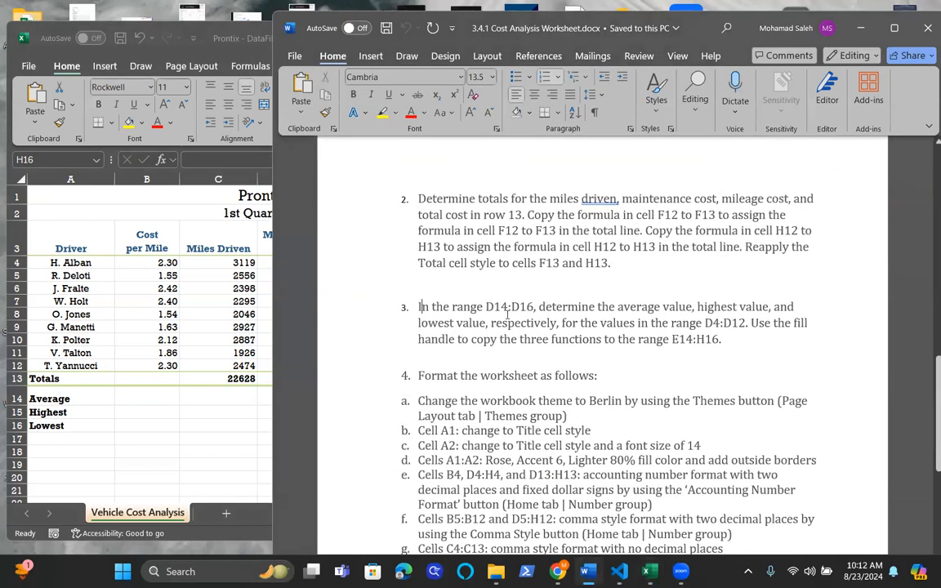
pyautogui.doubleClick(509, 306)
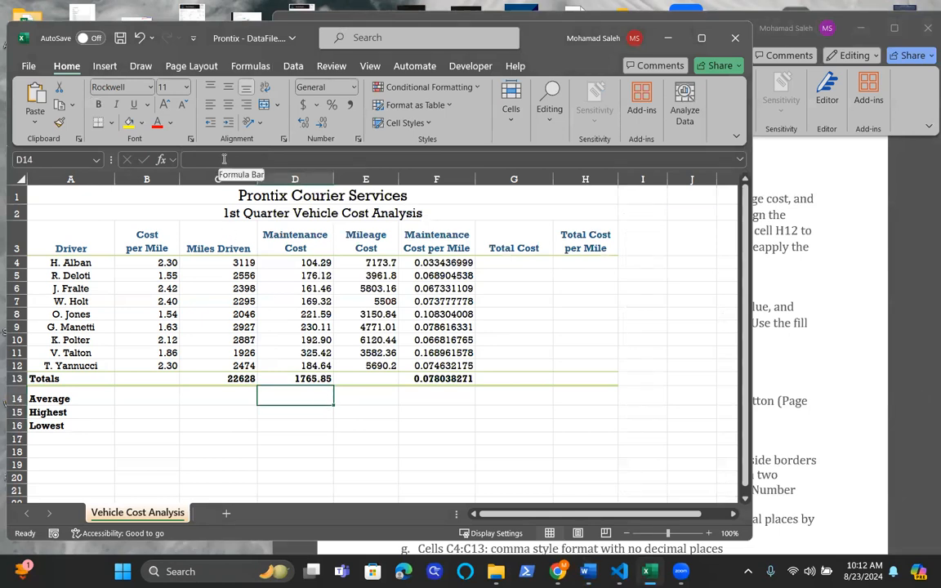
# Step: Enter AVERAGE, MAX and MIN of D4:D12 in D14, D15 and D16
pyautogui.write('=')
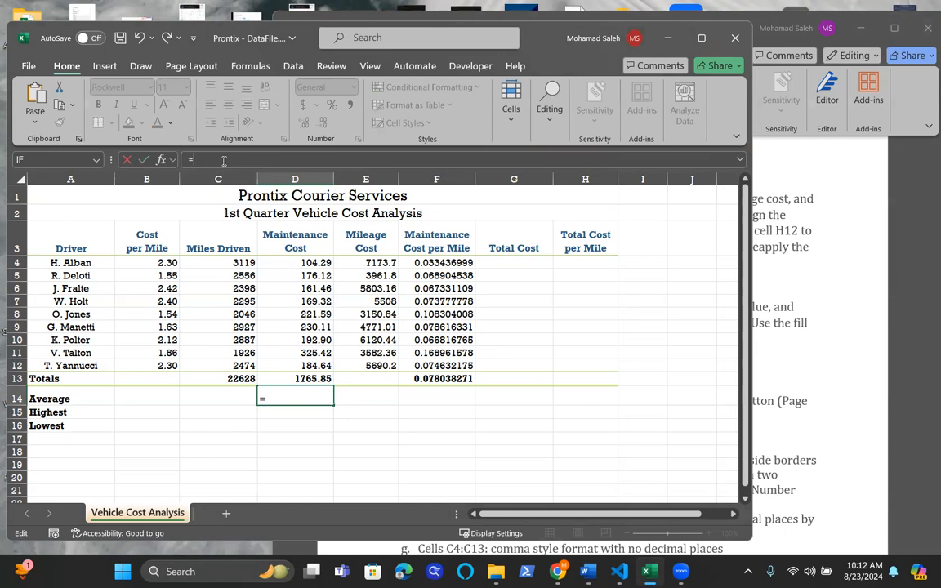
pyautogui.write('AVERAGE(')
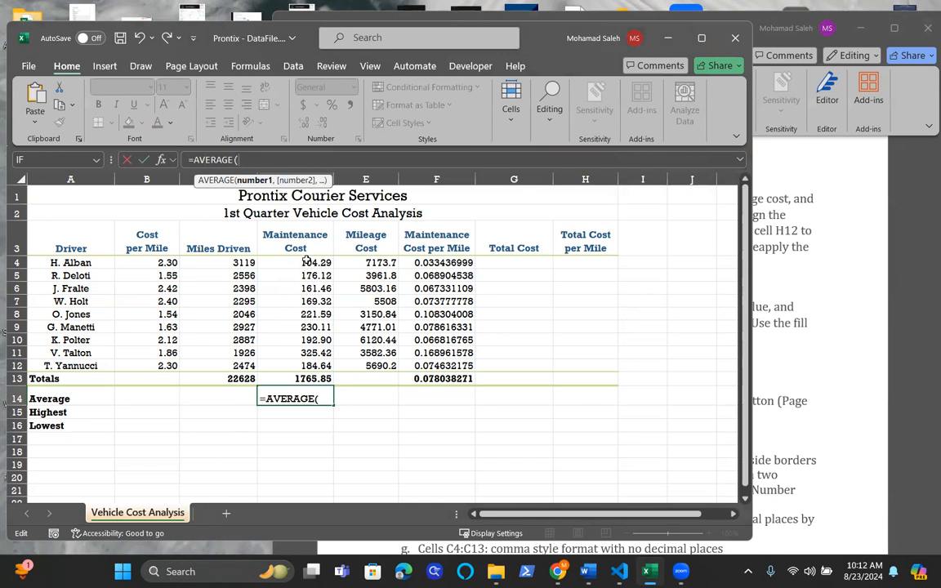
pyautogui.moveTo(295, 262); pyautogui.dragTo(295, 275)
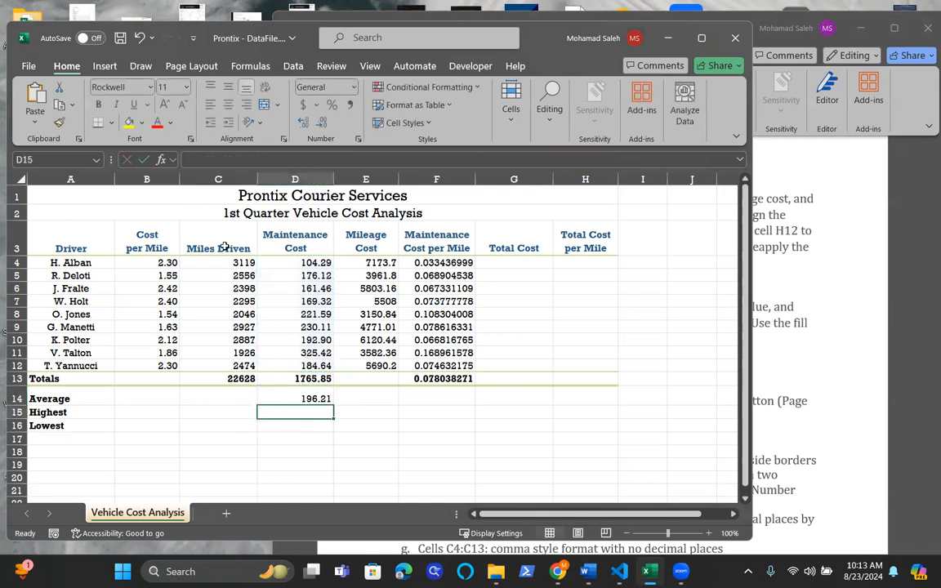
pyautogui.write('=')
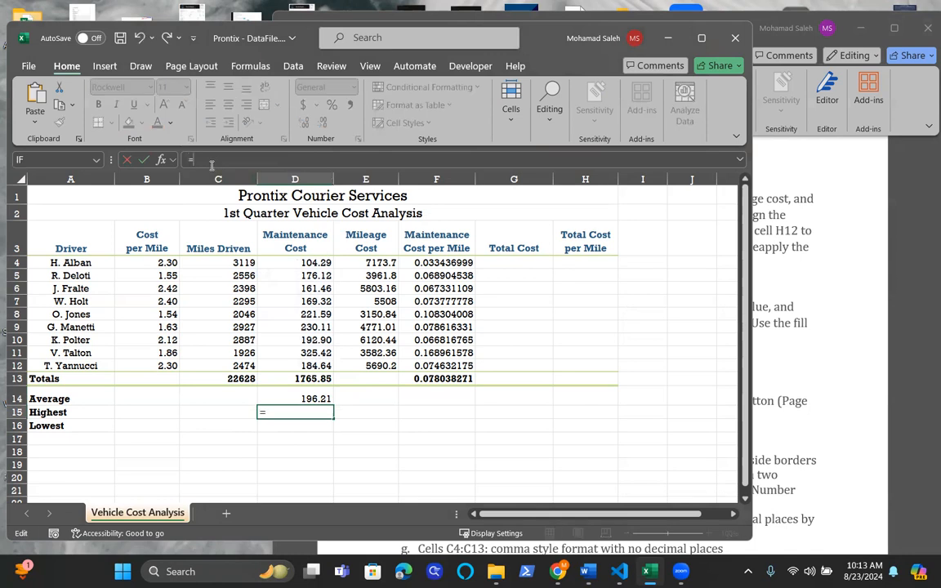
pyautogui.write('=max(')
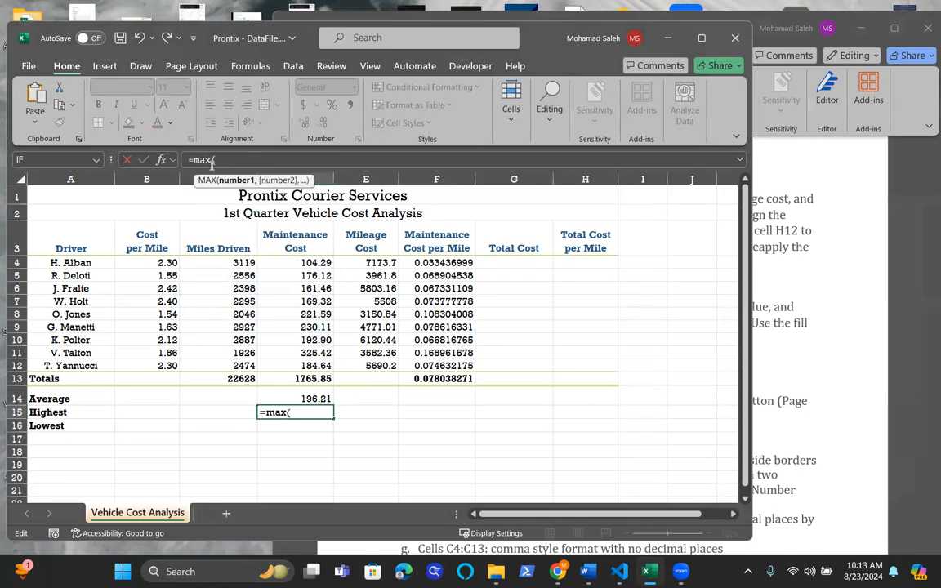
pyautogui.click(316, 263)
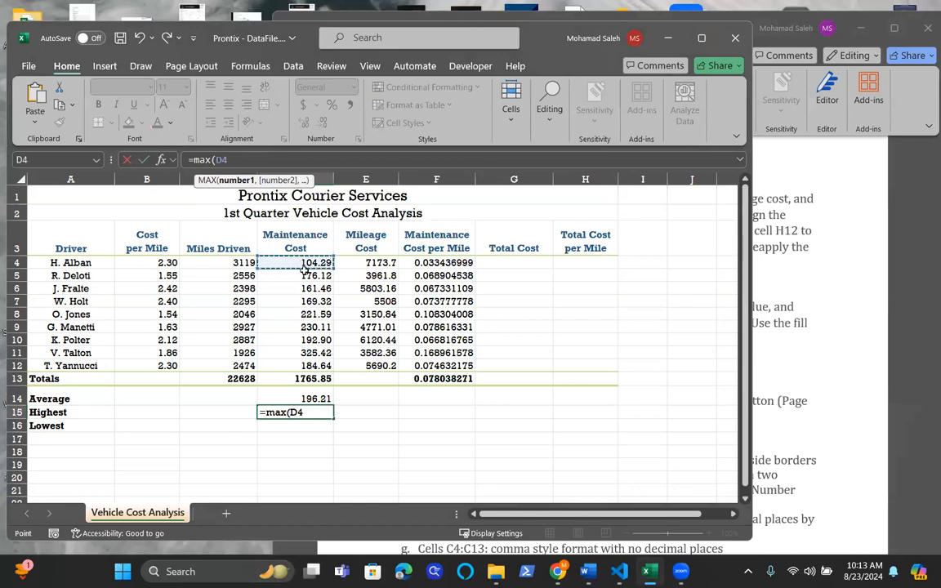
pyautogui.moveTo(317, 263); pyautogui.dragTo(317, 365)
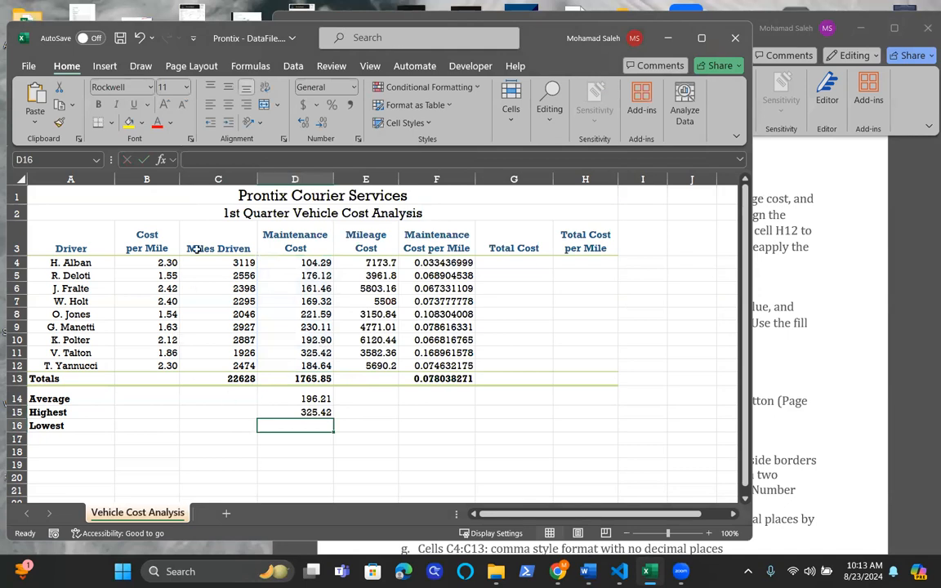
pyautogui.write('=')
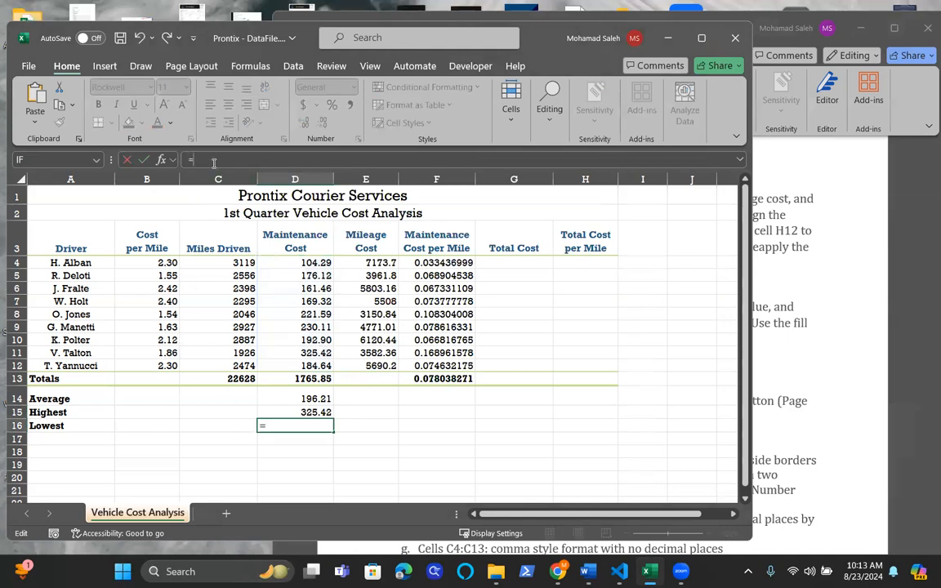
pyautogui.write('MIN(')
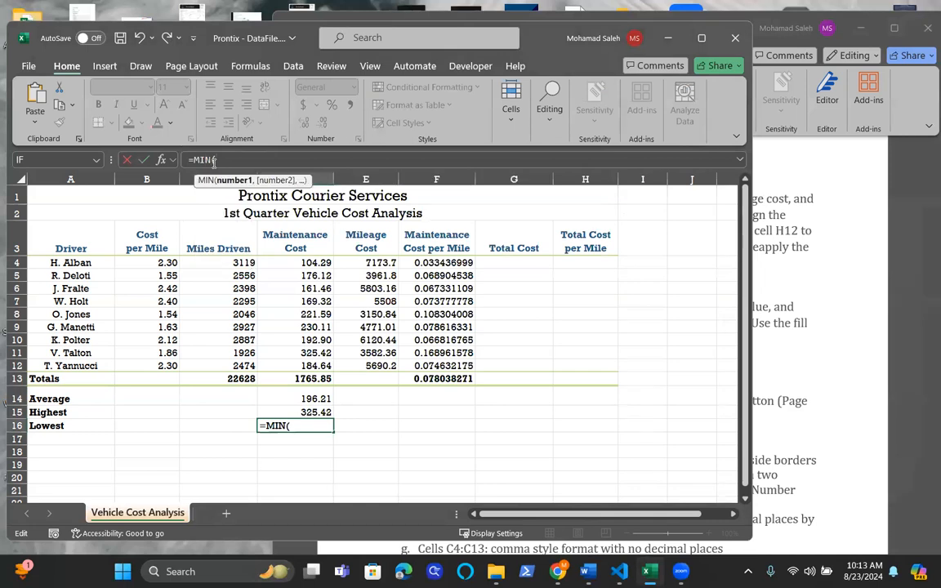
pyautogui.click(314, 263)
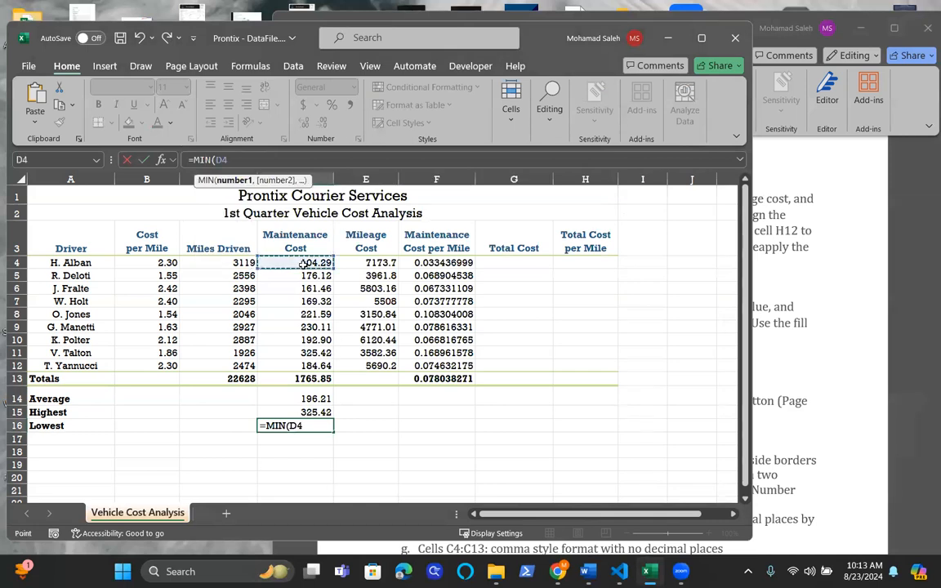
pyautogui.moveTo(295, 262); pyautogui.dragTo(314, 366)
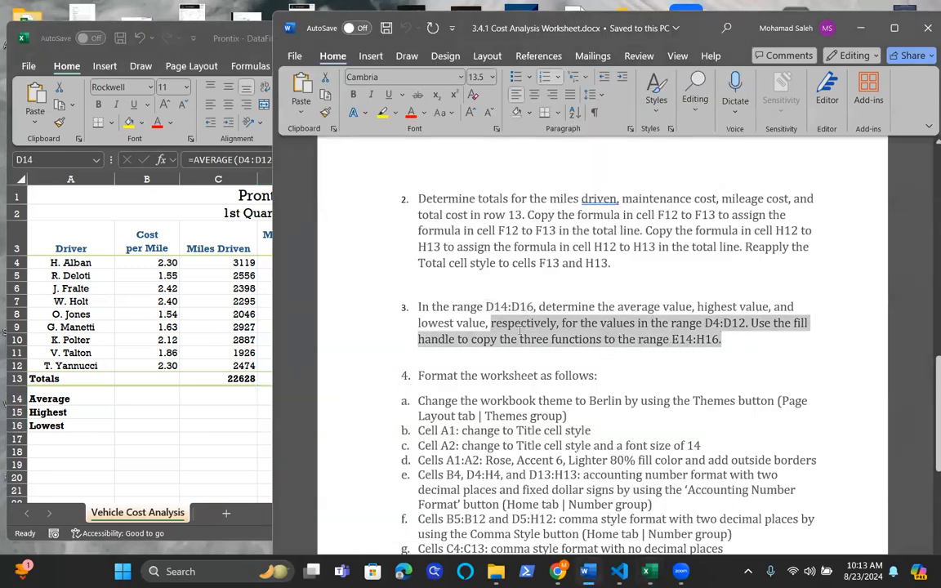
# Step: Scroll Word to step 4 and select the Title style instruction for A1
pyautogui.click(722, 339)
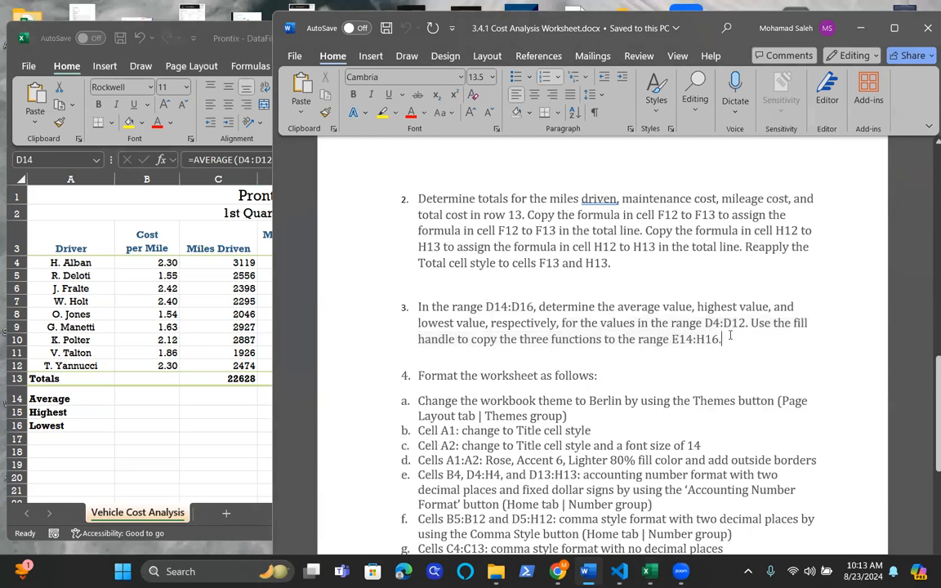
pyautogui.scroll(-3)
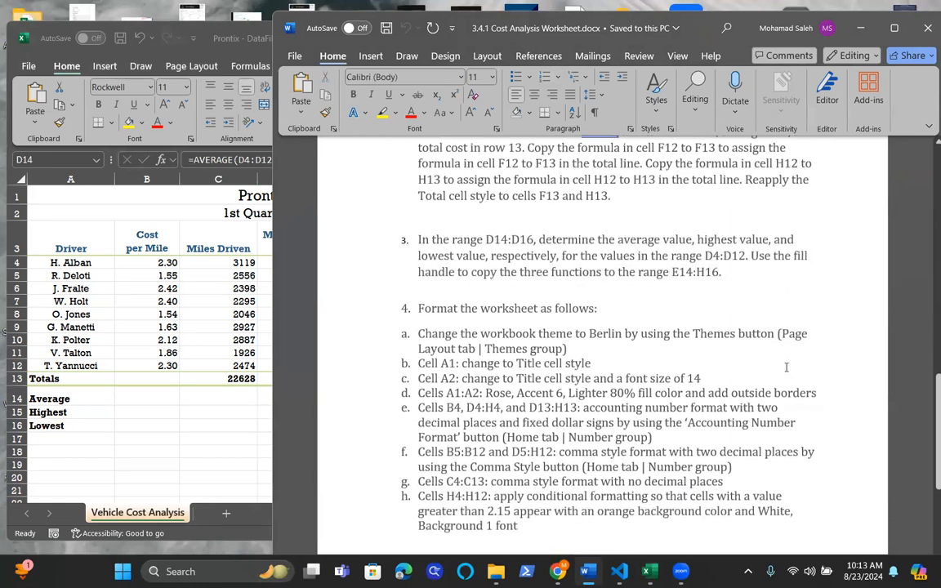
pyautogui.scroll(-3)
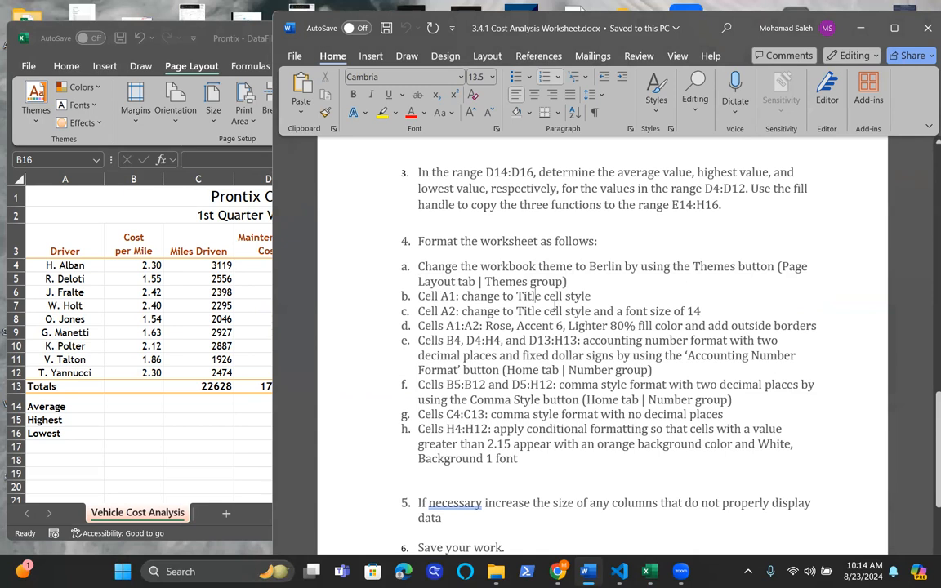
pyautogui.doubleClick(551, 296)
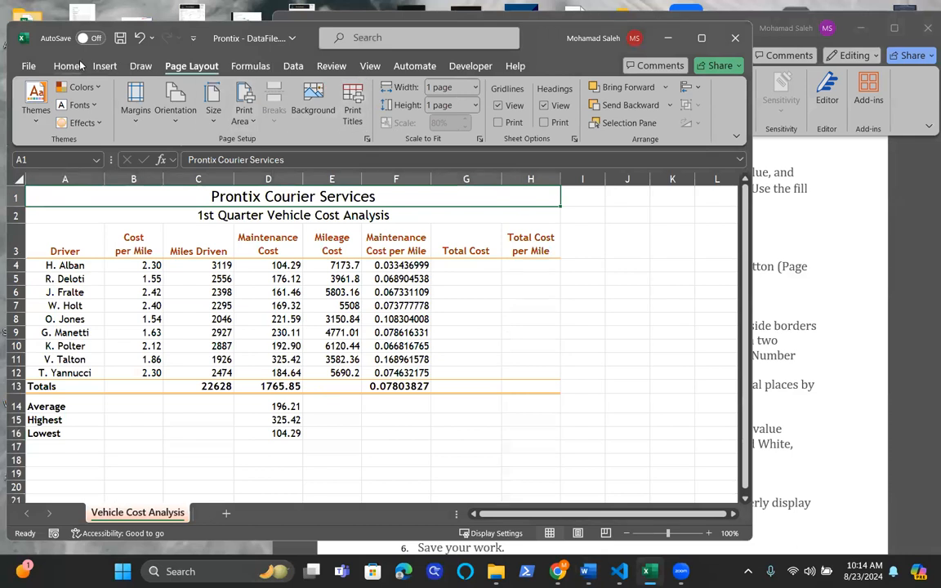
# Step: Apply the Title cell style to A1 and set subtitle A2 to size 14
pyautogui.click(402, 123)
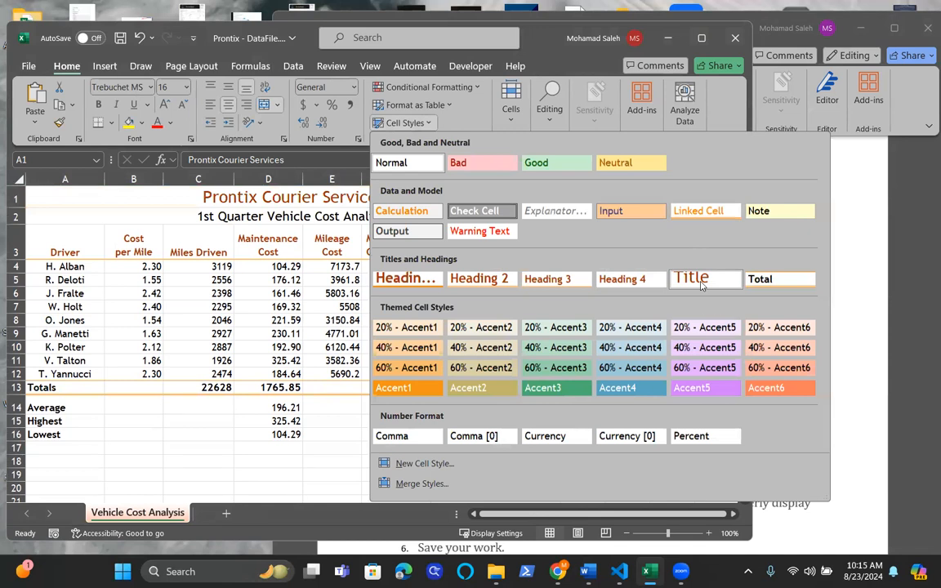
pyautogui.click(690, 279)
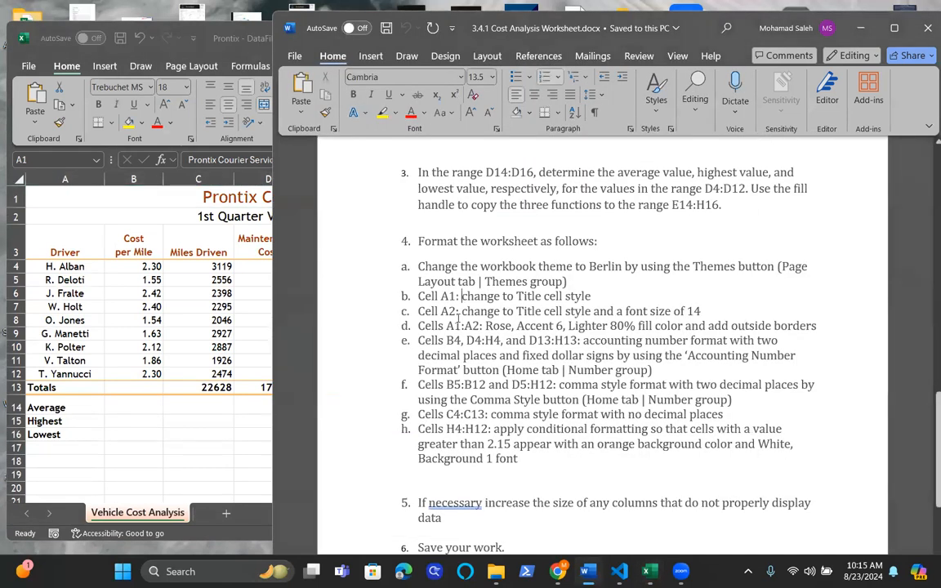
pyautogui.doubleClick(437, 312)
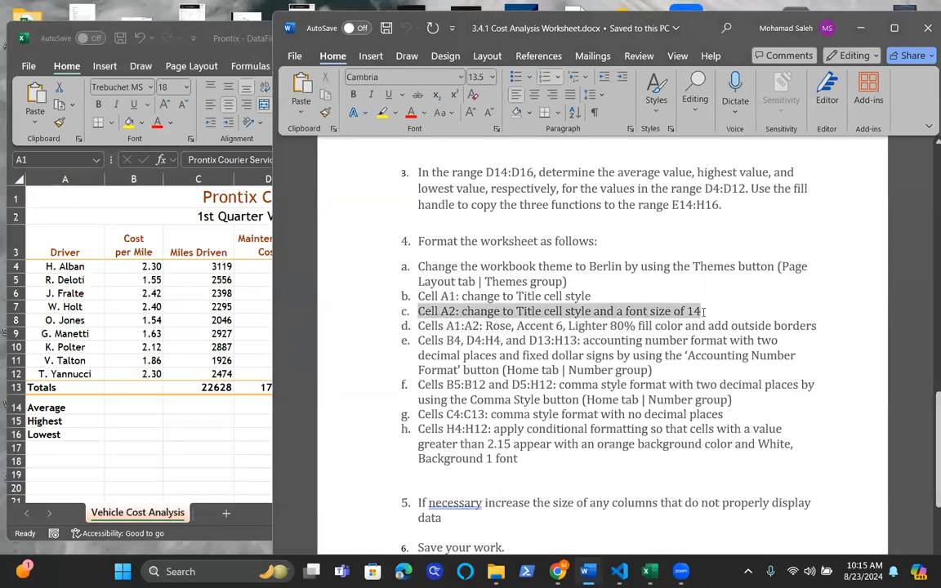
pyautogui.click(648, 572)
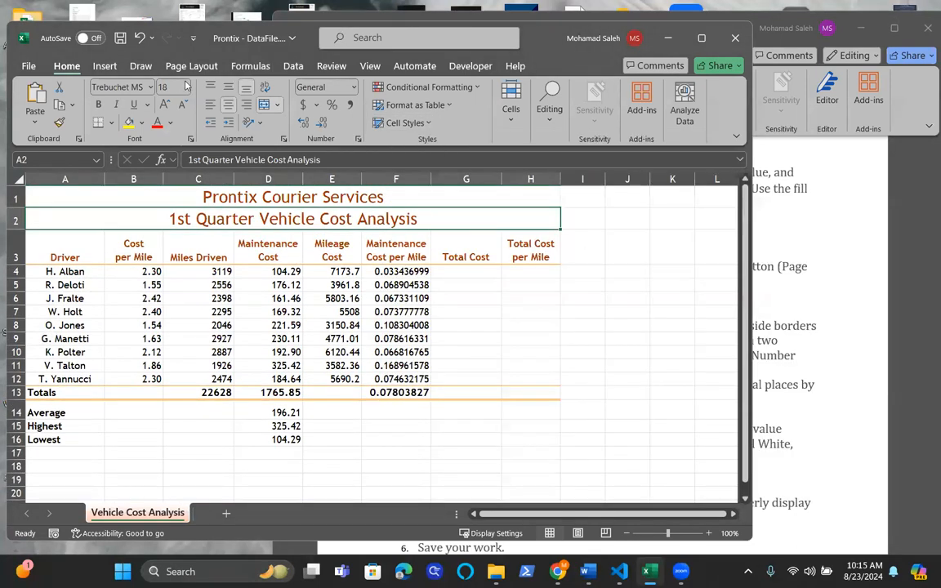
pyautogui.click(173, 88)
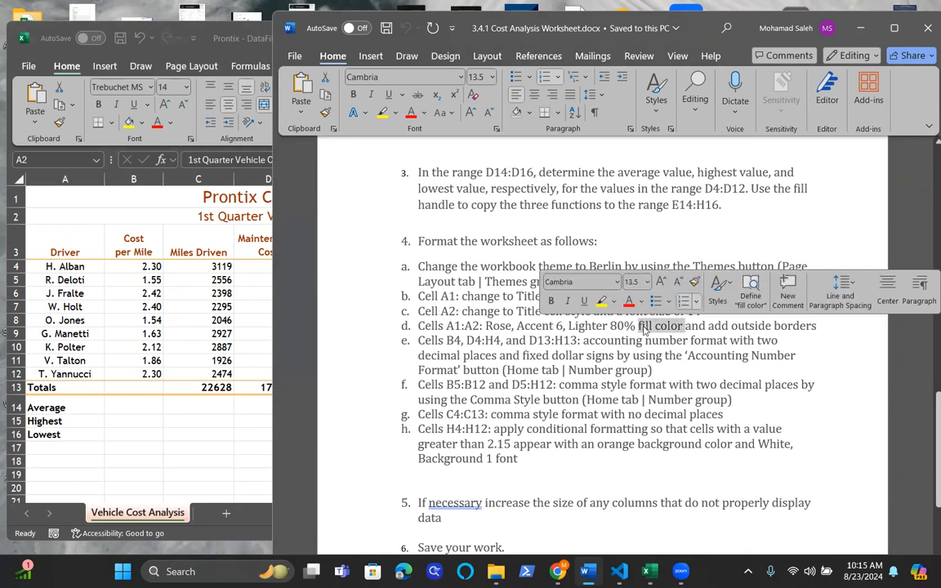
pyautogui.moveTo(645, 334)
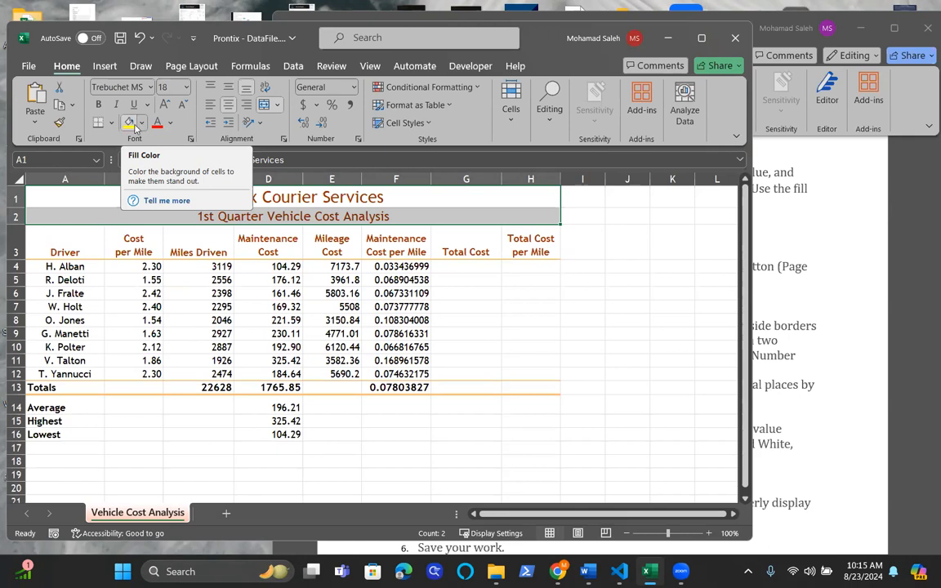
pyautogui.moveTo(150, 123)
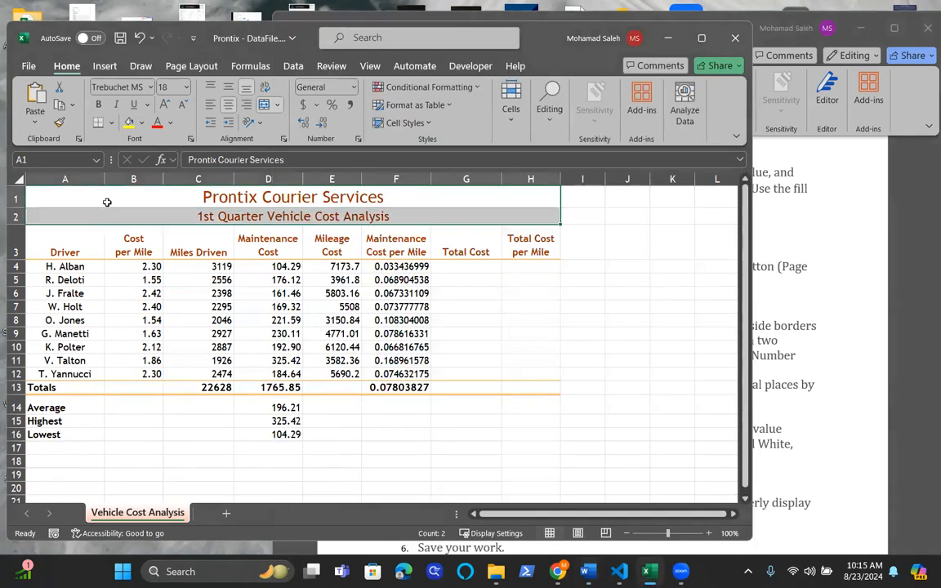
# Step: Fill A1:A2 with Rose, Accent 6, Lighter 80%
pyautogui.click(142, 123)
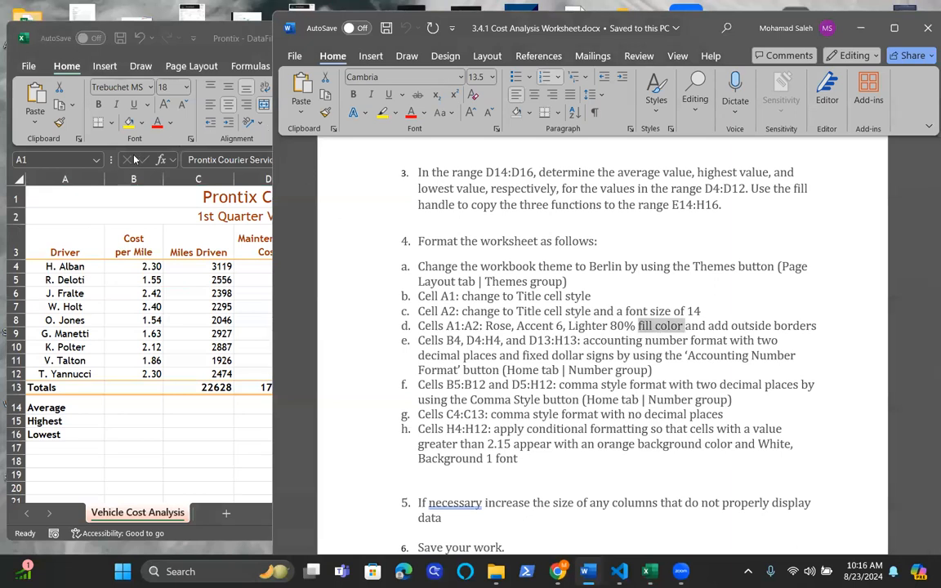
pyautogui.click(141, 123)
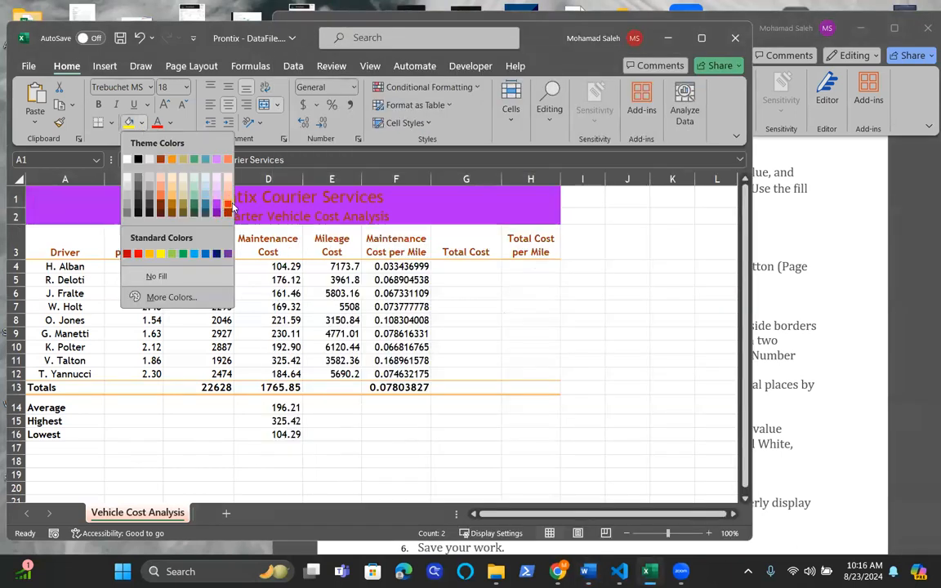
pyautogui.moveTo(228, 196)
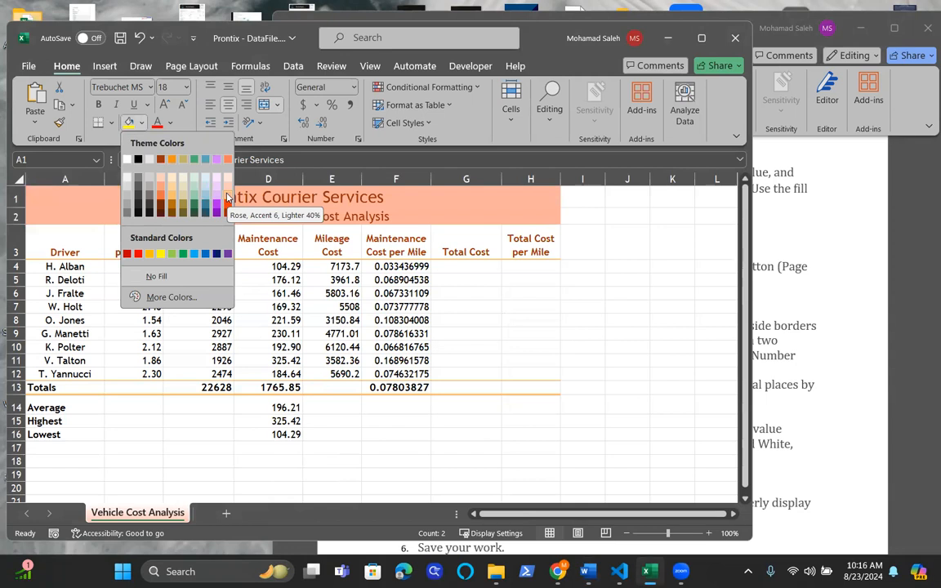
pyautogui.click(228, 196)
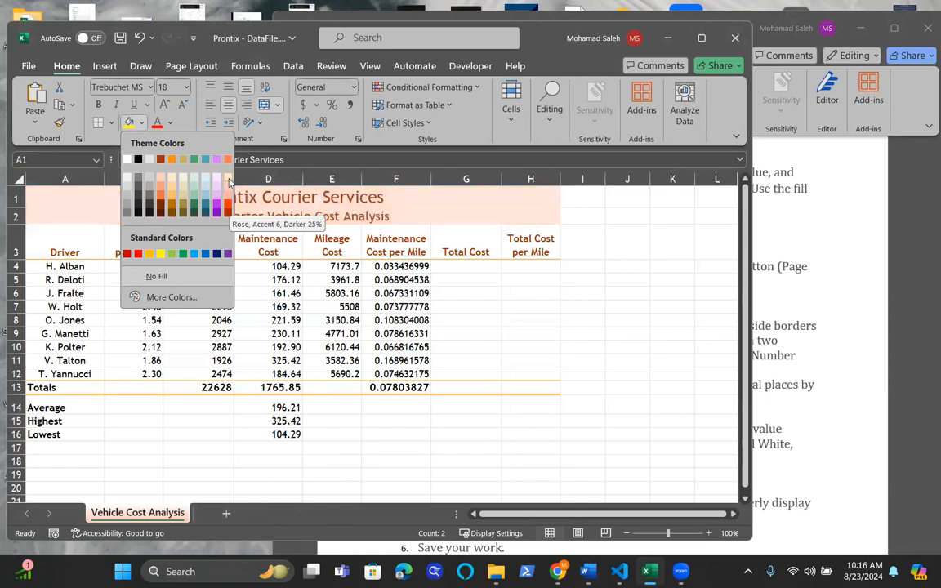
pyautogui.moveTo(229, 191)
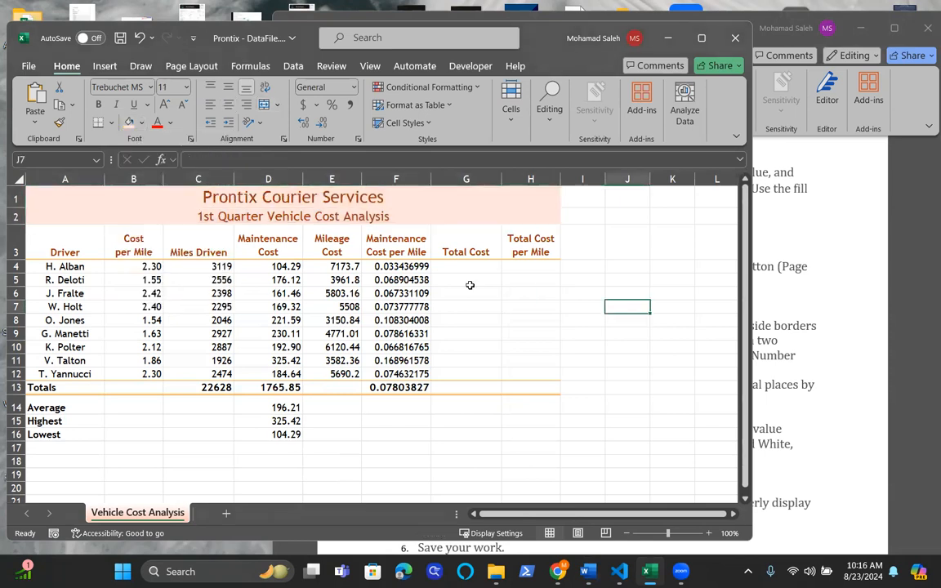
pyautogui.click(89, 200)
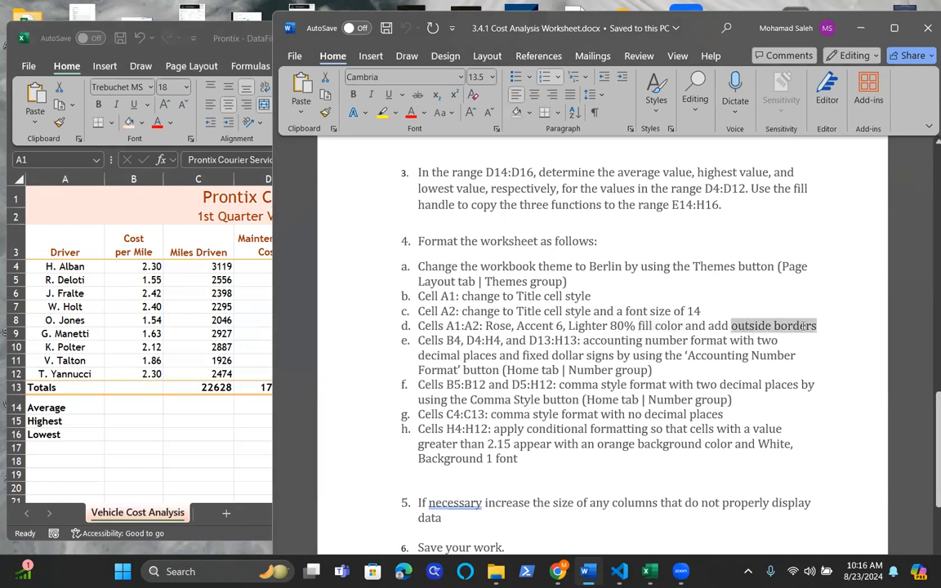
pyautogui.click(772, 326)
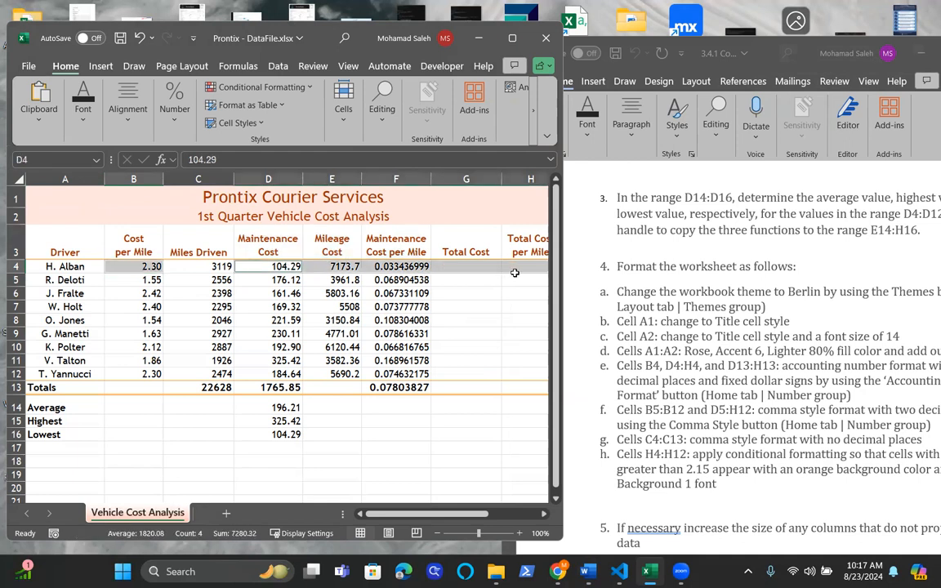
pyautogui.moveTo(243, 293)
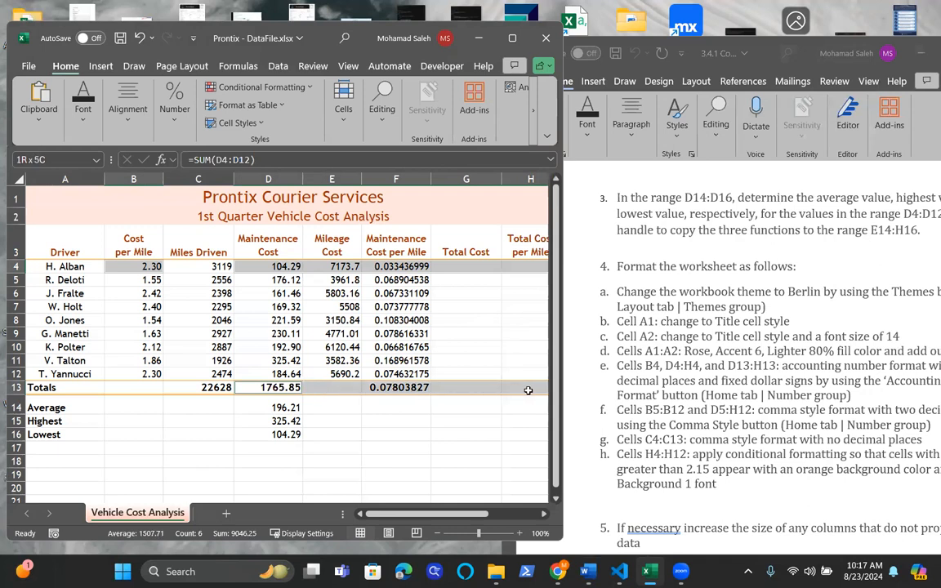
# Step: Add totals row D13:H13 to the B4 and D4:H4 selection
pyautogui.click(242, 386)
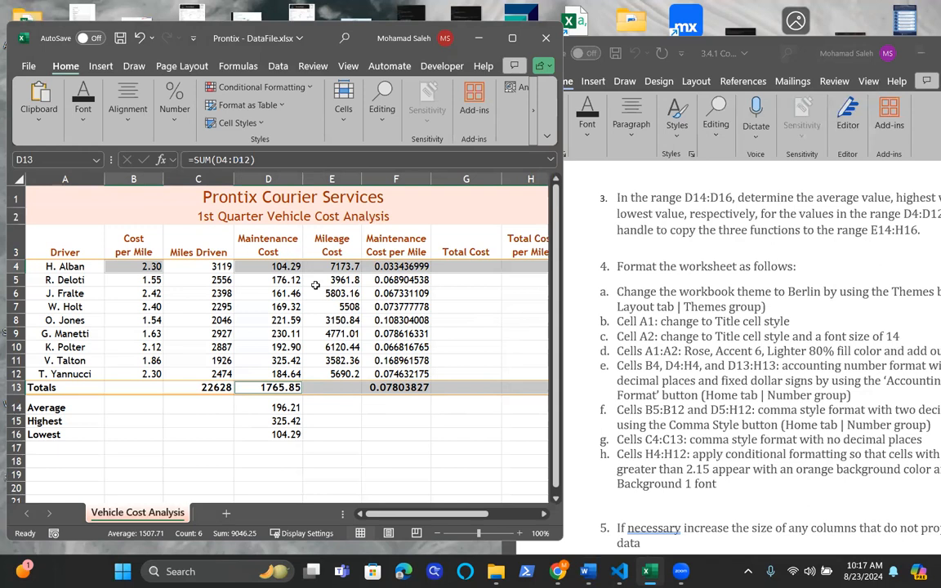
pyautogui.moveTo(688, 404)
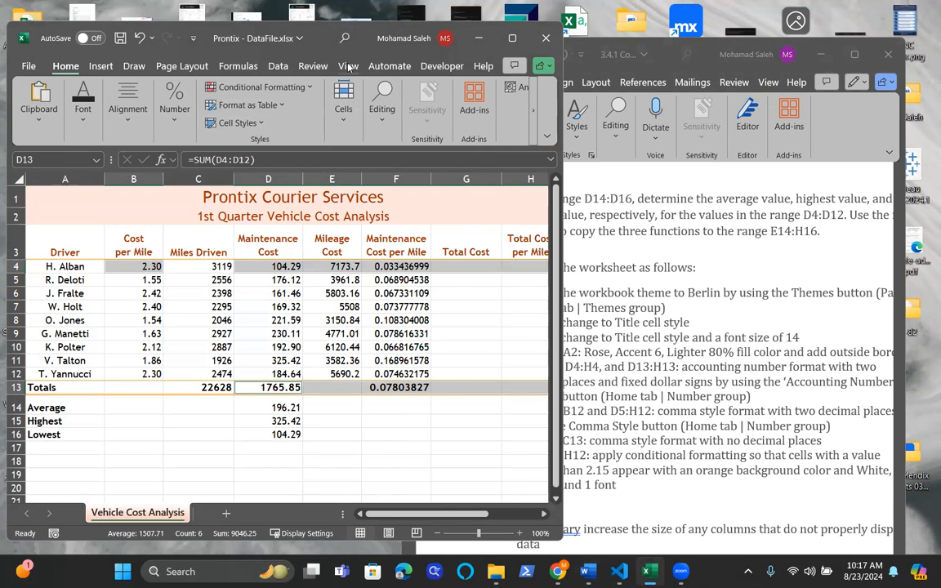
# Step: Maximize the window and apply Accounting format with the $ symbol to the selected cells
pyautogui.click(193, 38)
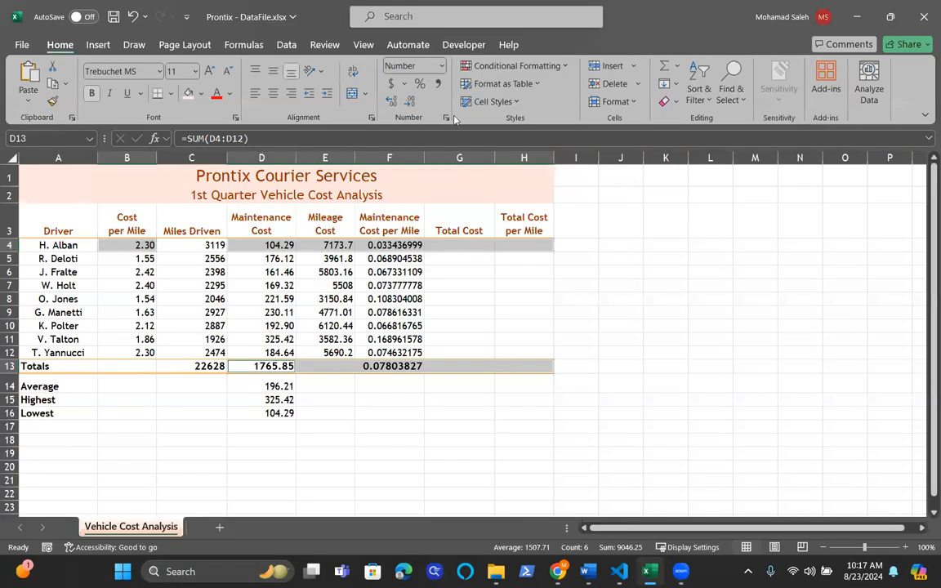
pyautogui.moveTo(447, 117)
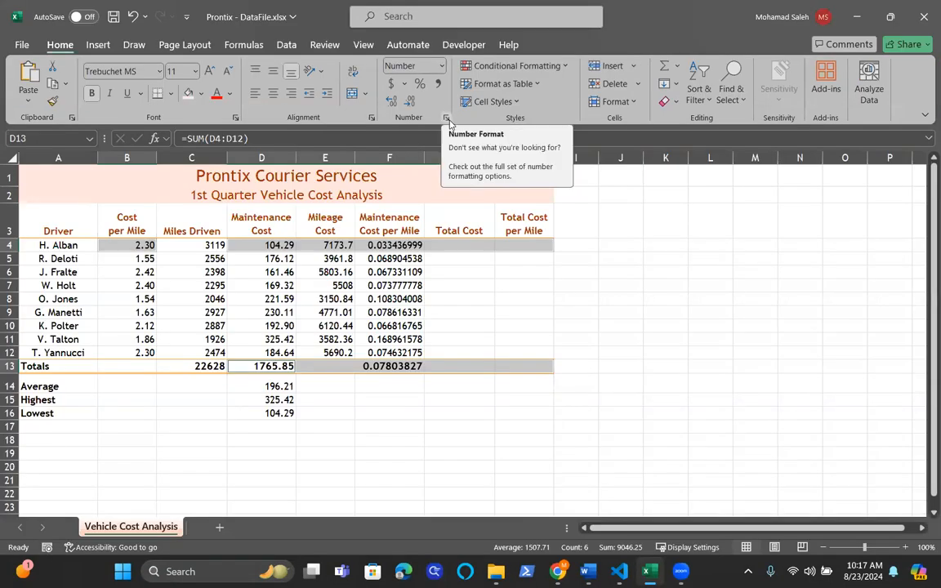
pyautogui.click(447, 117)
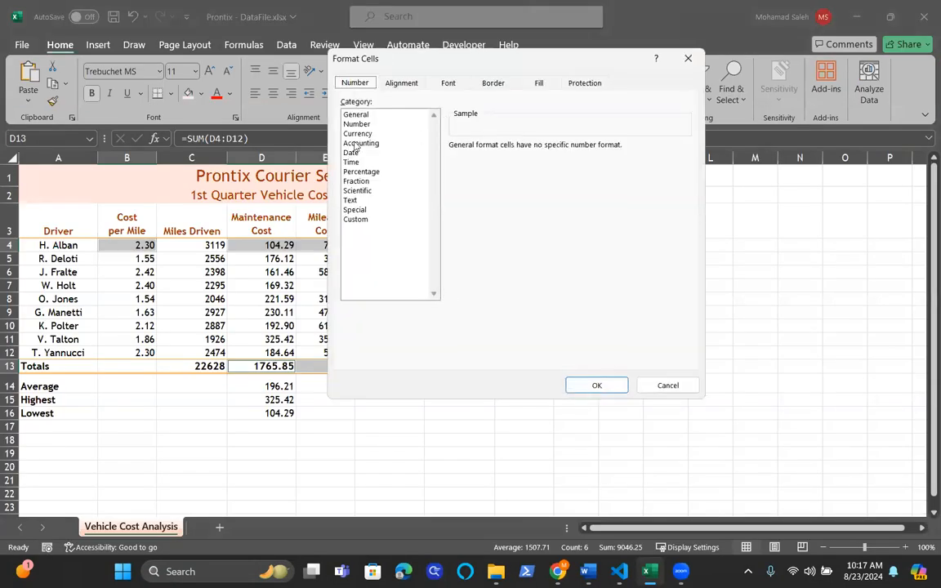
pyautogui.click(361, 143)
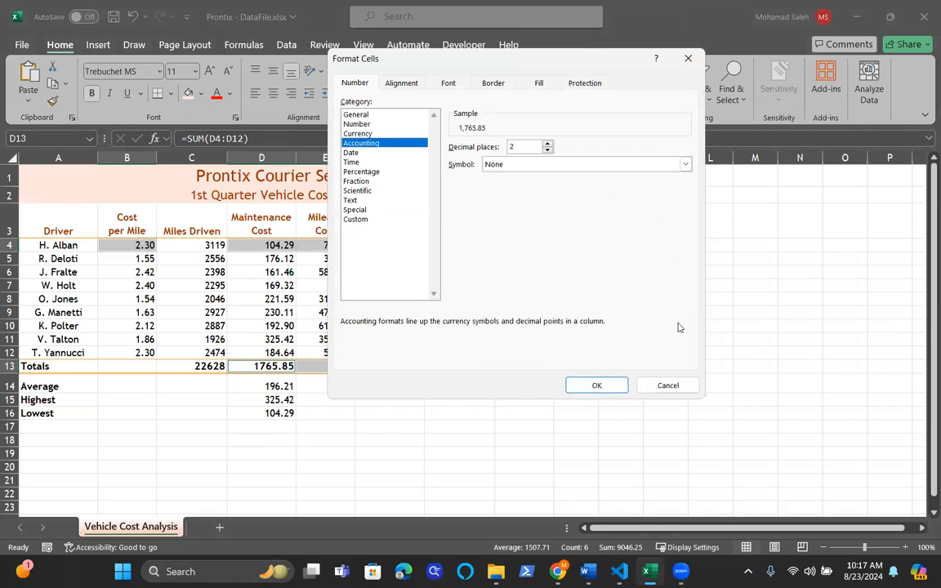
pyautogui.click(685, 164)
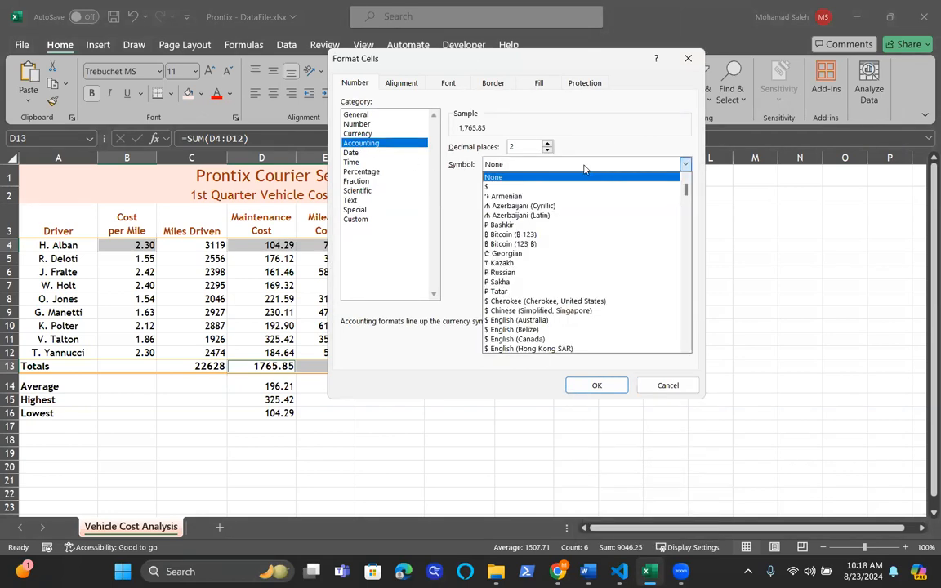
pyautogui.click(487, 186)
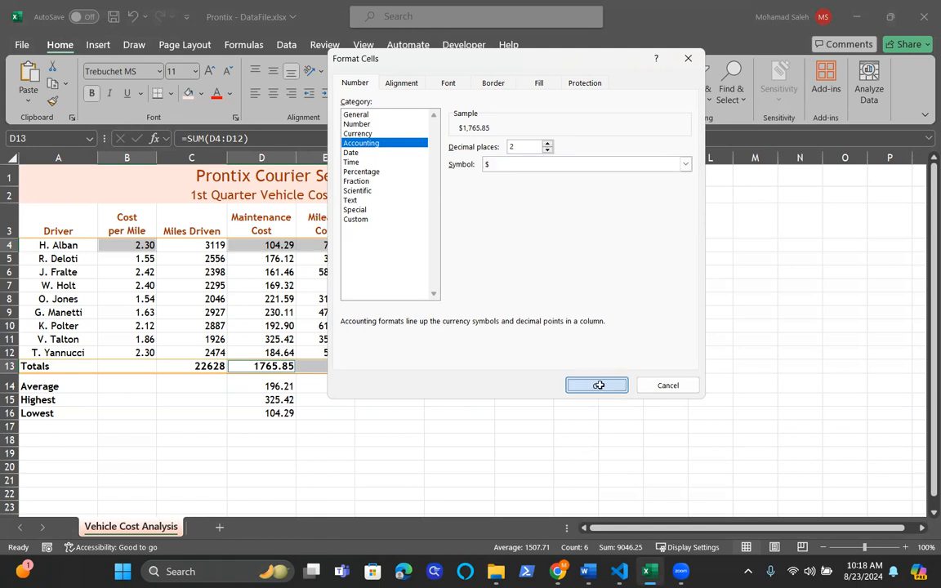
pyautogui.click(596, 385)
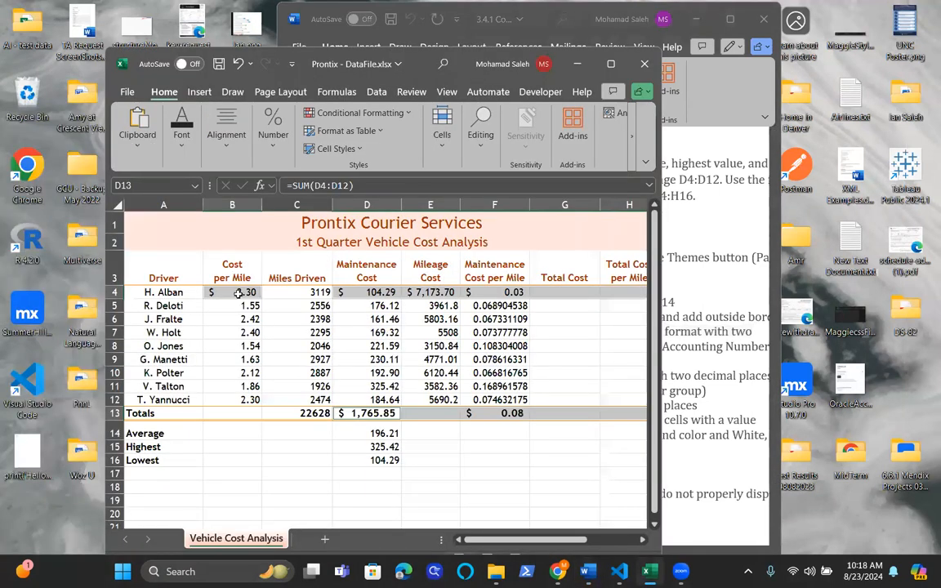
# Step: Select B5:B12 and D5:H12 and give them two-decimal comma style
pyautogui.click(232, 305)
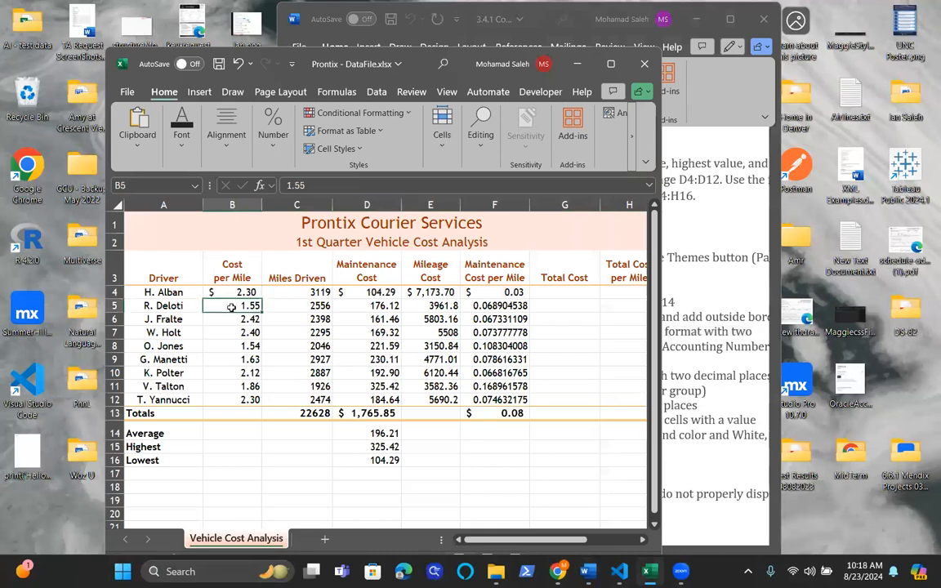
pyautogui.moveTo(232, 306); pyautogui.dragTo(232, 345)
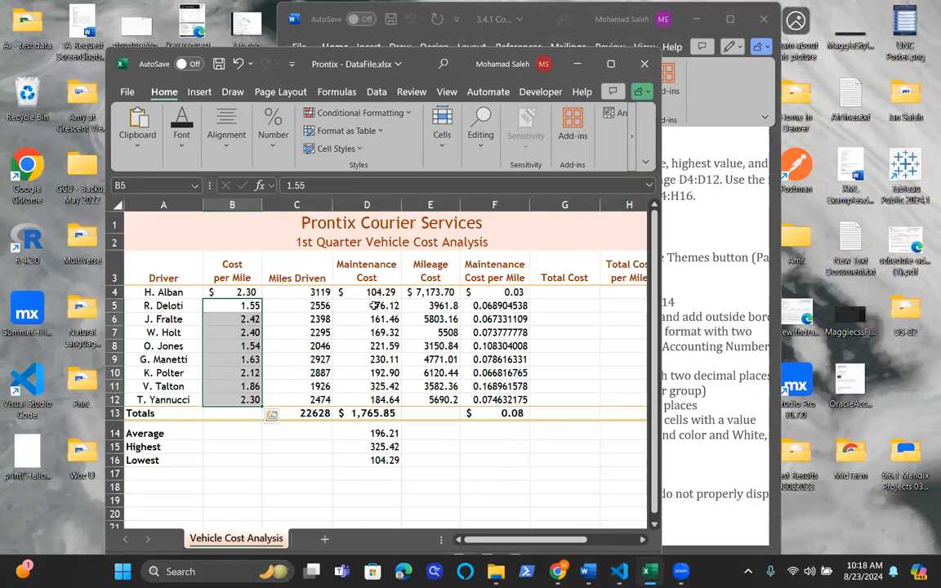
pyautogui.click(367, 305)
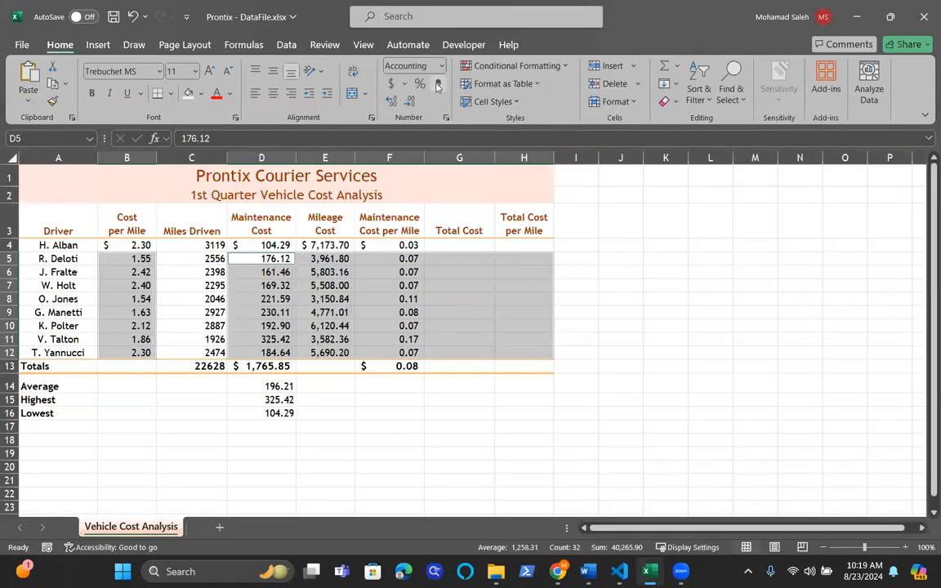
pyautogui.click(412, 66)
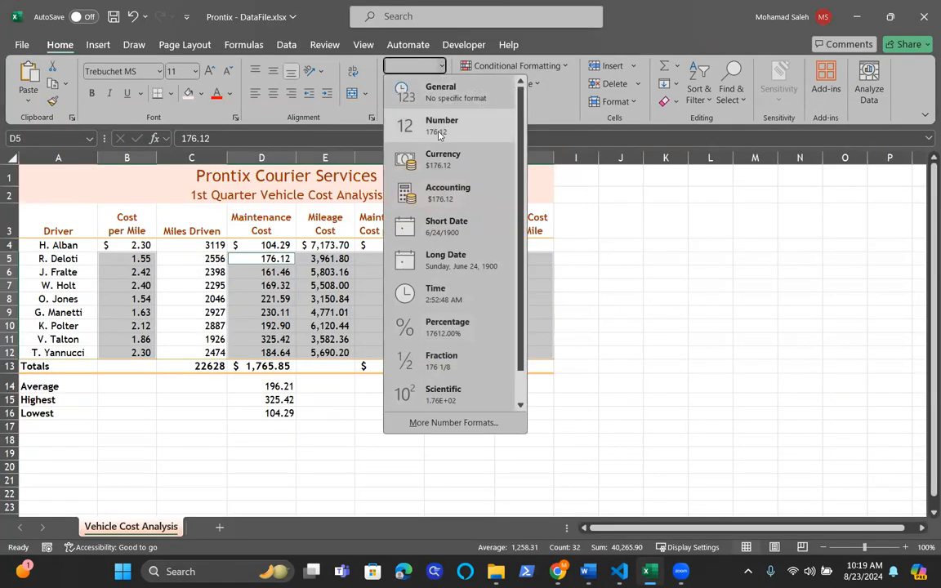
pyautogui.click(442, 125)
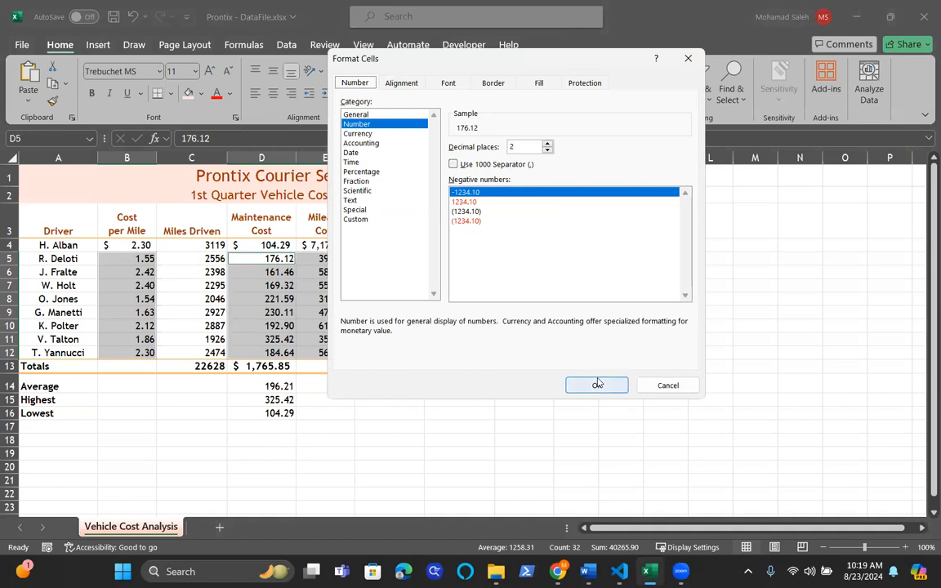
pyautogui.click(596, 385)
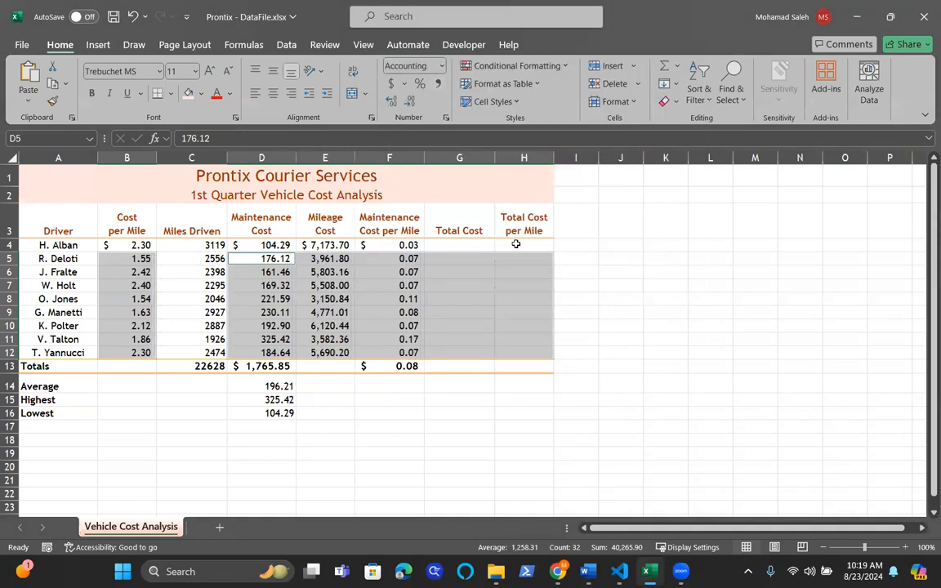
pyautogui.moveTo(629, 303)
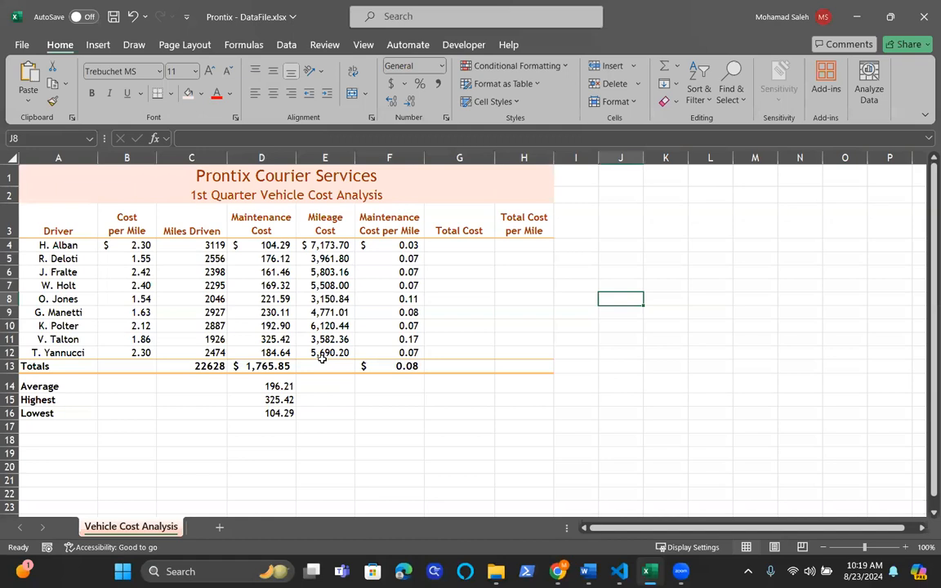
pyautogui.moveTo(525, 308)
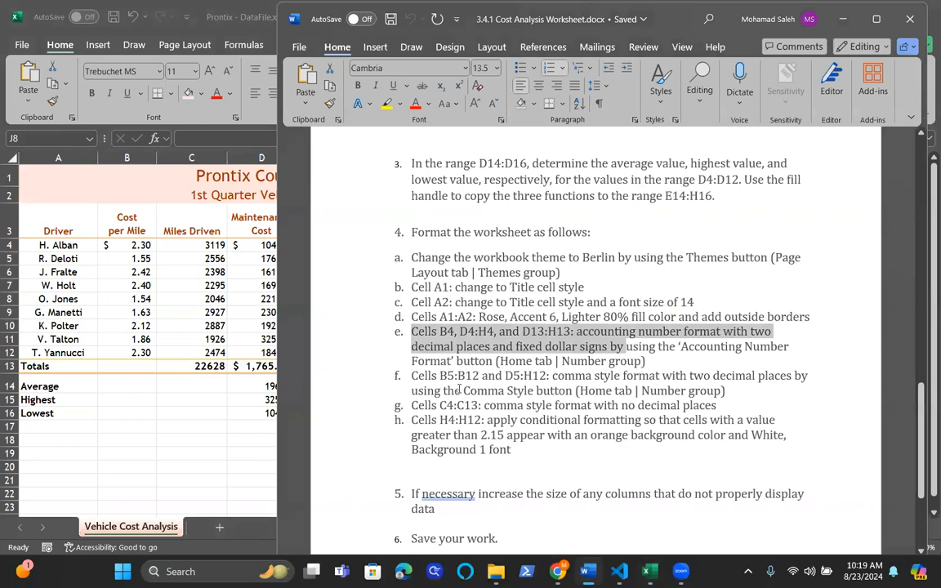
pyautogui.moveTo(445, 419)
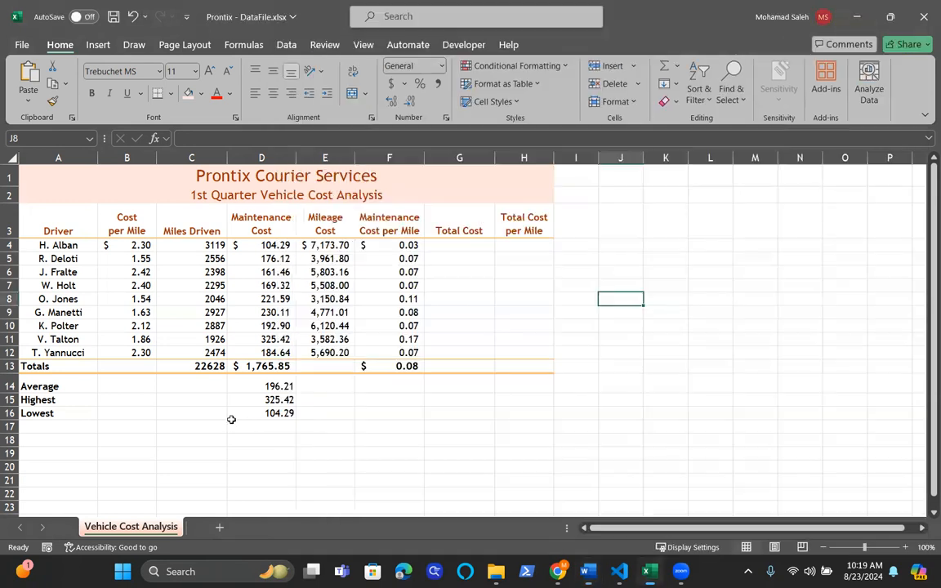
# Step: Format miles driven C4:C12 as comma style with 0 decimal places
pyautogui.click(191, 245)
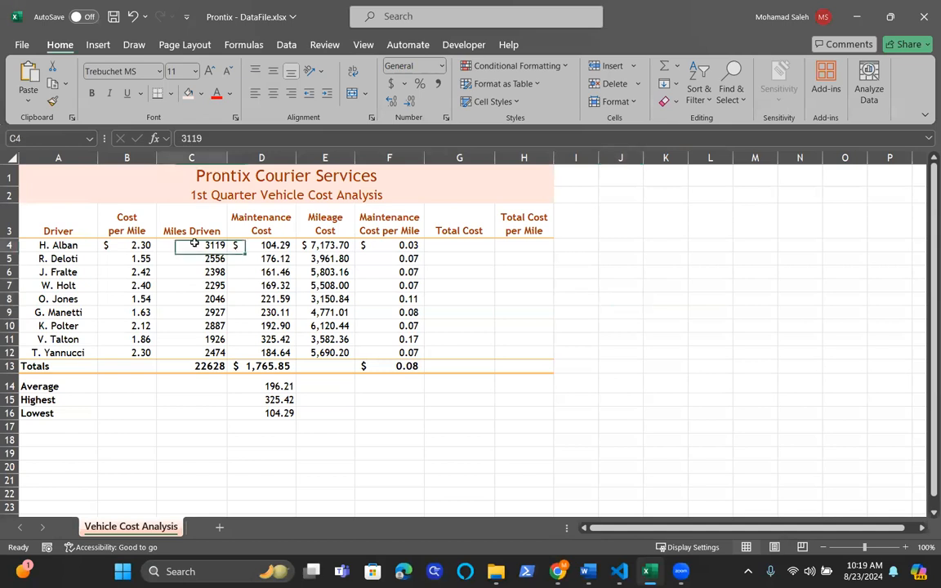
pyautogui.moveTo(191, 245); pyautogui.dragTo(191, 352)
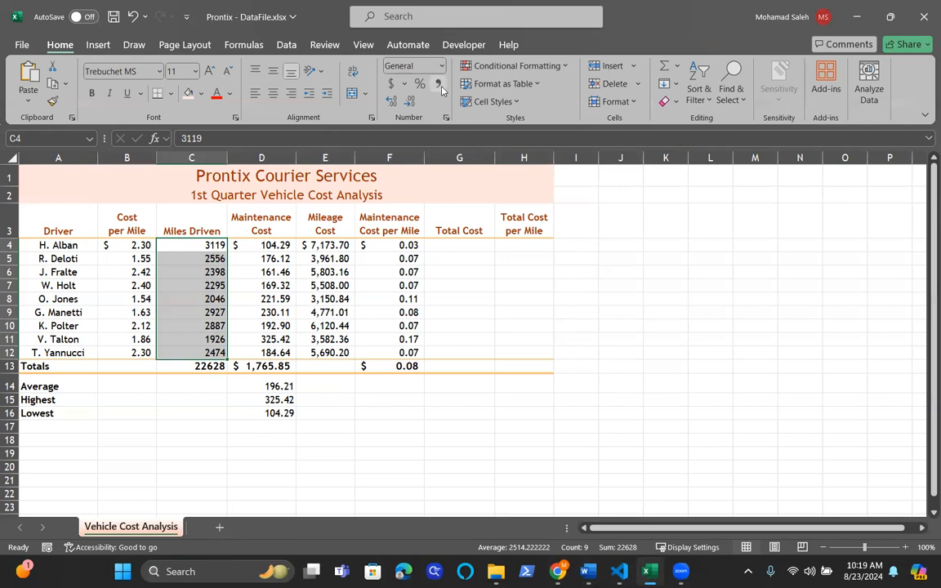
pyautogui.click(419, 83)
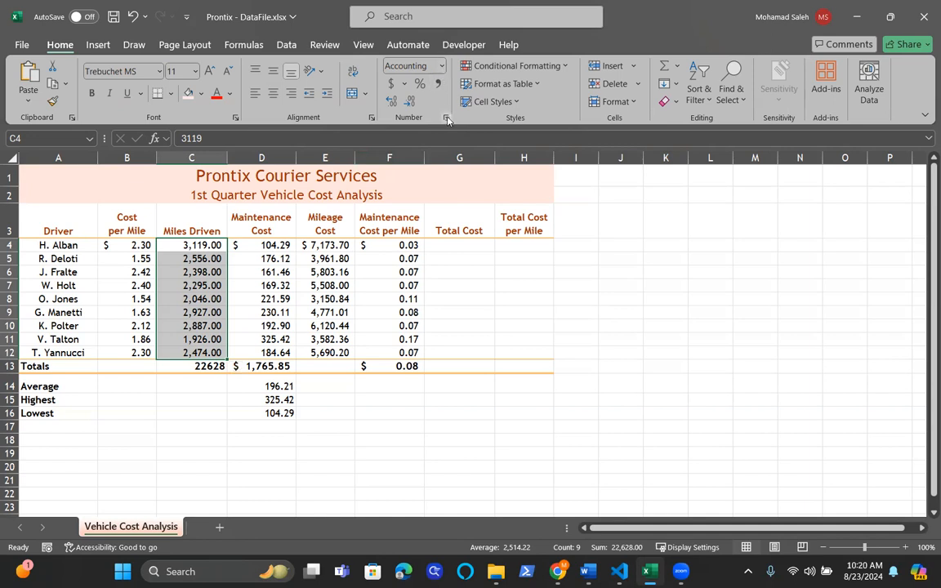
pyautogui.click(446, 116)
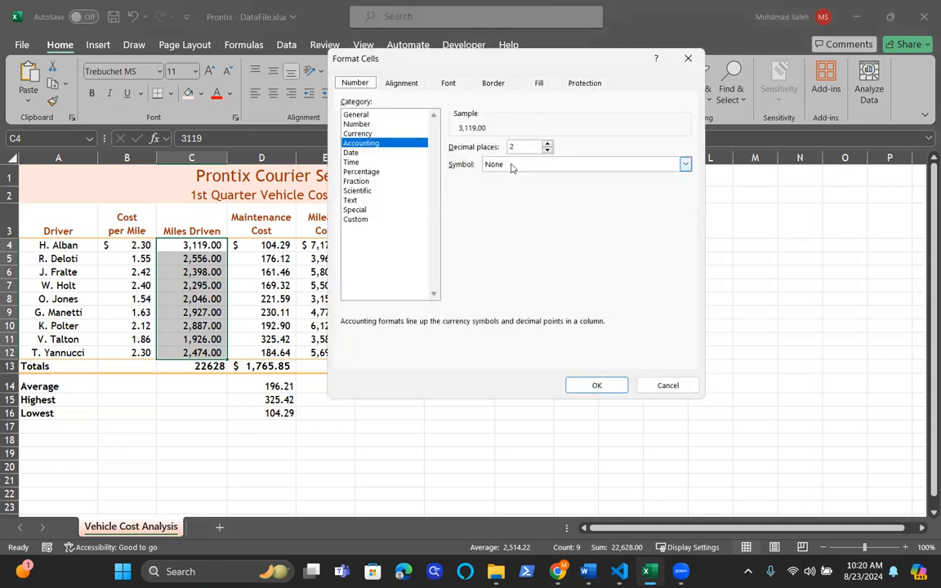
pyautogui.click(547, 143)
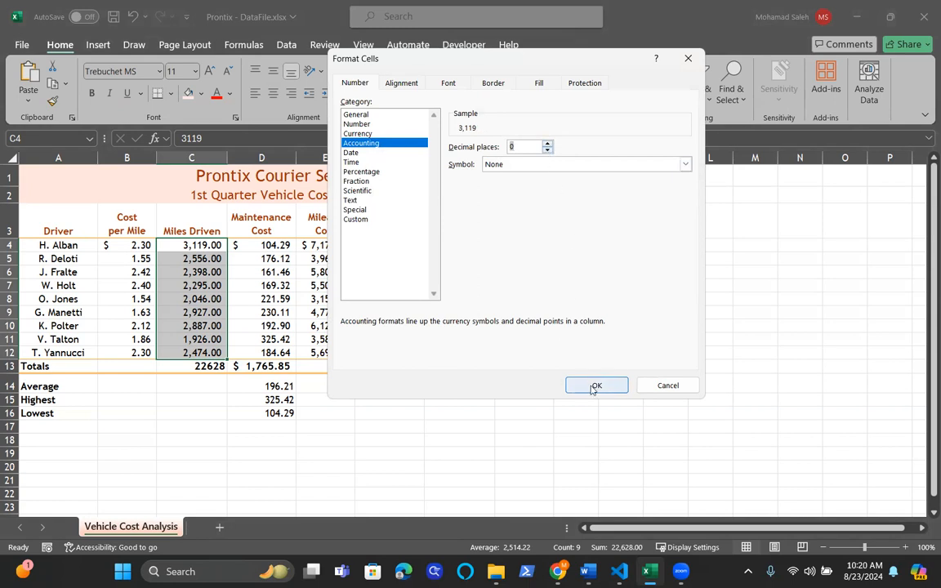
pyautogui.click(597, 385)
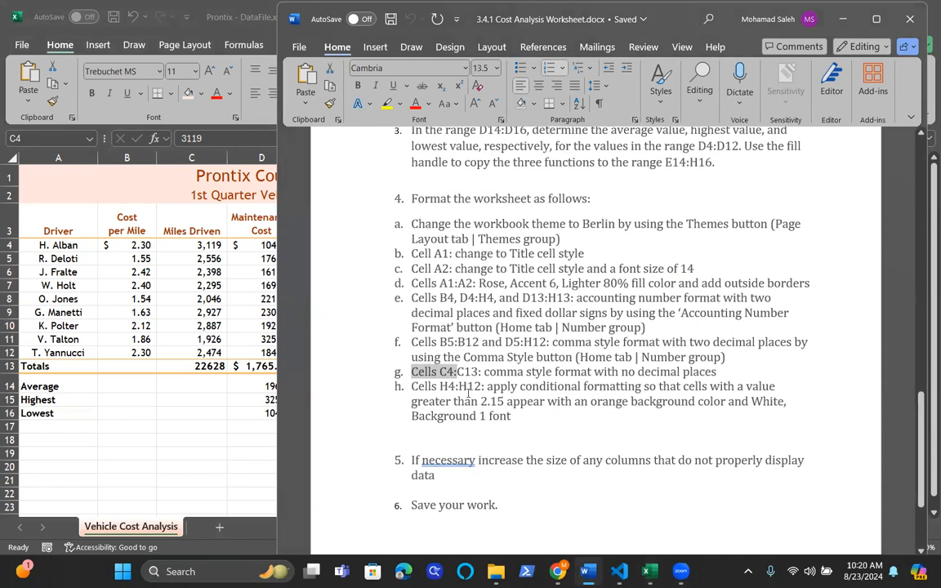
# Step: Start a new 'cell value greater than 2.15' conditional formatting rule for H4:H12
pyautogui.click(649, 571)
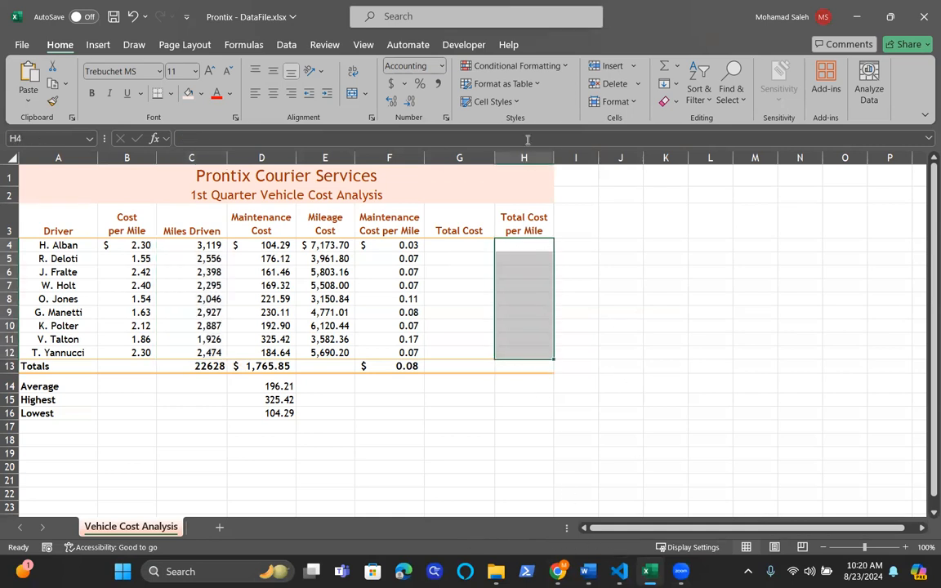
pyautogui.click(516, 66)
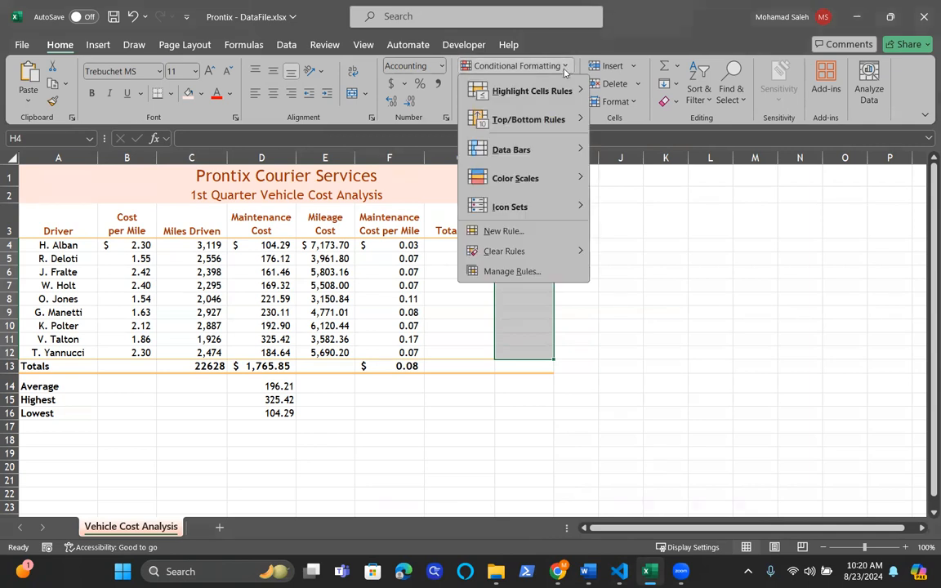
pyautogui.moveTo(504, 232)
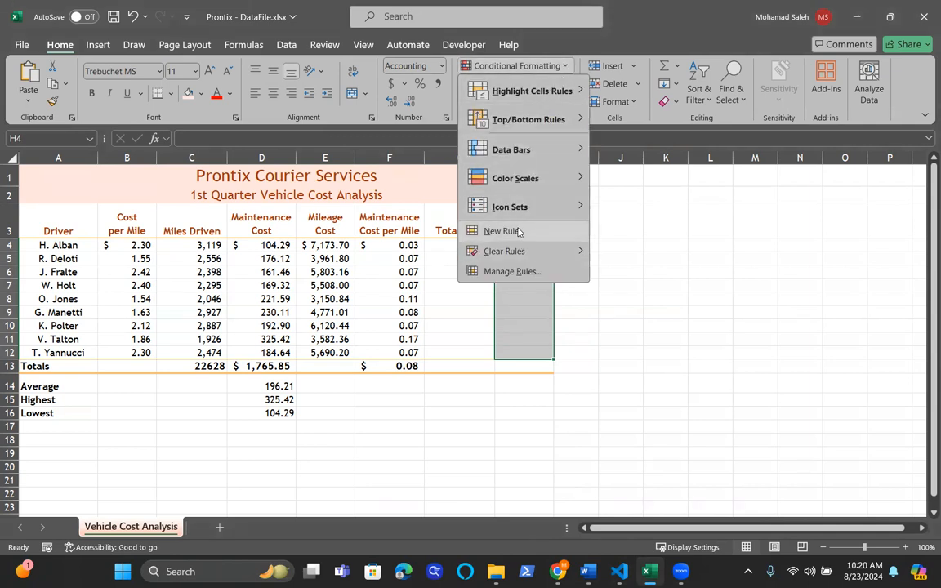
pyautogui.click(501, 231)
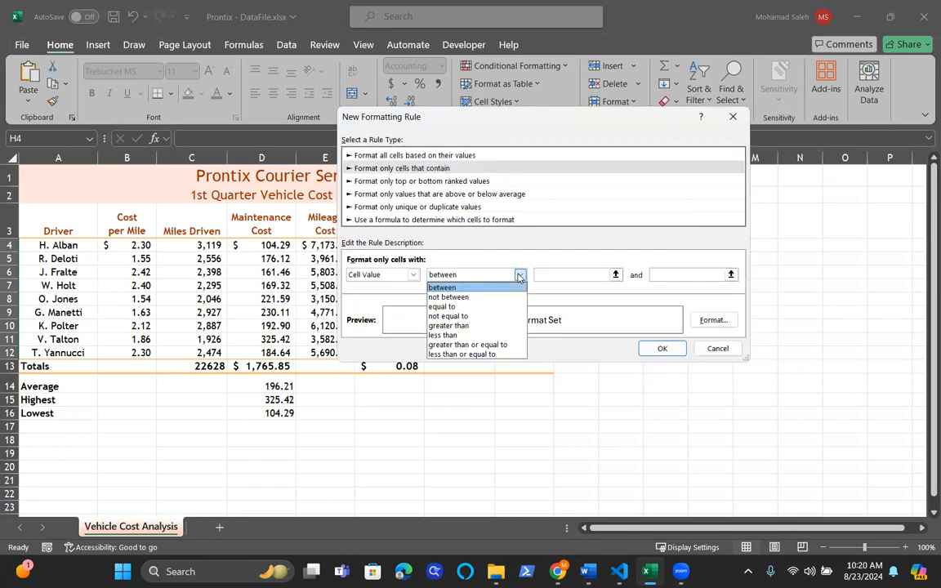
pyautogui.click(449, 326)
pyautogui.write('2')
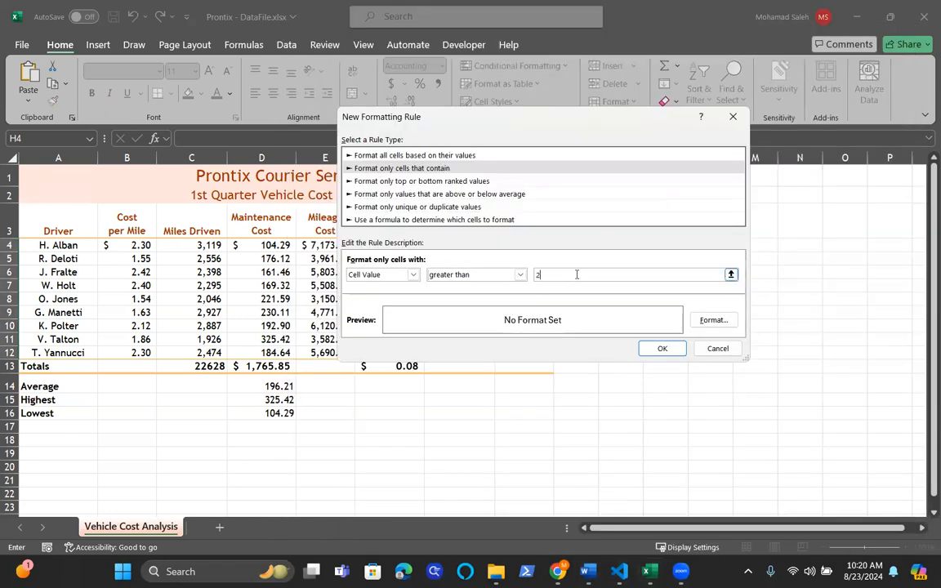
pyautogui.write('.15')
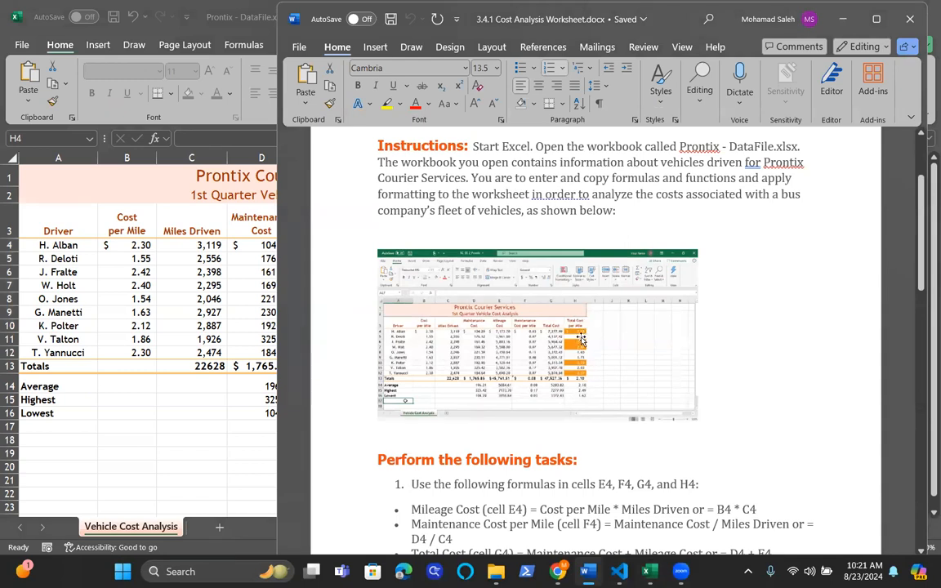
# Step: Give the H4:H12 rule an orange fill and white font, and confirm it
pyautogui.scroll(-3)
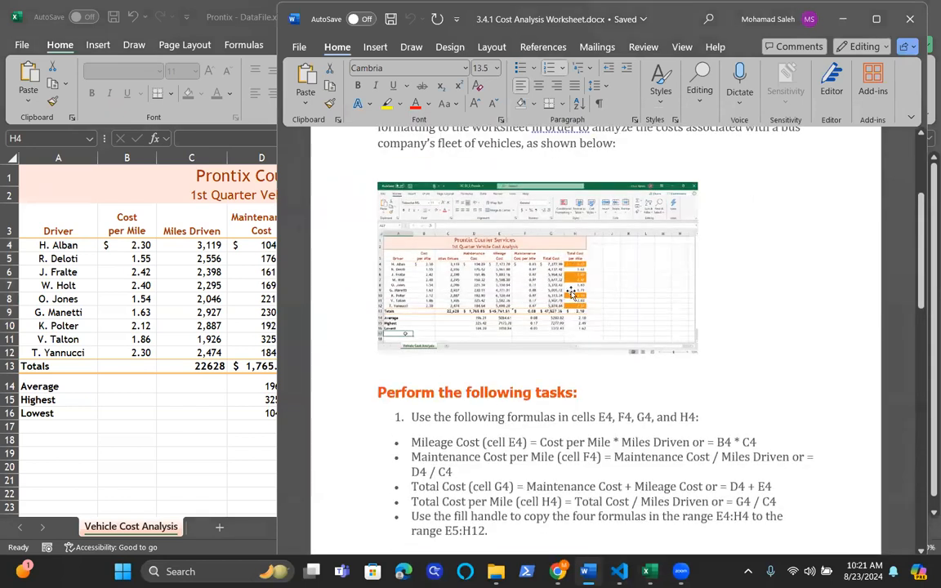
pyautogui.scroll(-3)
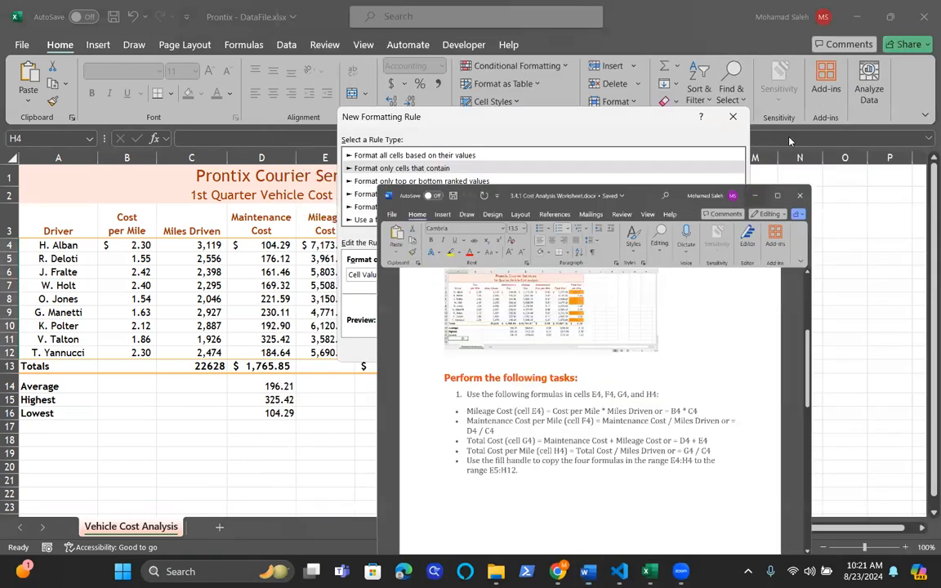
pyautogui.click(402, 168)
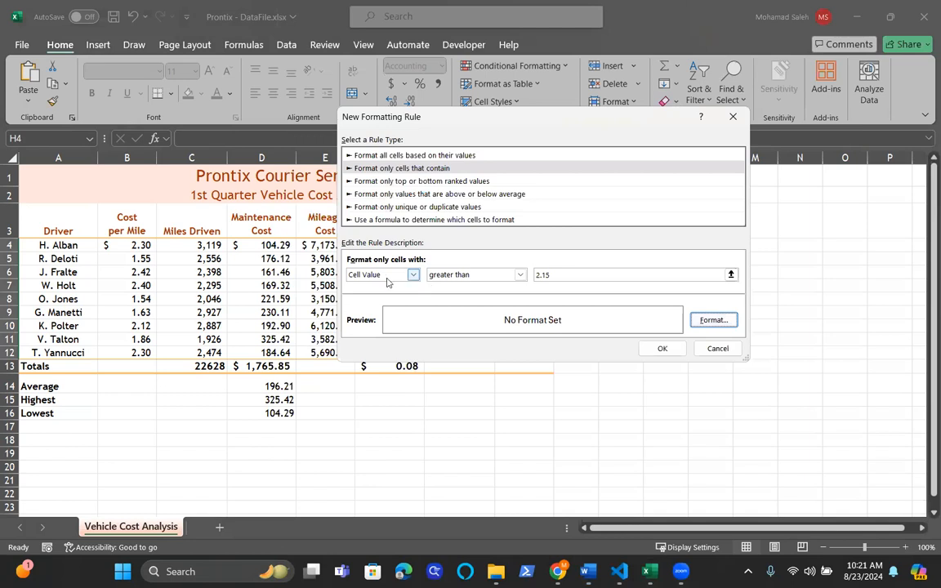
pyautogui.moveTo(447, 283)
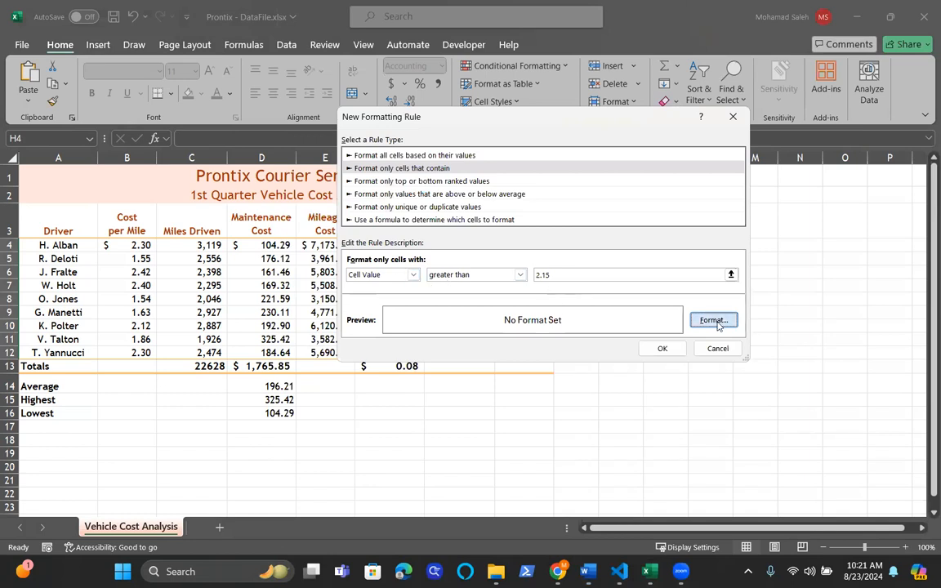
pyautogui.click(713, 319)
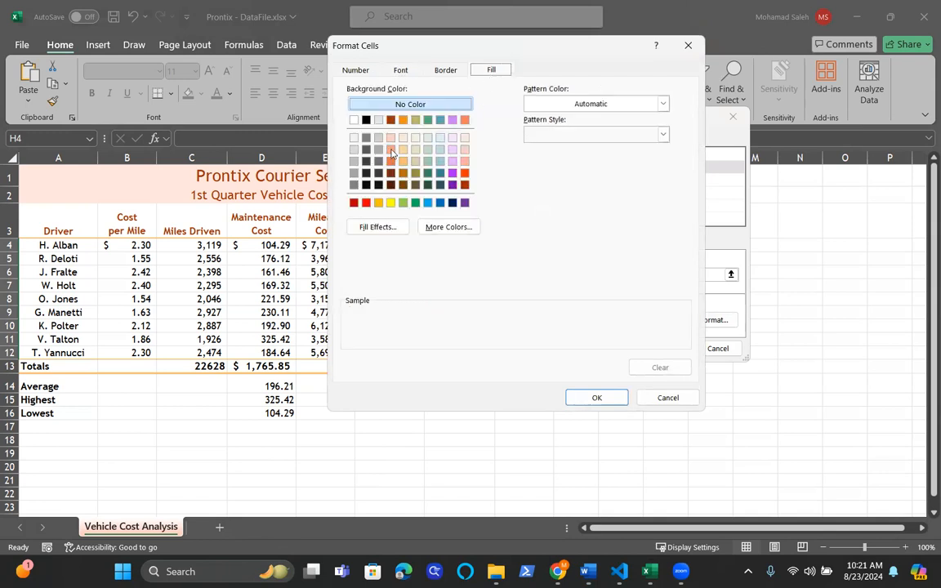
pyautogui.click(391, 137)
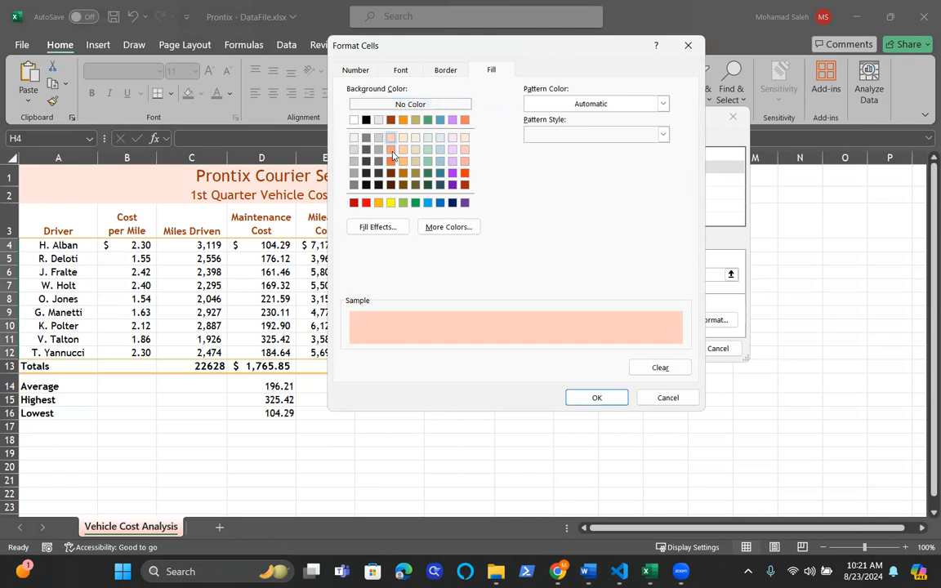
pyautogui.click(390, 137)
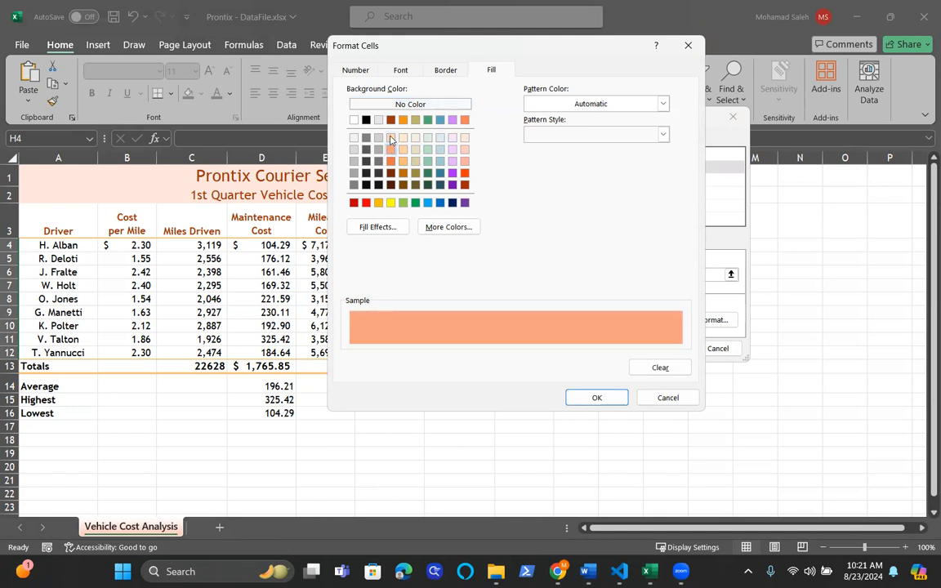
pyautogui.click(400, 69)
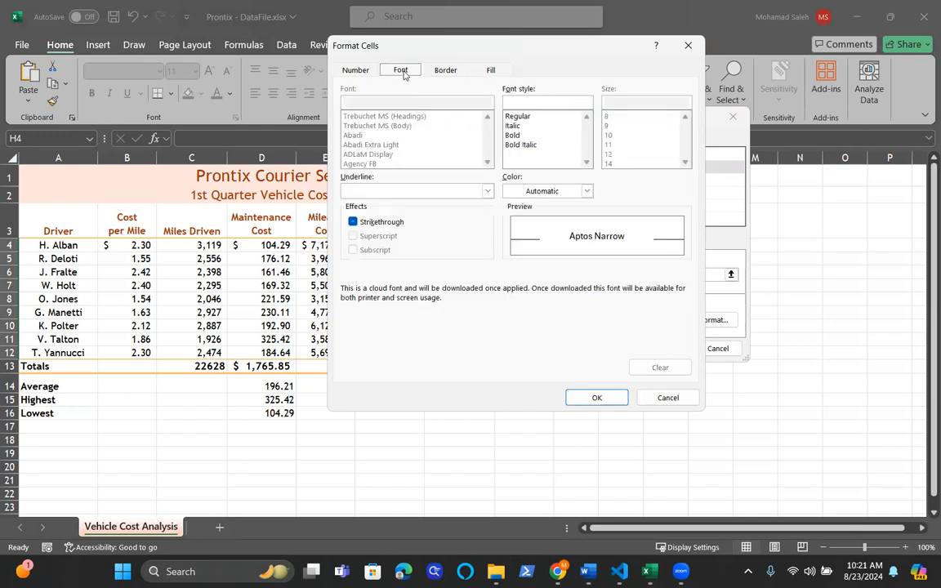
pyautogui.click(586, 191)
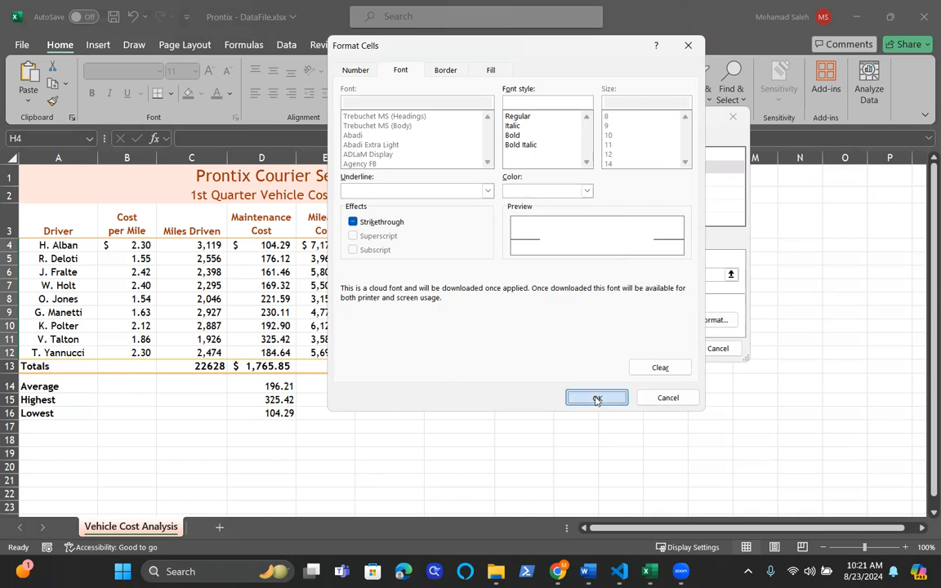
pyautogui.click(597, 398)
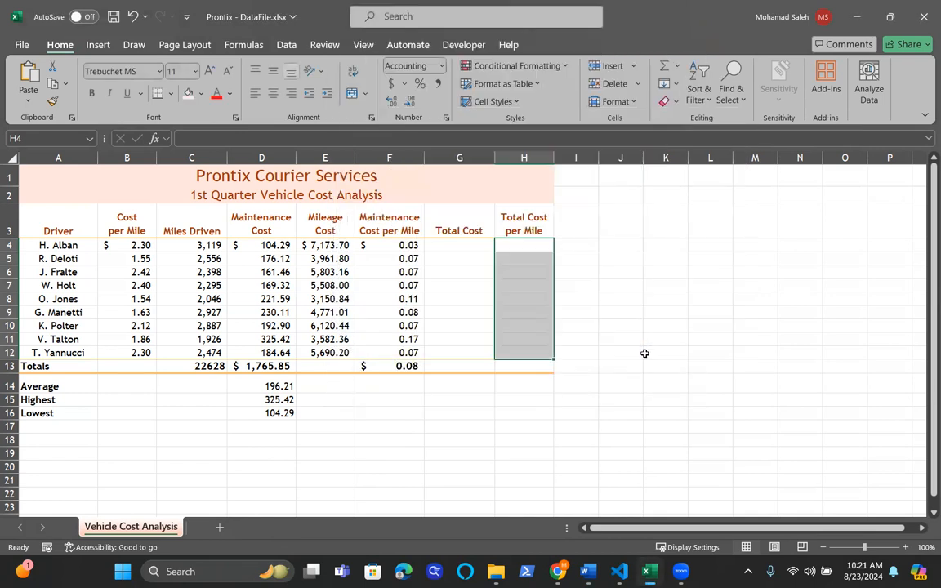
pyautogui.click(524, 298)
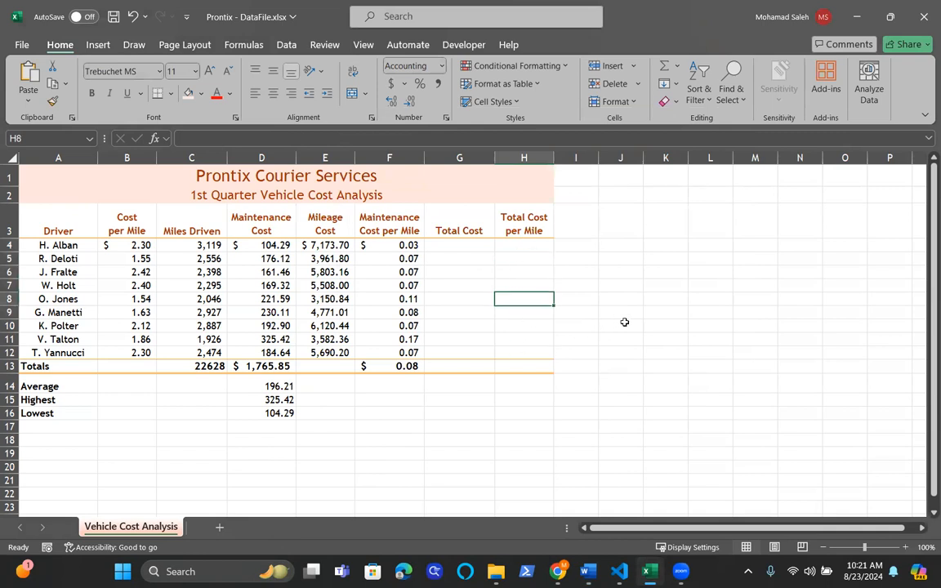
pyautogui.moveTo(625, 322)
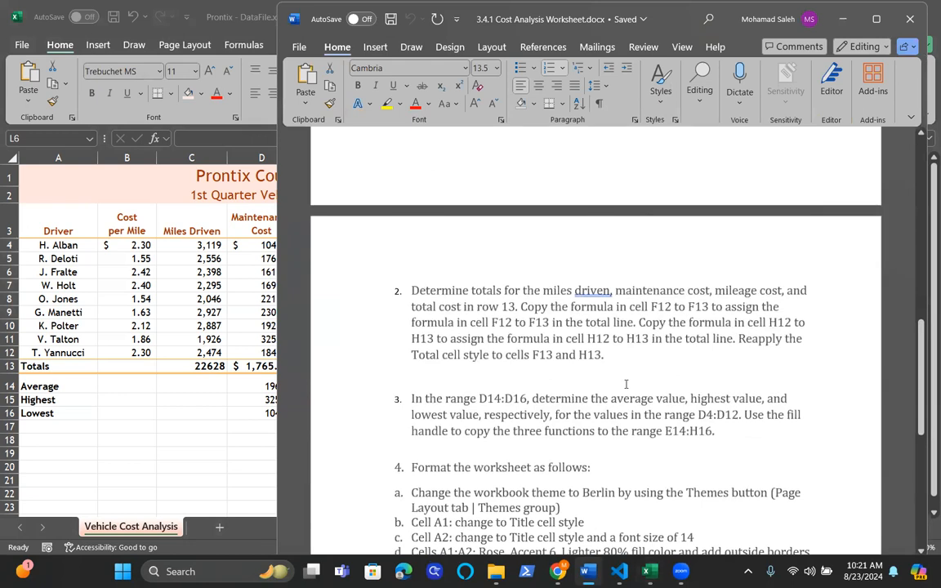
# Step: Scroll the Word instructions down to step 4's formatting list
pyautogui.scroll(-3)
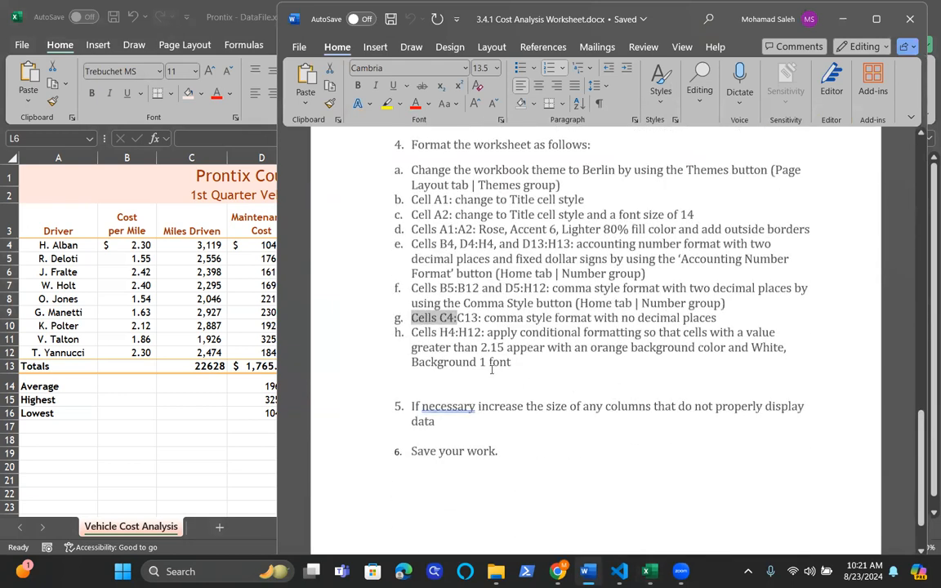